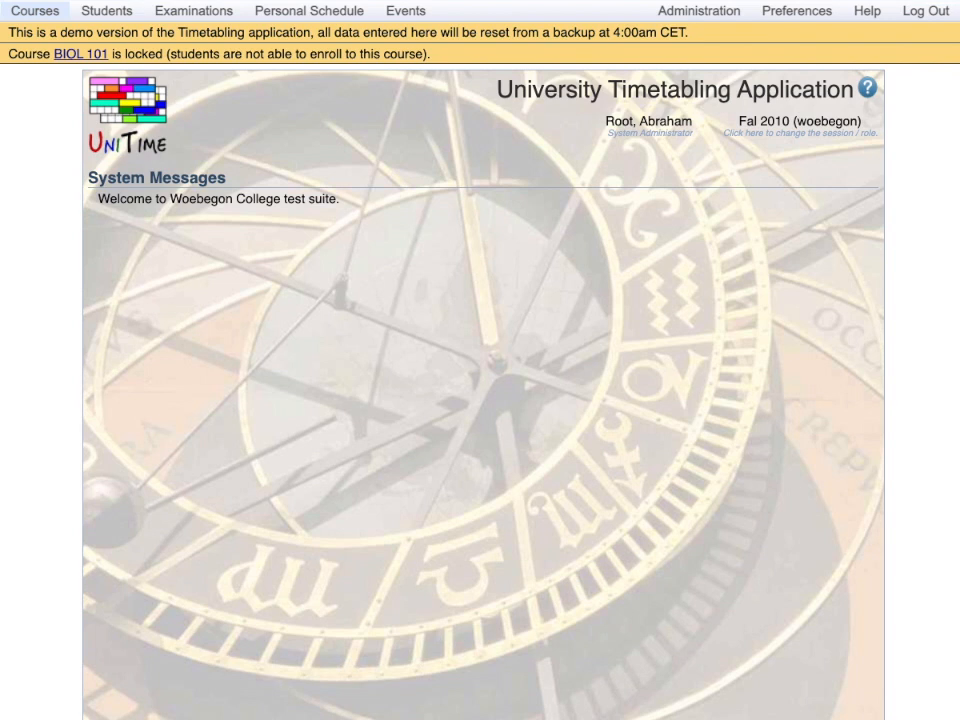
mouse_move(28, 15)
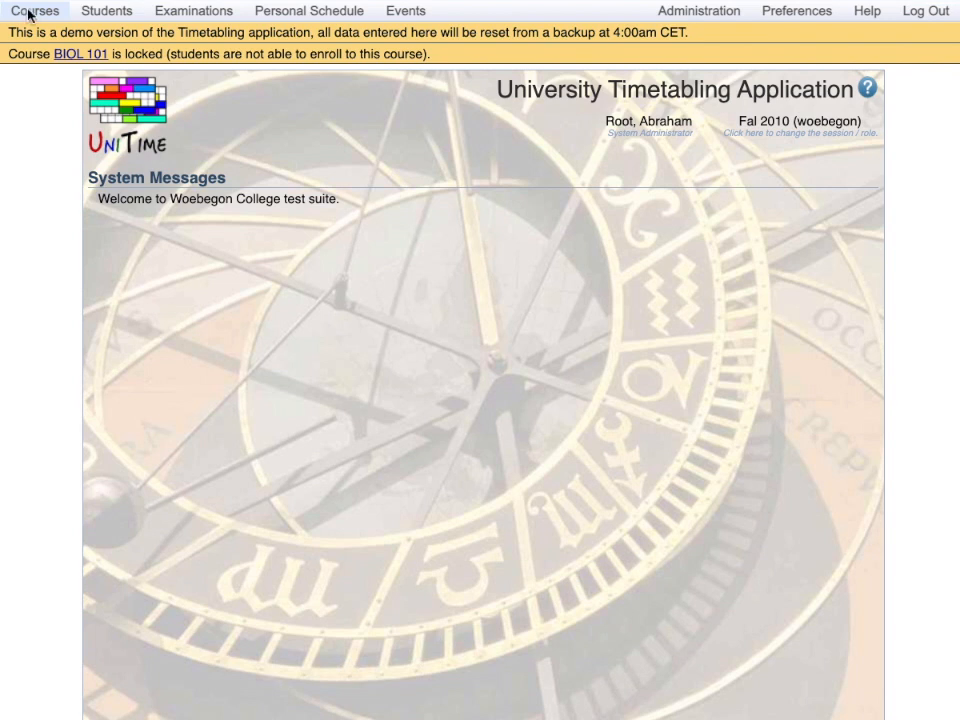
Step: Open the Instructional Offerings list showing BIOL courses such as BIOL 101
click(35, 10)
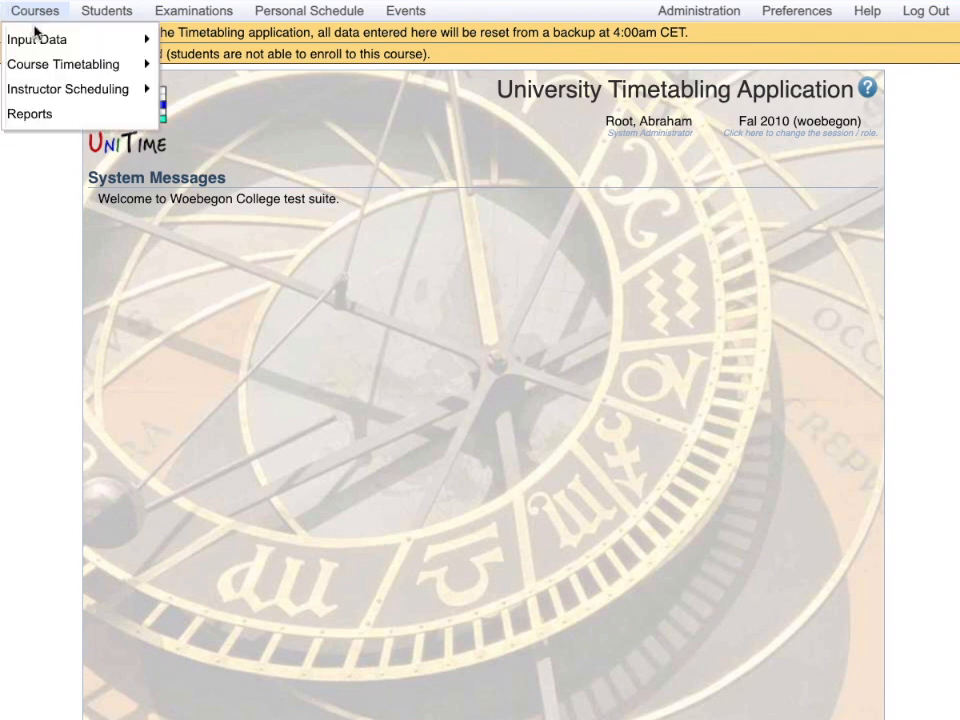
mouse_move(40, 39)
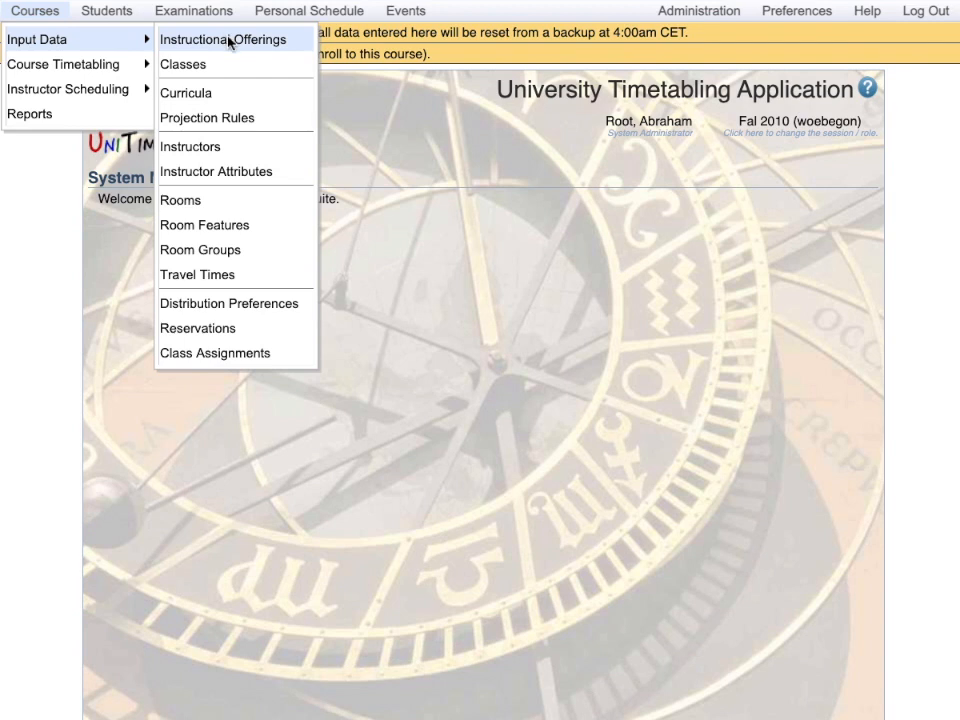
click(221, 39)
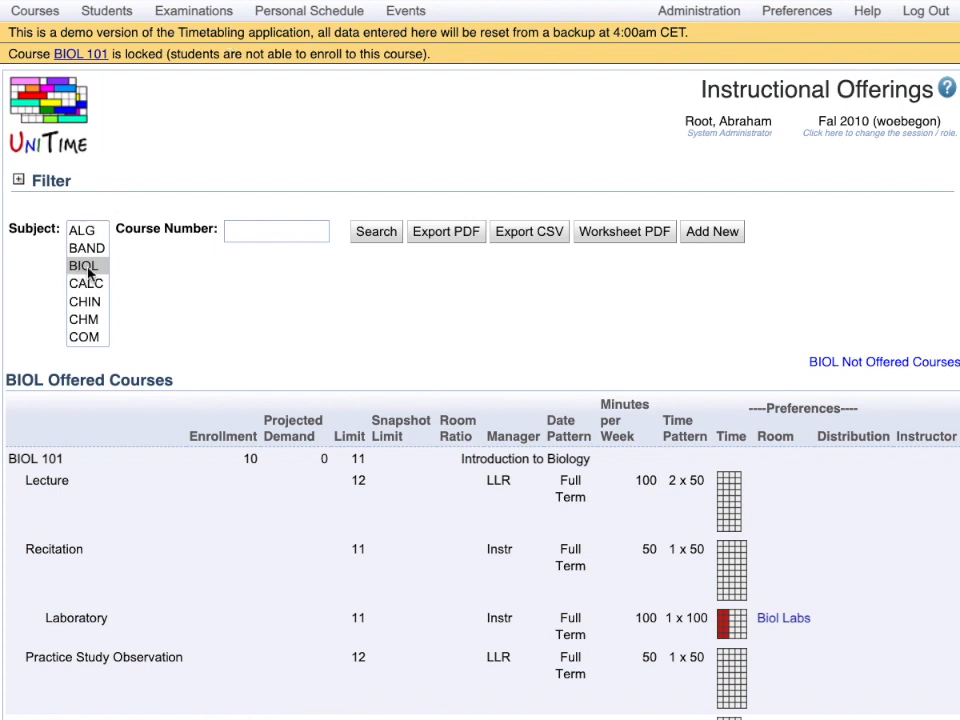
click(36, 458)
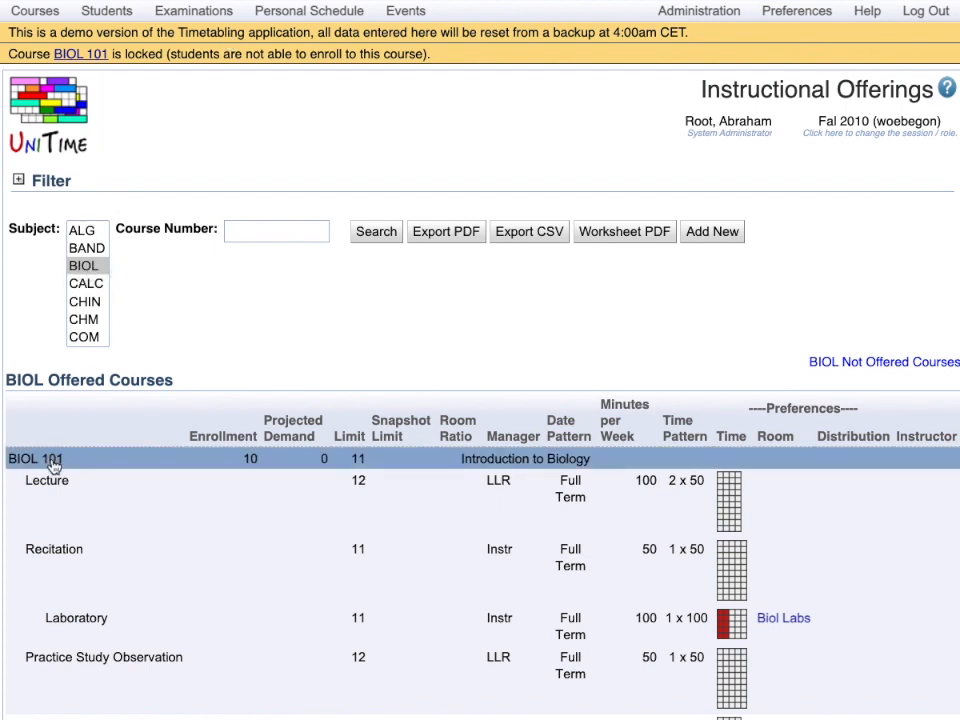
scroll(down, 3)
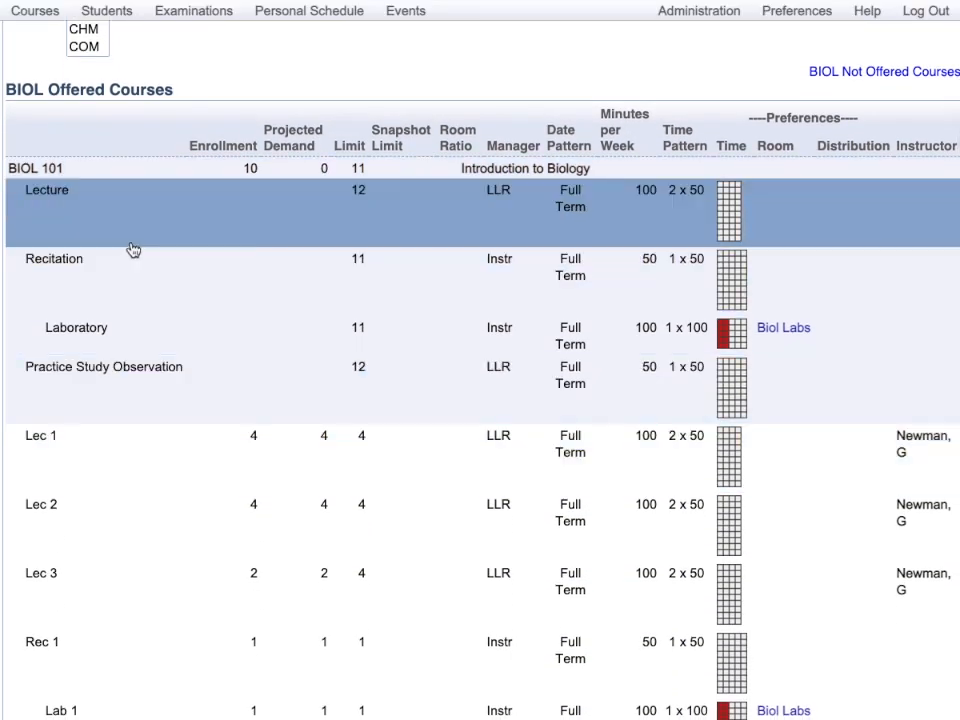
mouse_move(137, 229)
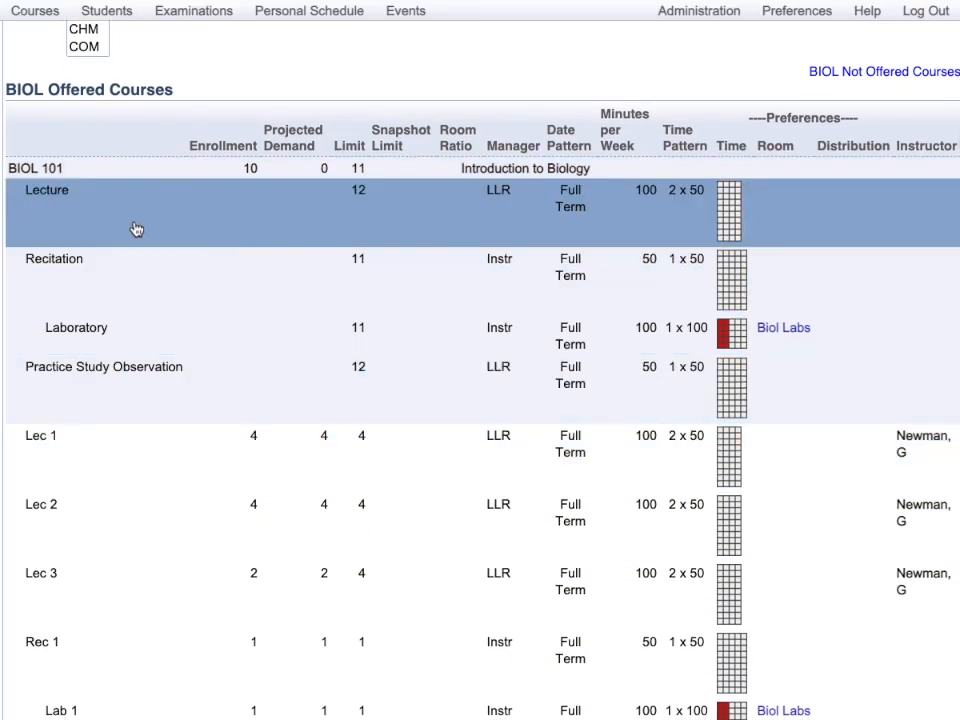
click(140, 272)
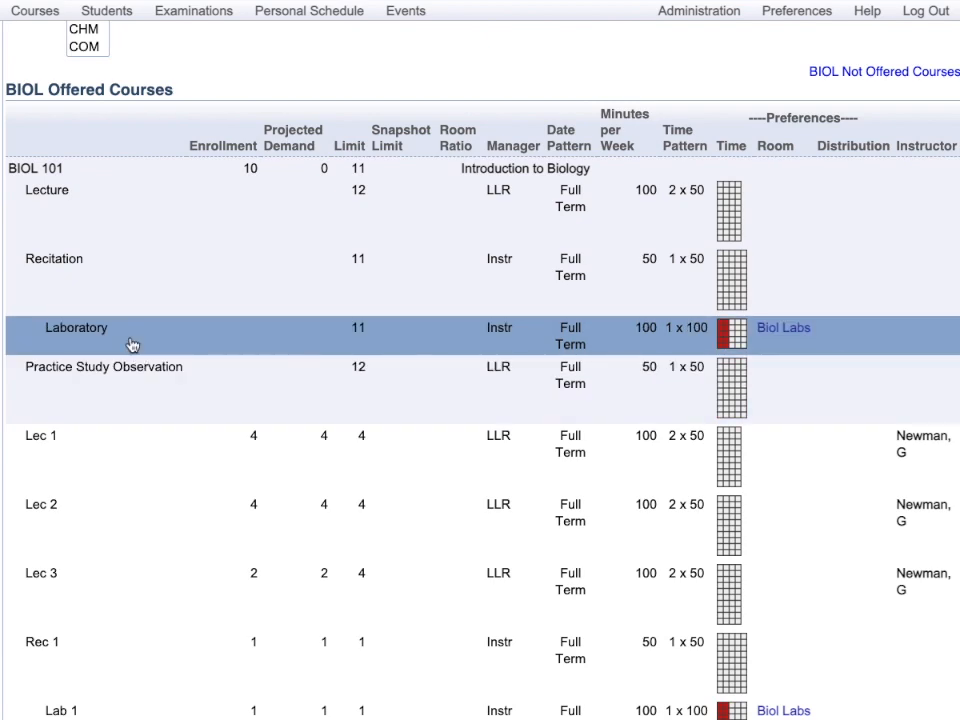
mouse_move(48, 335)
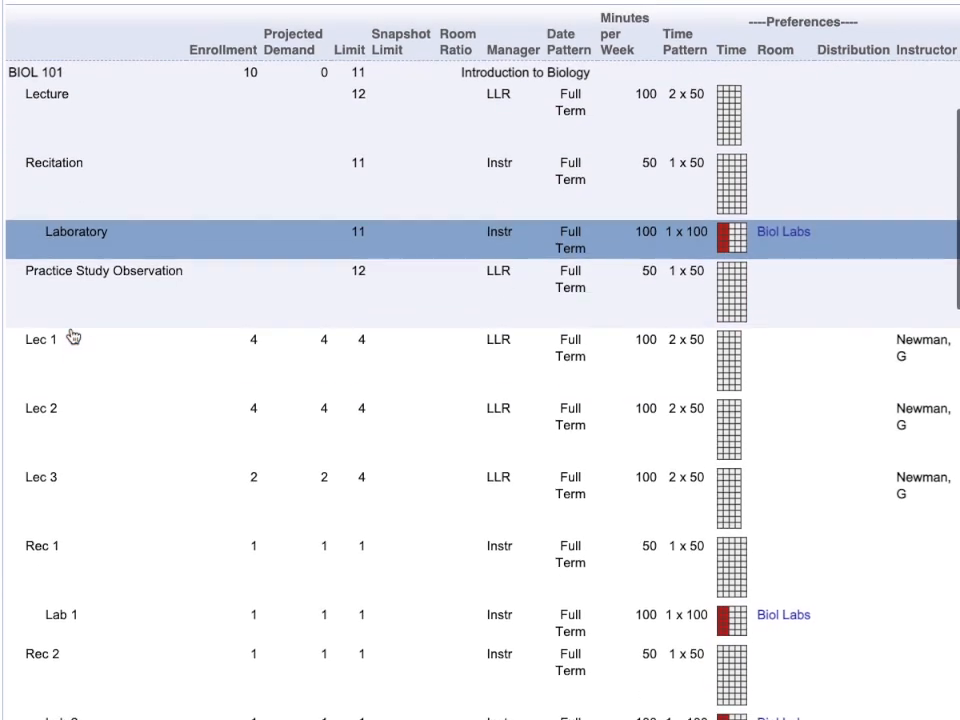
scroll(down, 3)
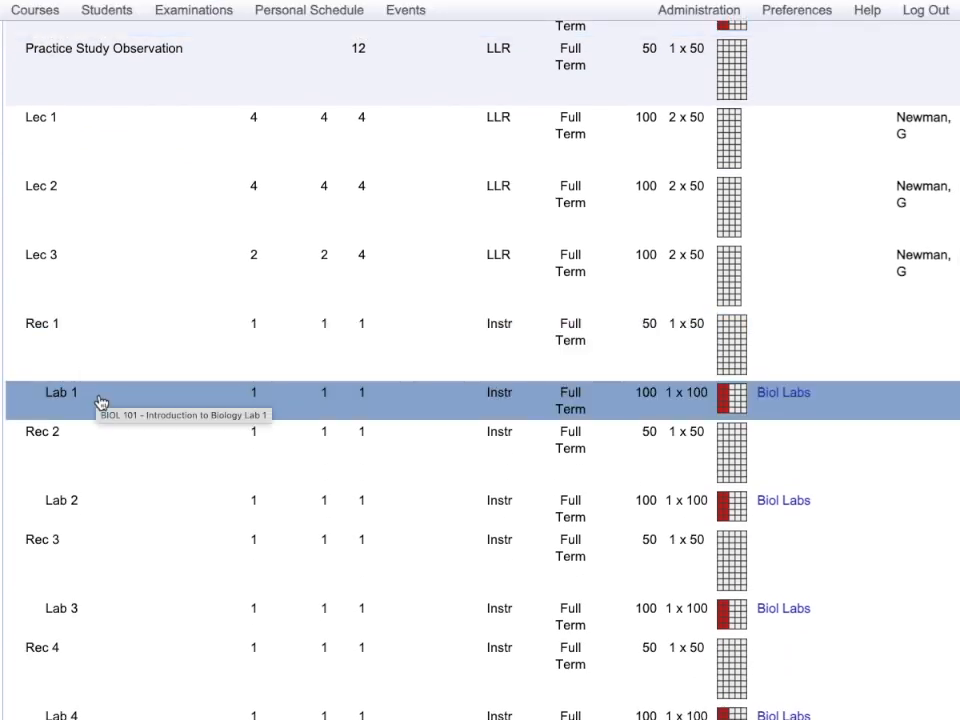
mouse_move(98, 400)
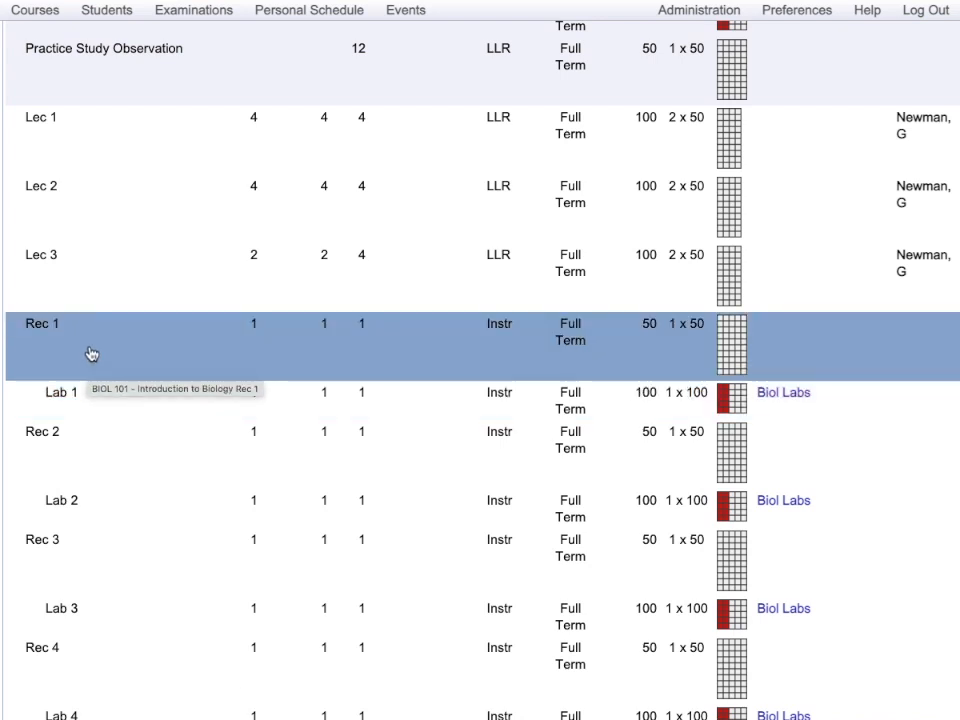
mouse_move(92, 345)
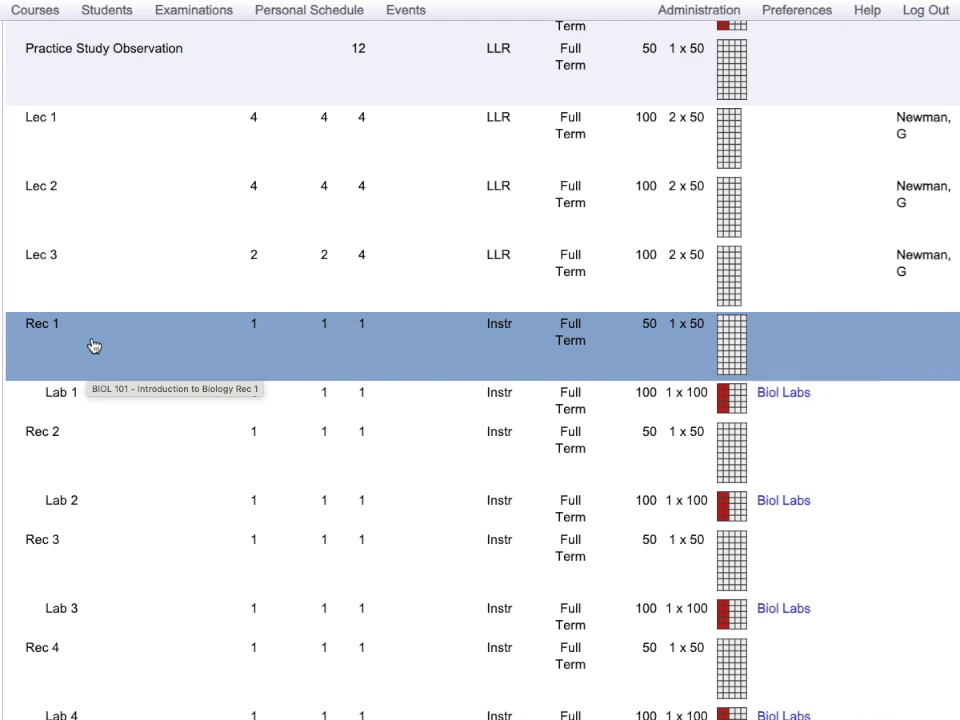
mouse_move(141, 345)
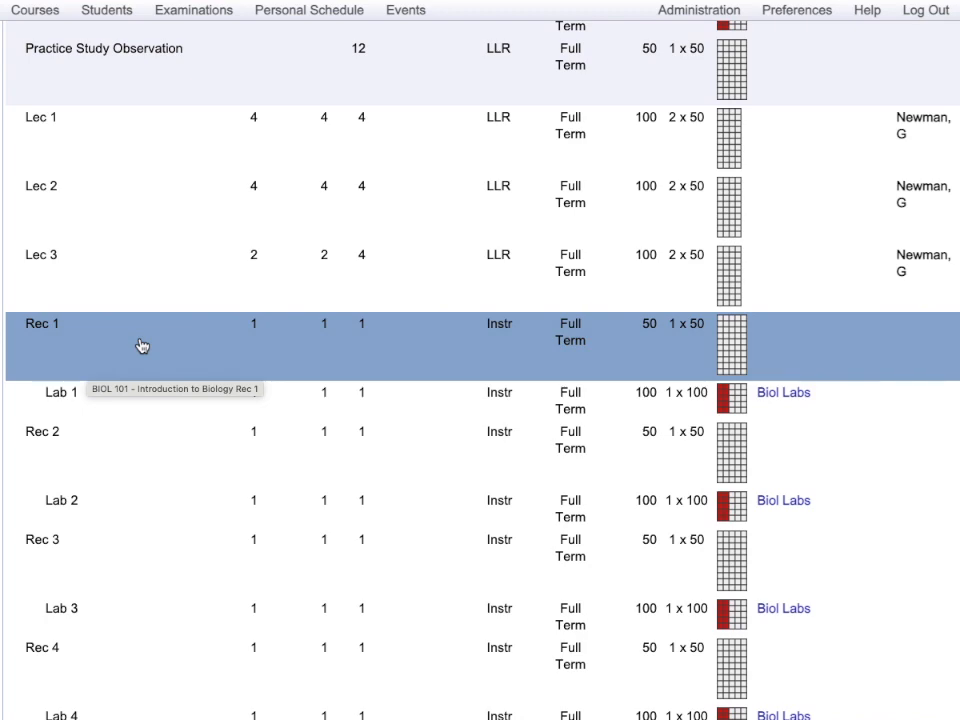
Step: Edit BIOL 101 Rec 1, set date pattern to Odd Wks, and preview its calendar
click(42, 323)
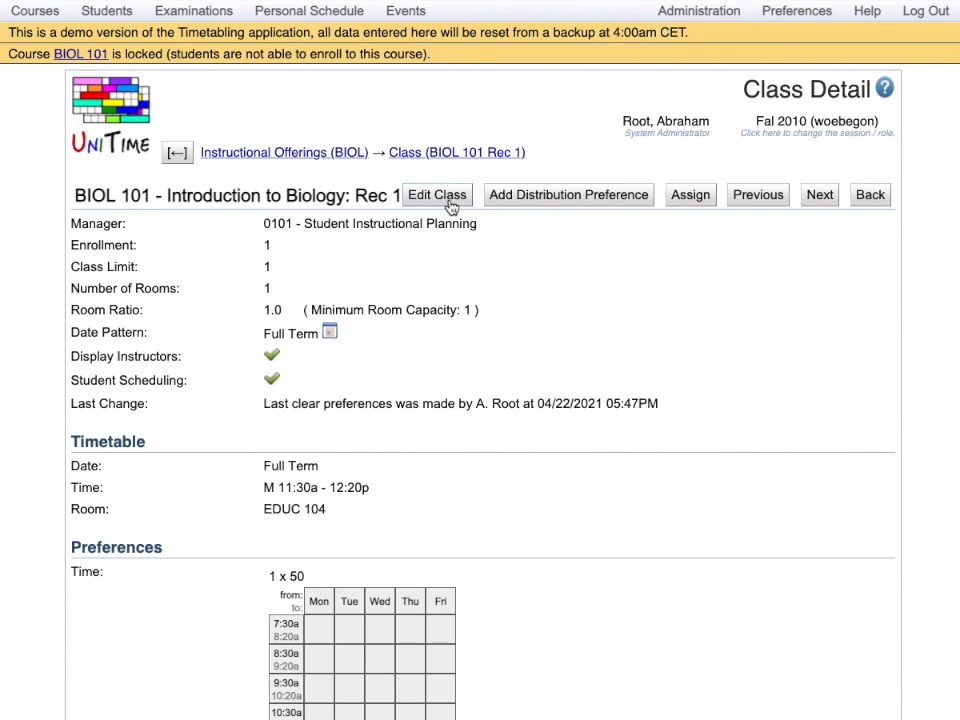
click(437, 194)
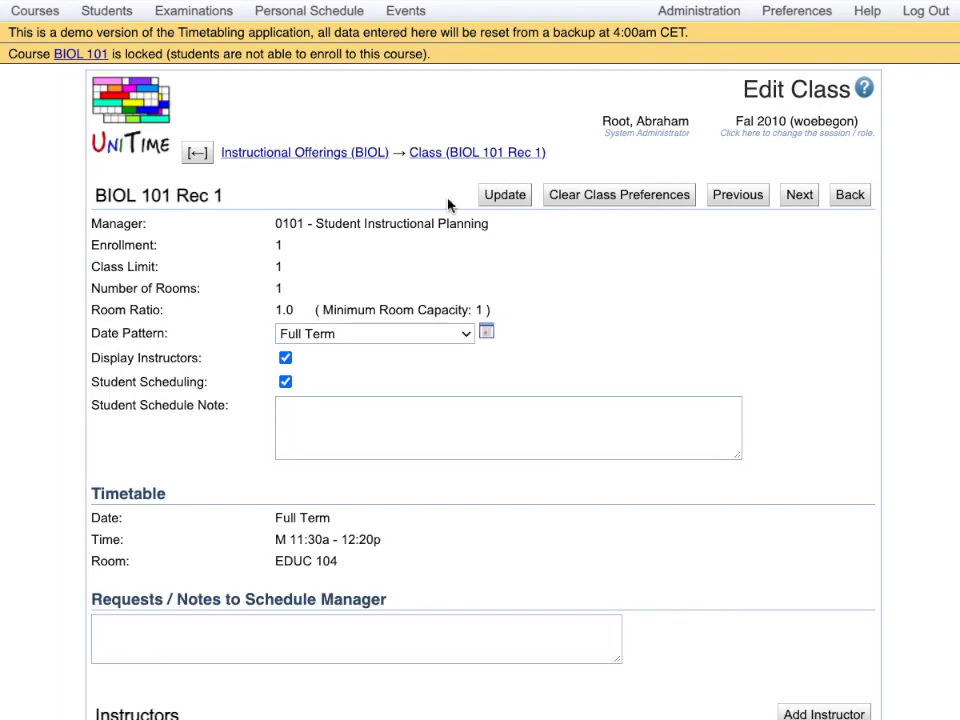
mouse_move(428, 222)
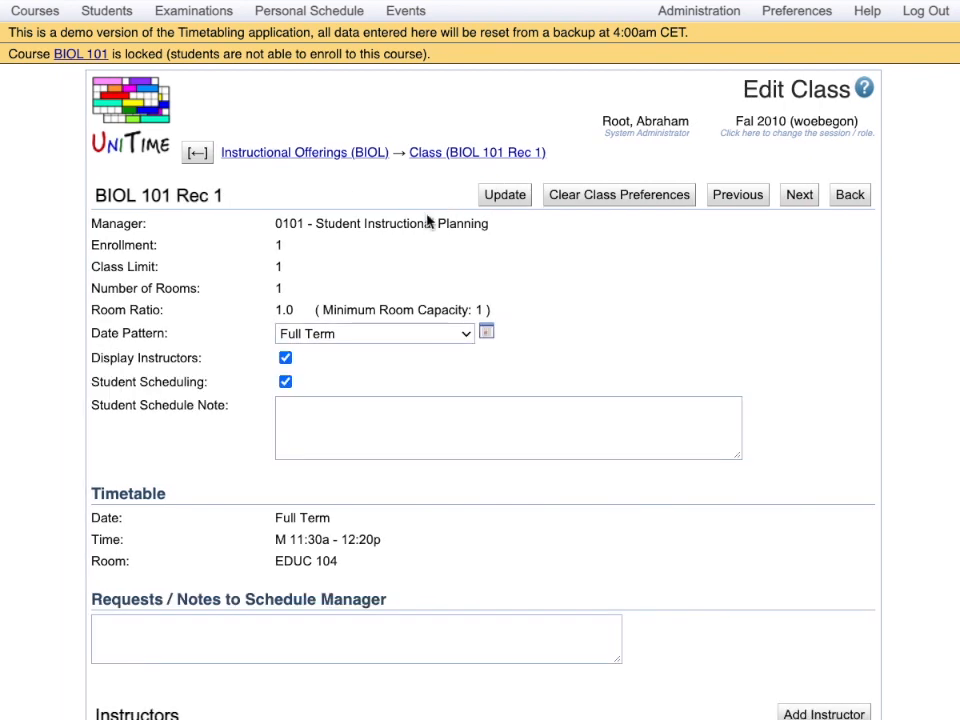
mouse_move(362, 338)
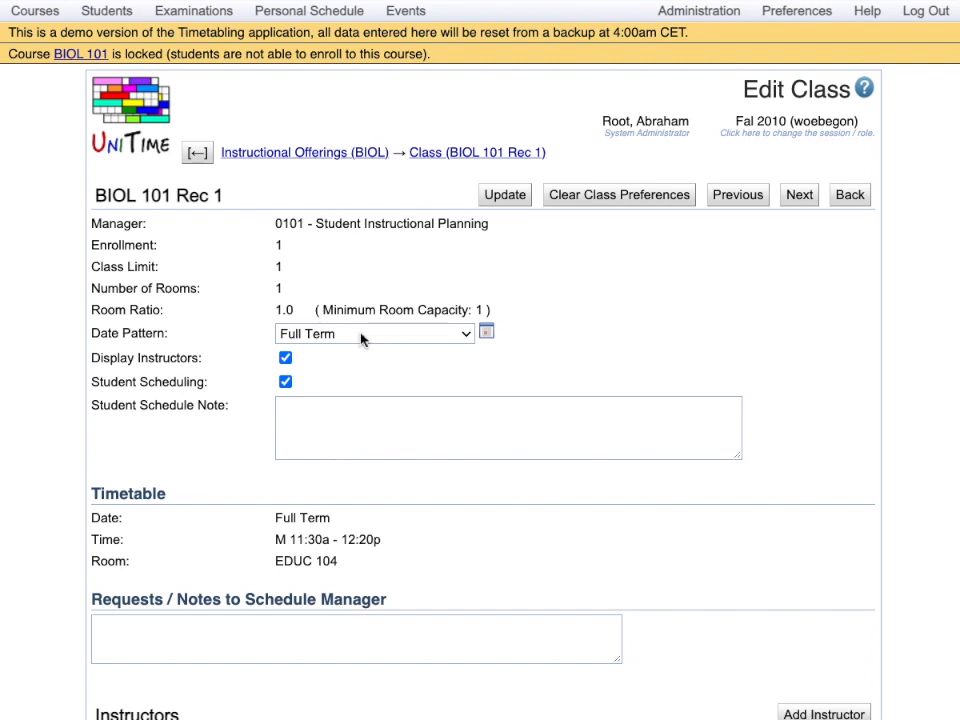
click(373, 333)
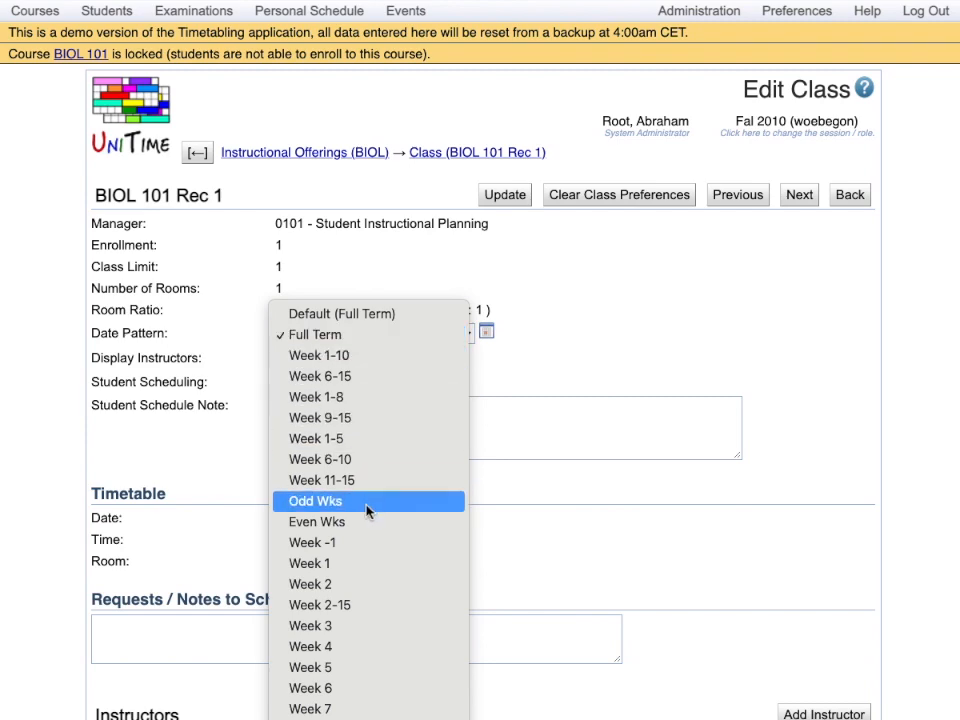
click(315, 500)
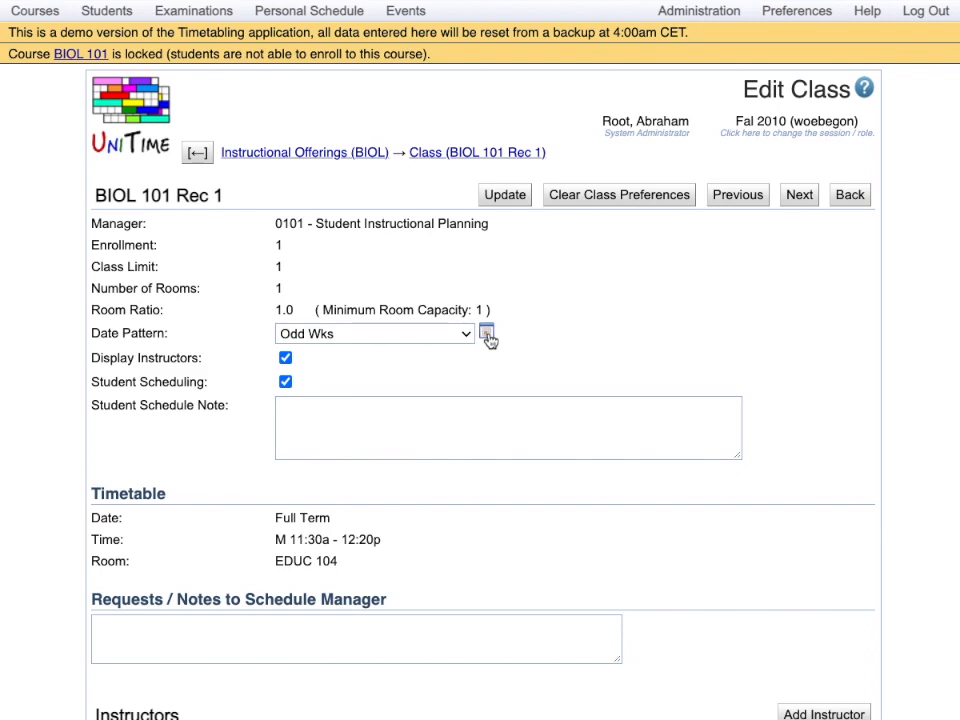
click(489, 333)
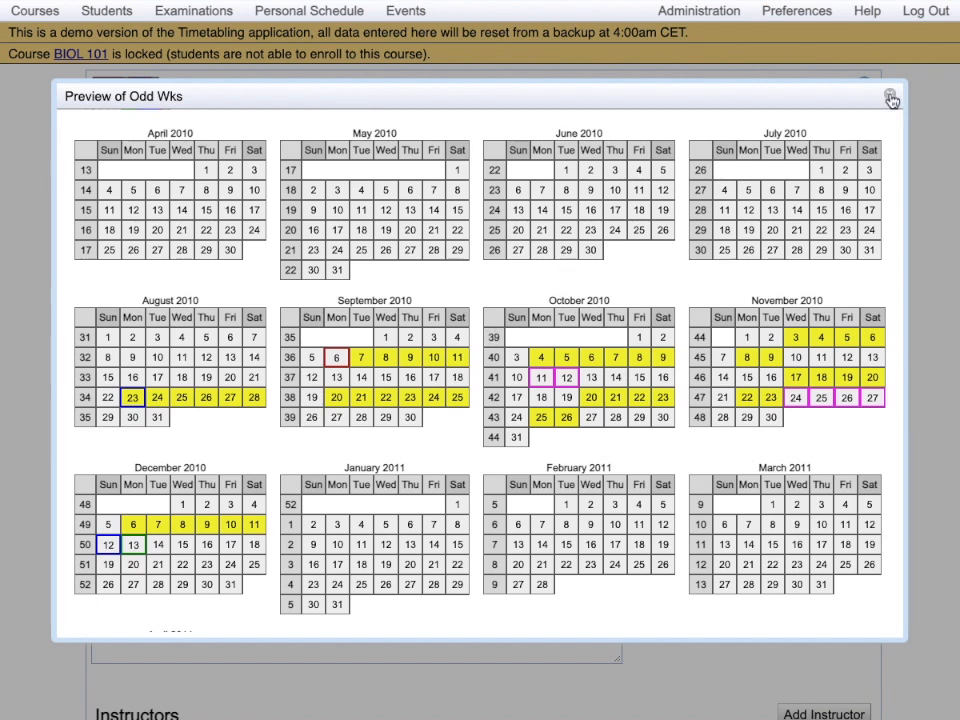
click(889, 97)
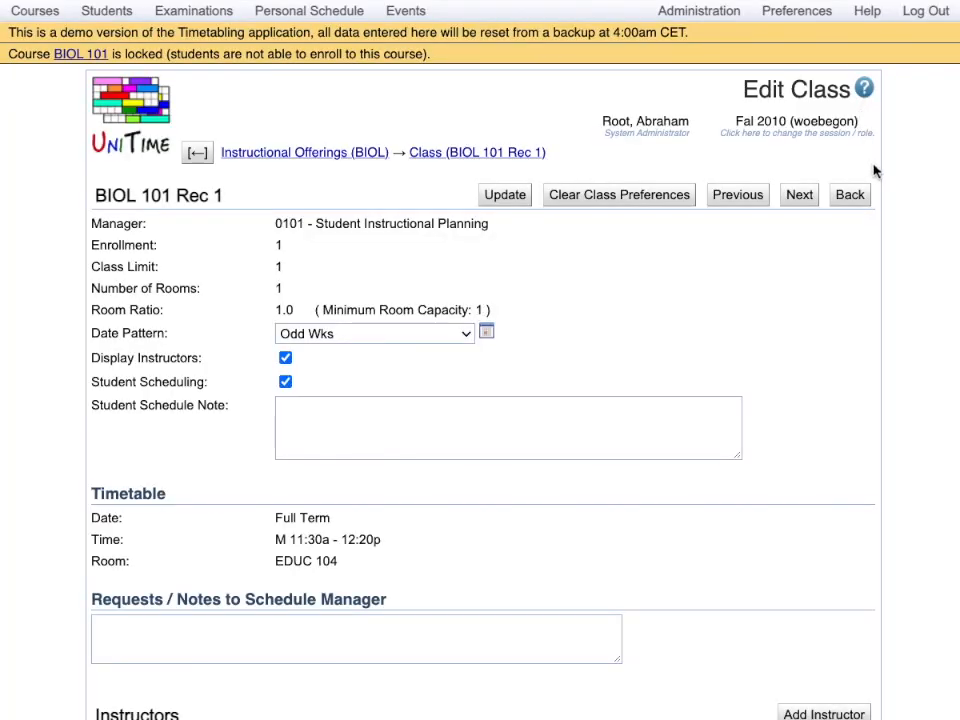
mouse_move(638, 334)
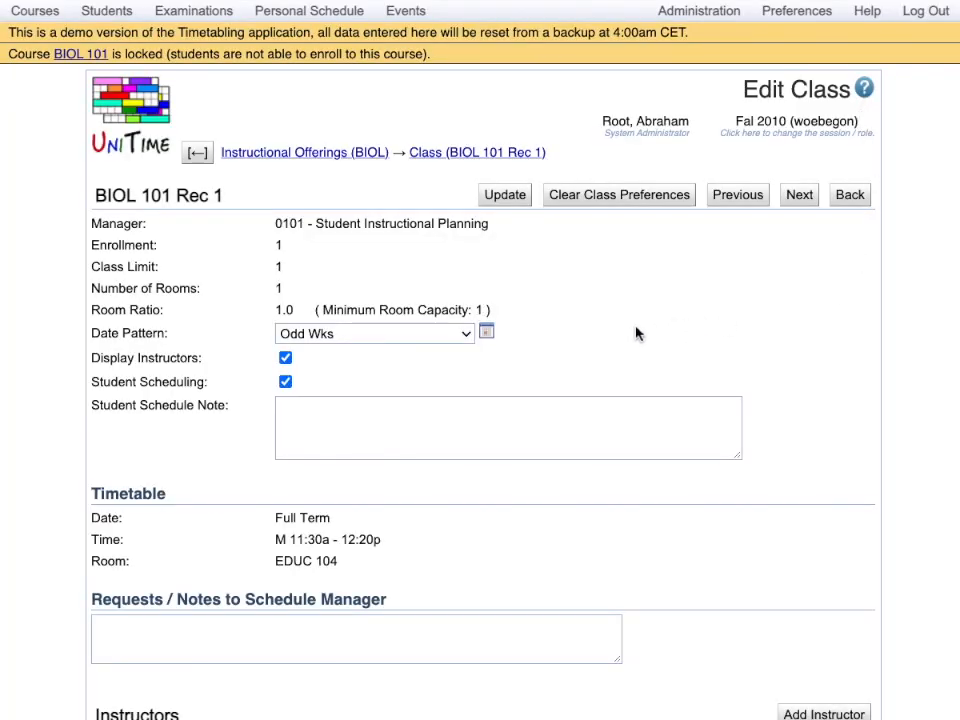
Step: Paint time preferences: 7:30 prohibited, 12:30–2:20 strongly preferred, 4:30 and late Friday discouraged
scroll(down, 3)
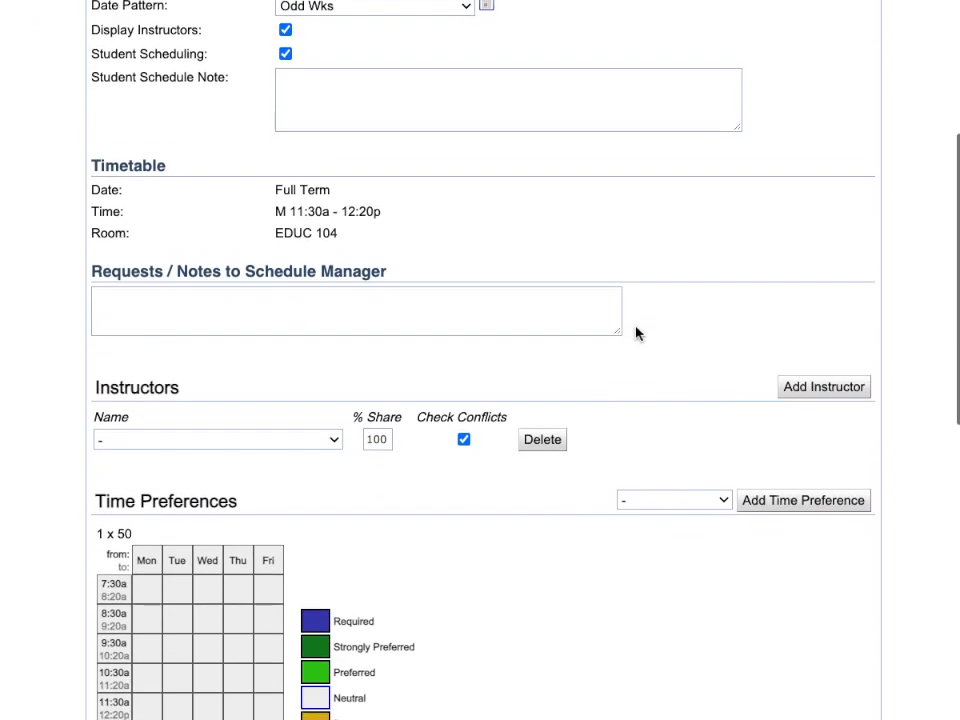
scroll(down, 3)
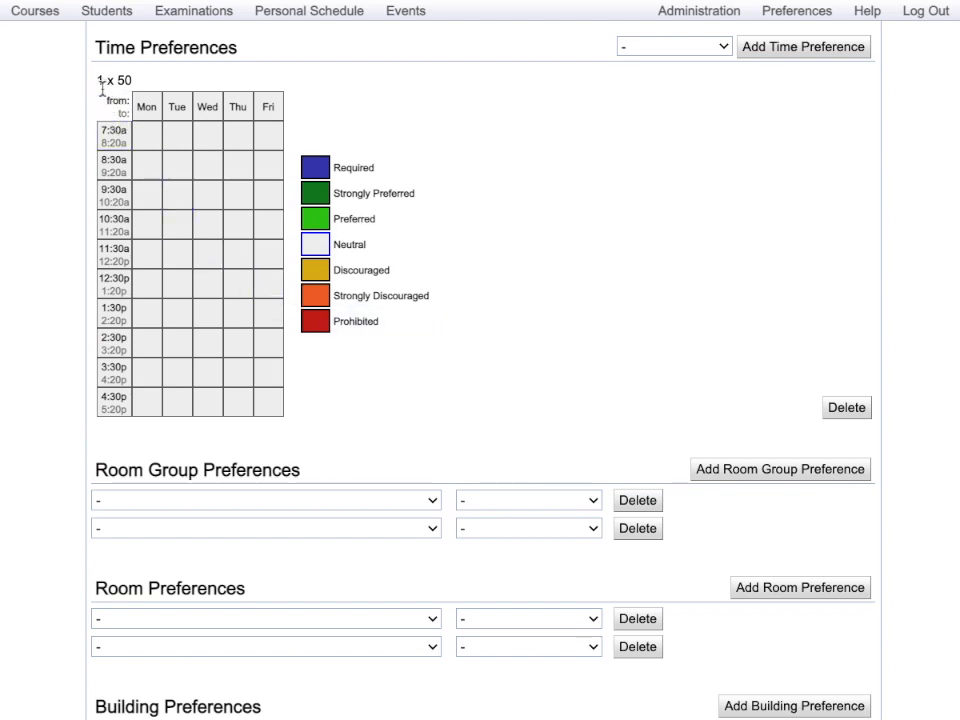
mouse_move(140, 90)
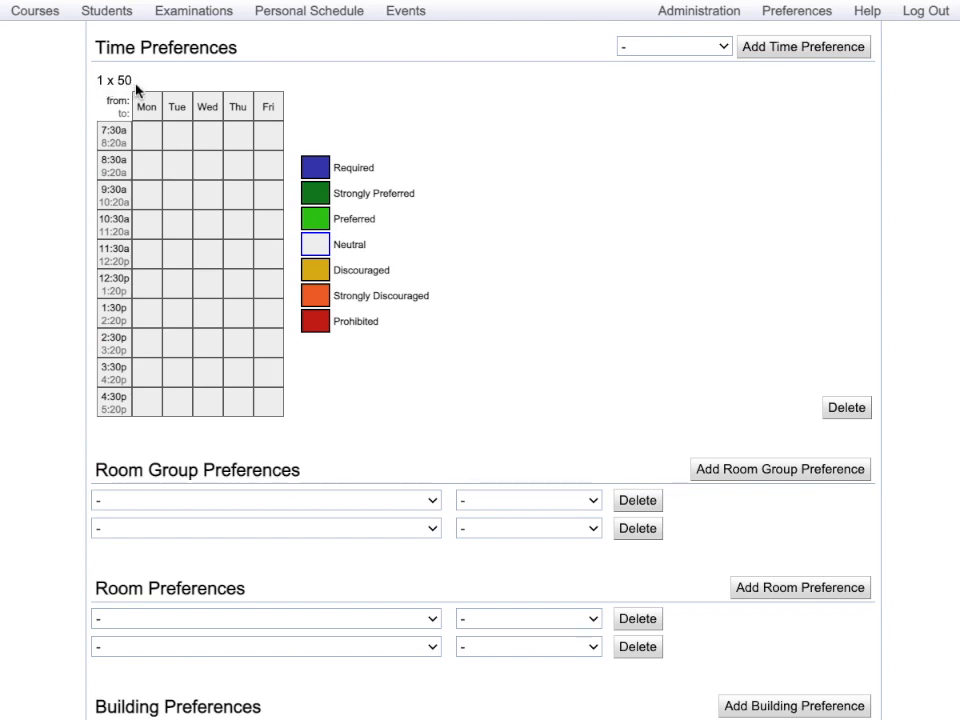
click(146, 135)
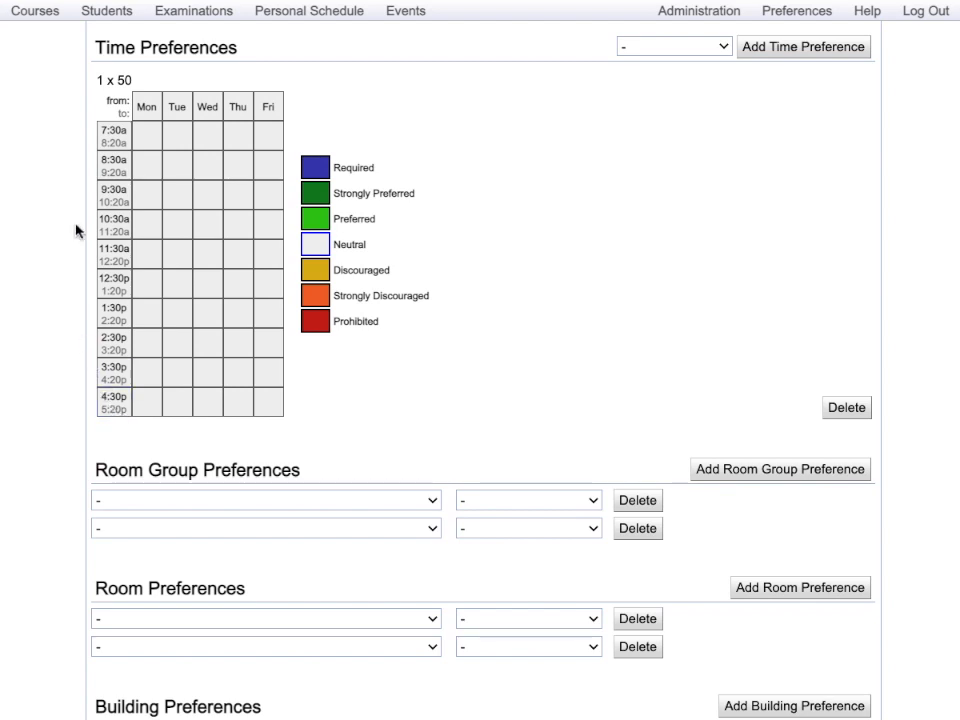
mouse_move(127, 209)
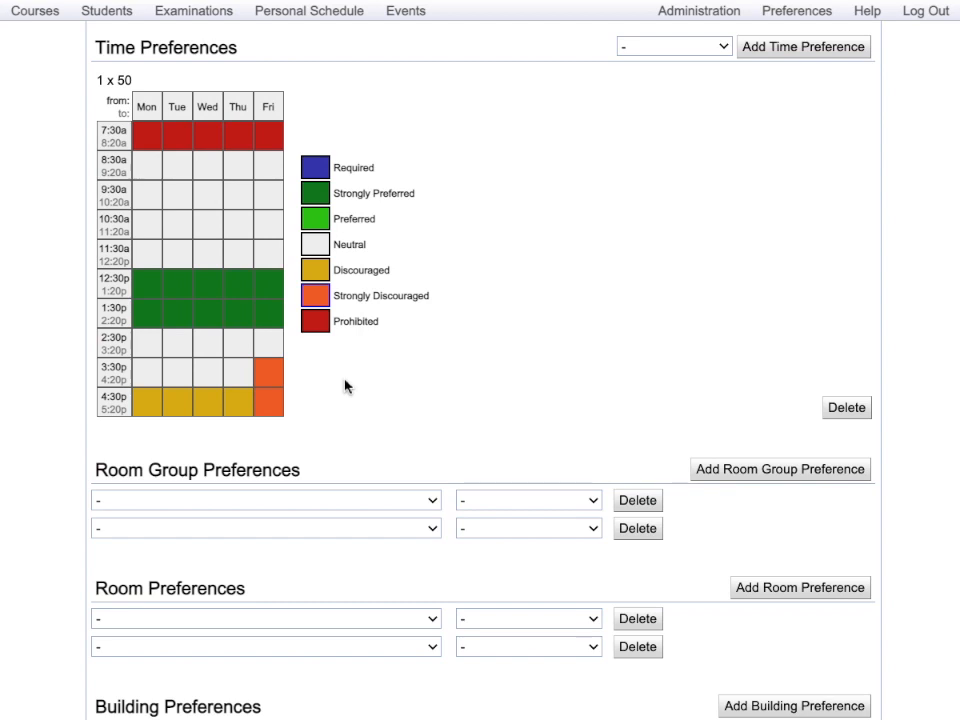
scroll(down, 3)
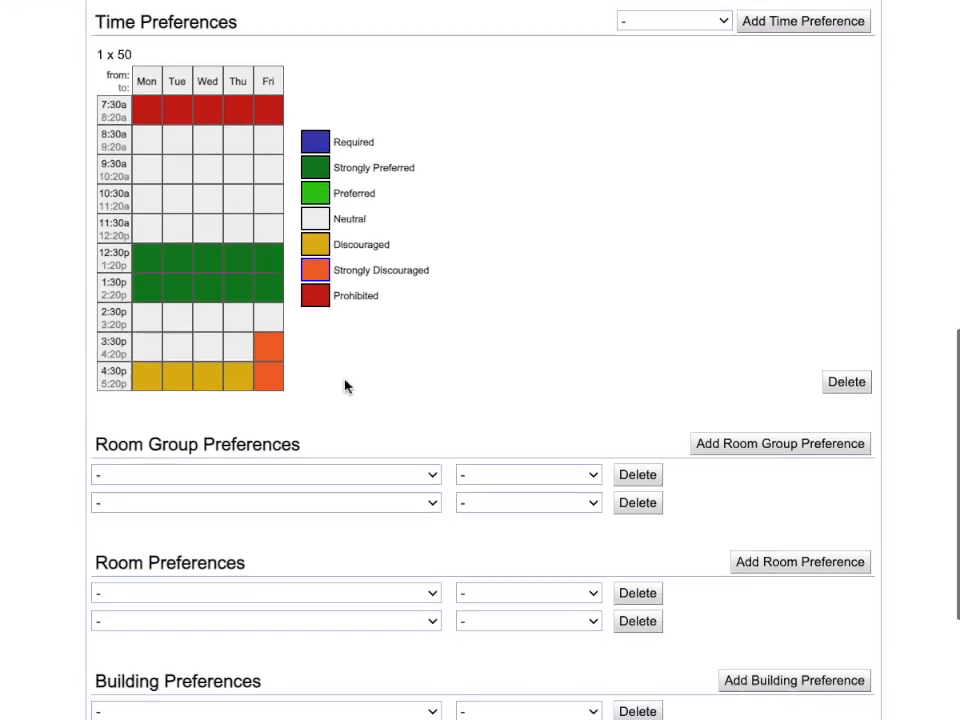
Step: Add a required Classroom room group preference
scroll(down, 3)
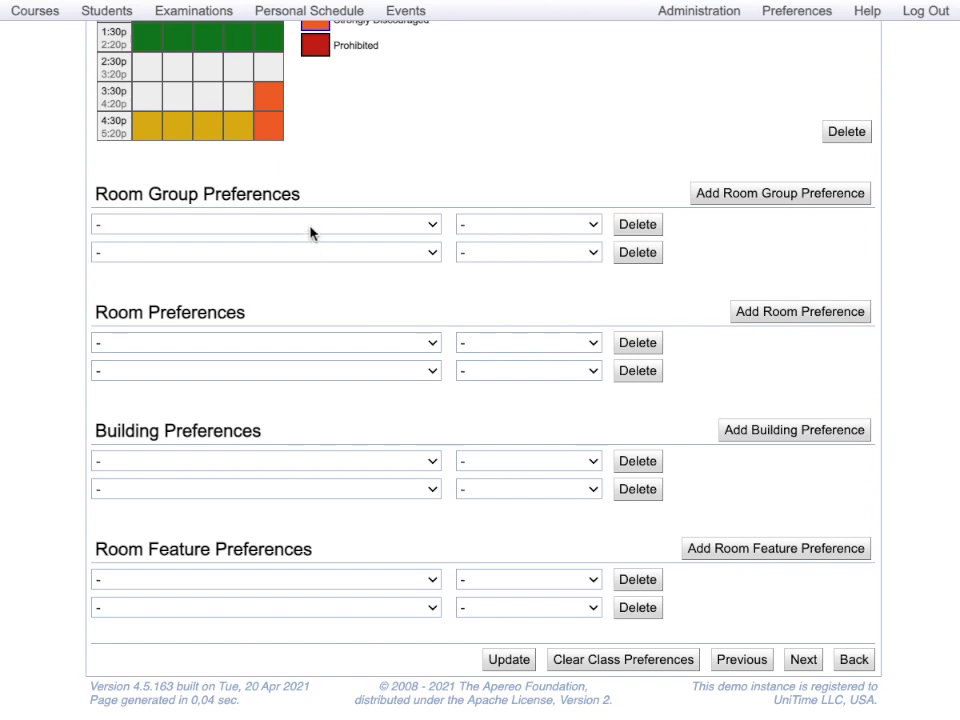
click(265, 223)
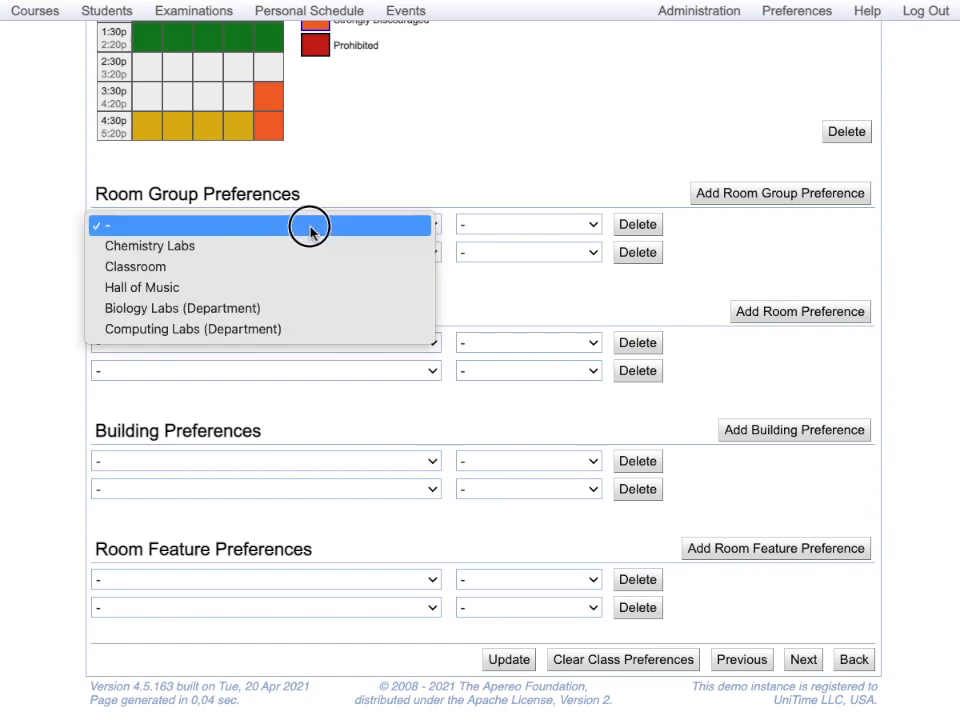
mouse_move(310, 267)
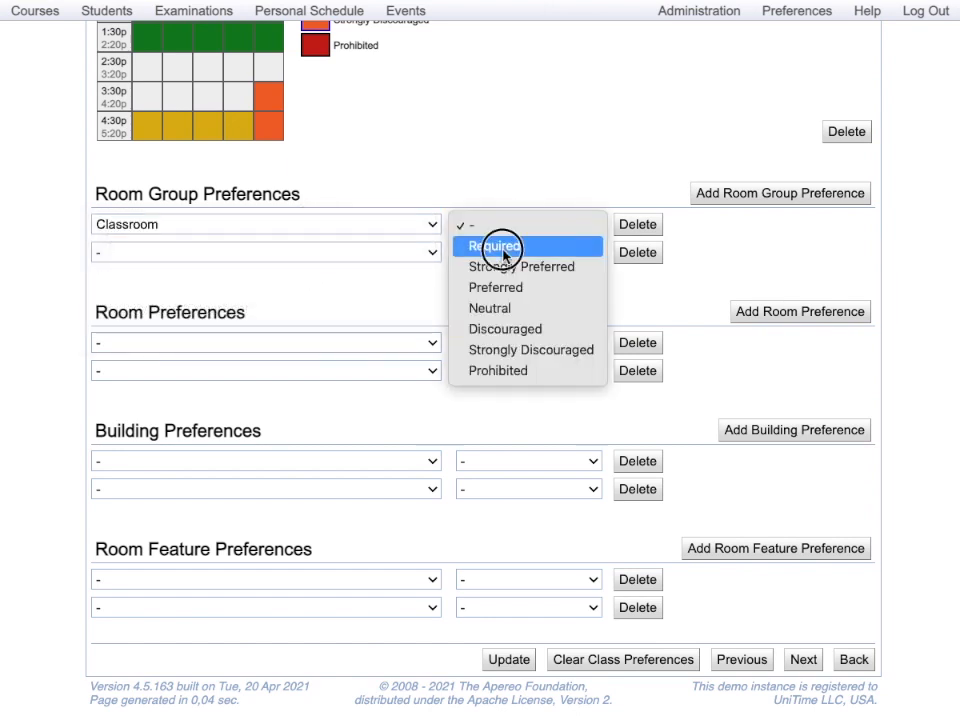
click(495, 246)
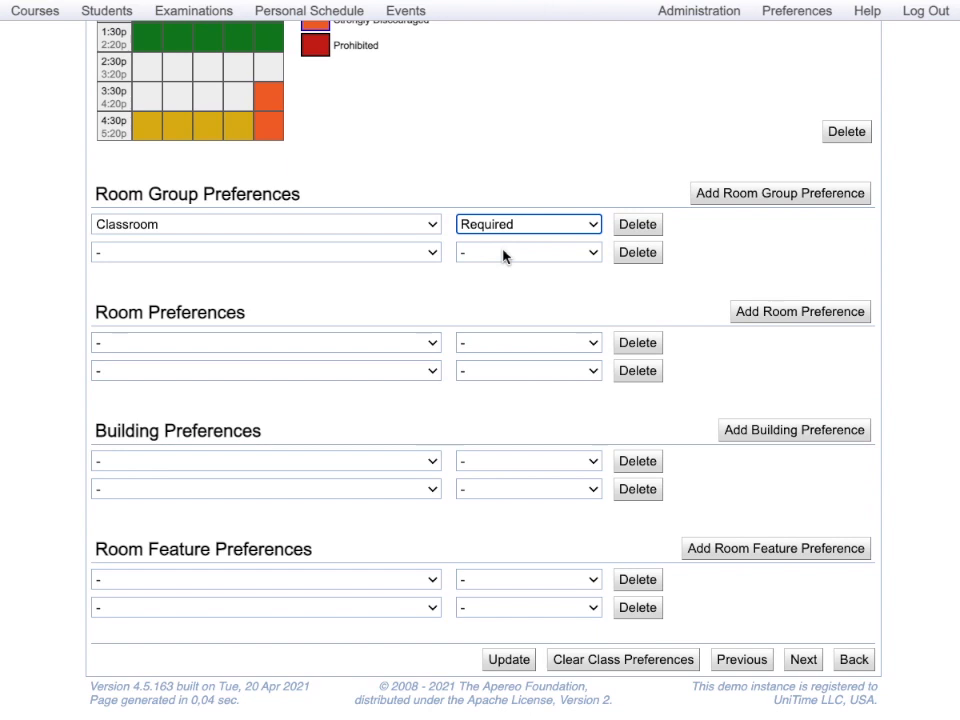
mouse_move(285, 350)
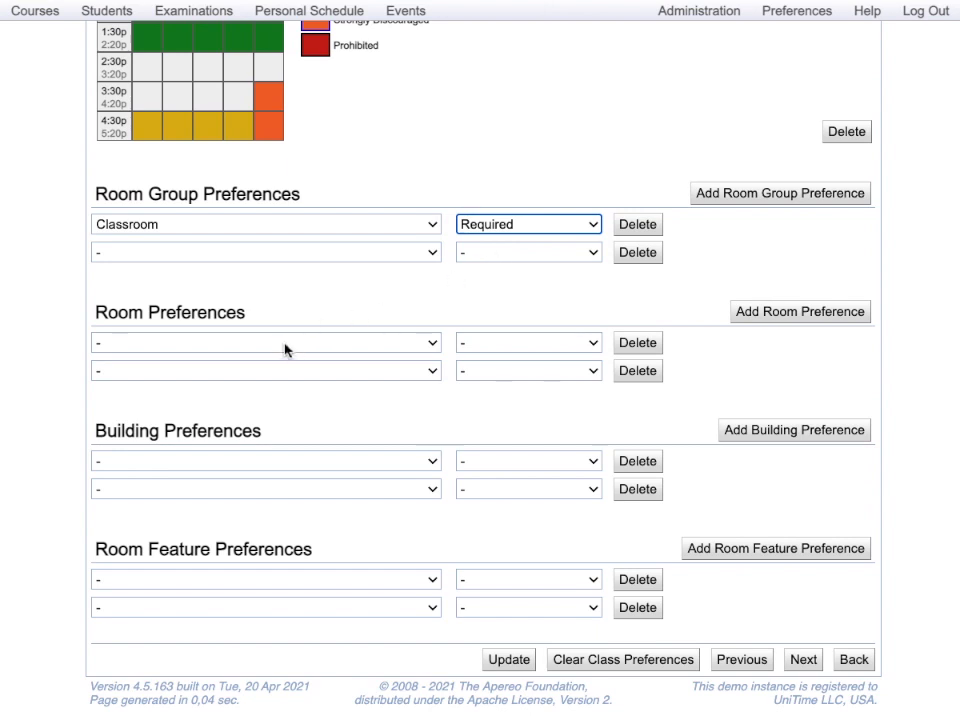
Step: Add Education Hall (EDUC) as a preferred building
click(265, 342)
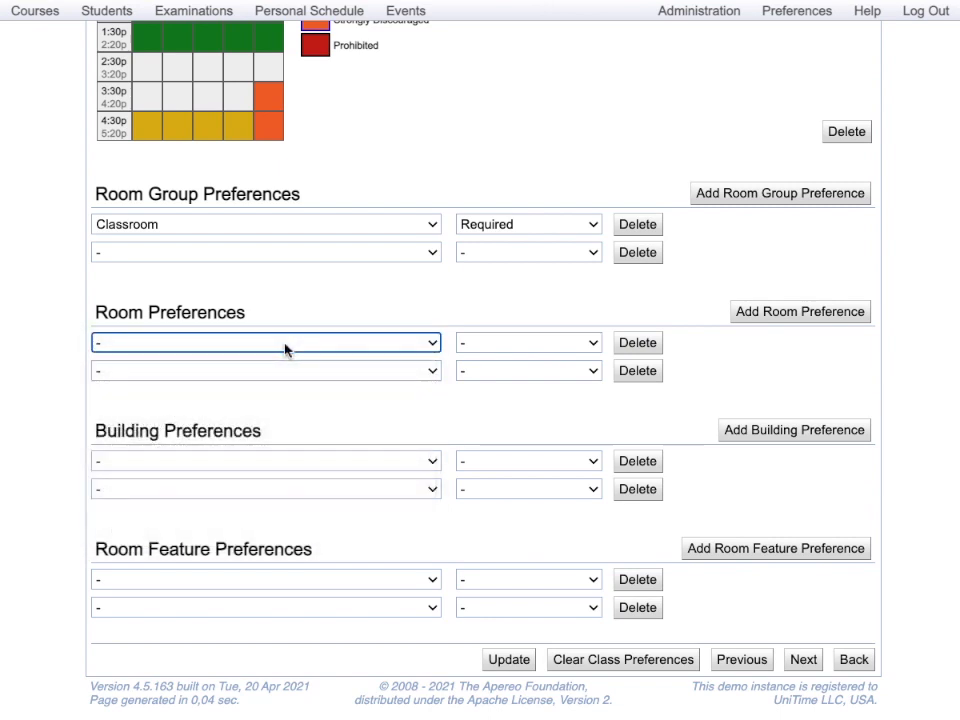
click(265, 461)
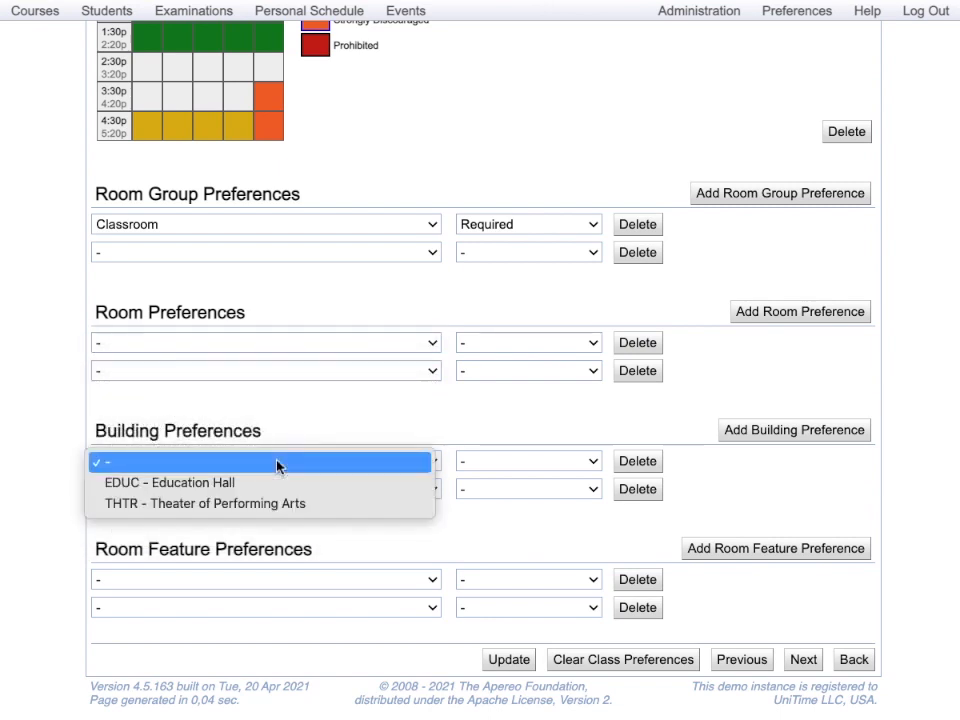
click(169, 482)
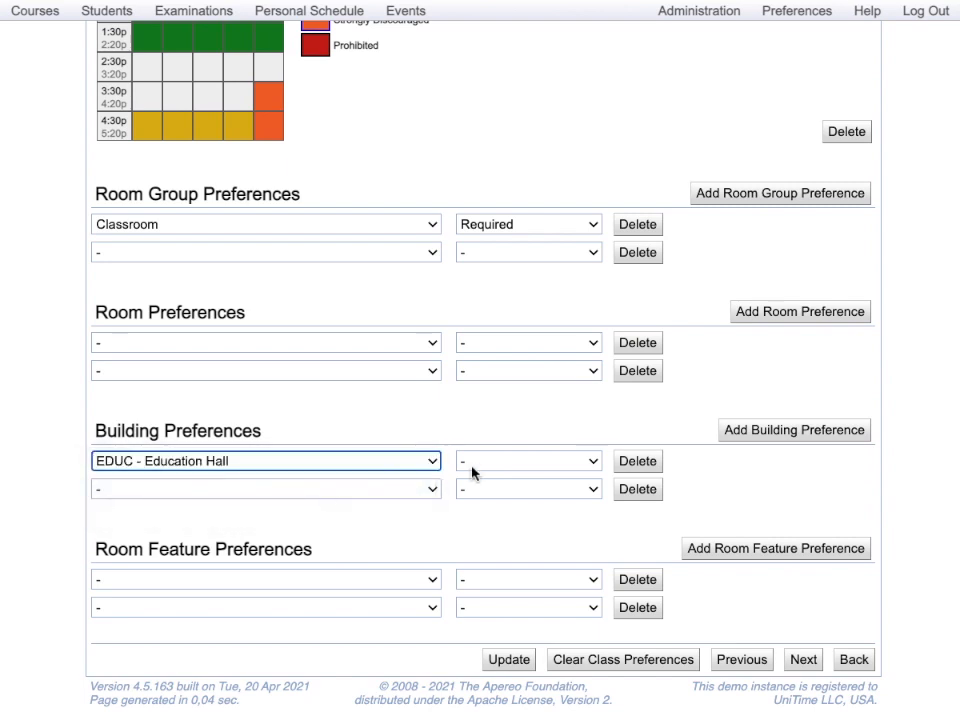
click(528, 461)
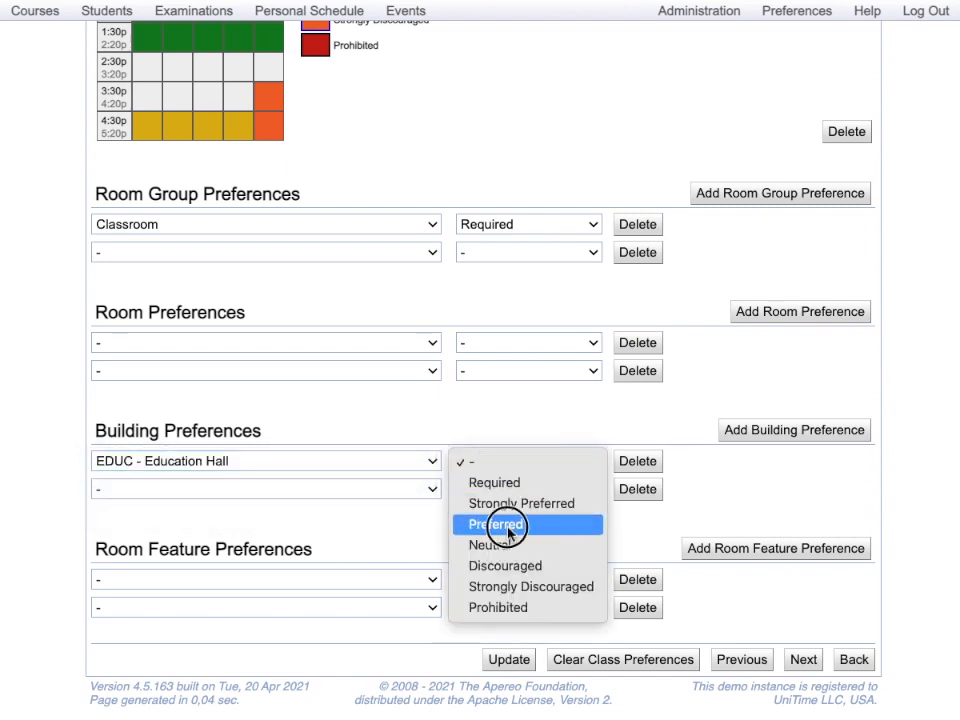
click(495, 524)
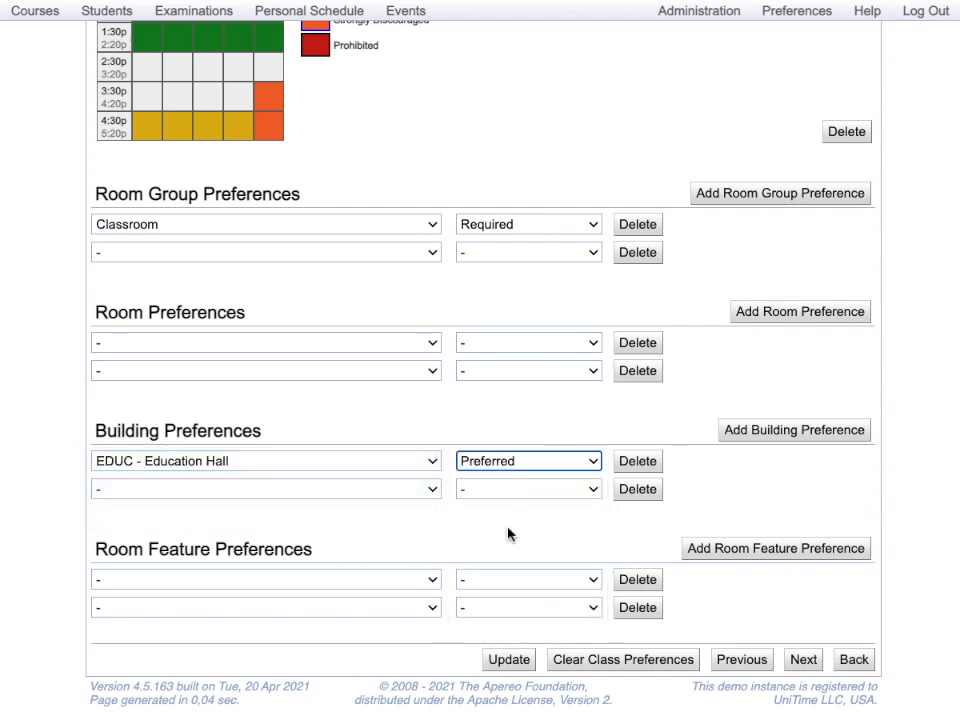
mouse_move(285, 582)
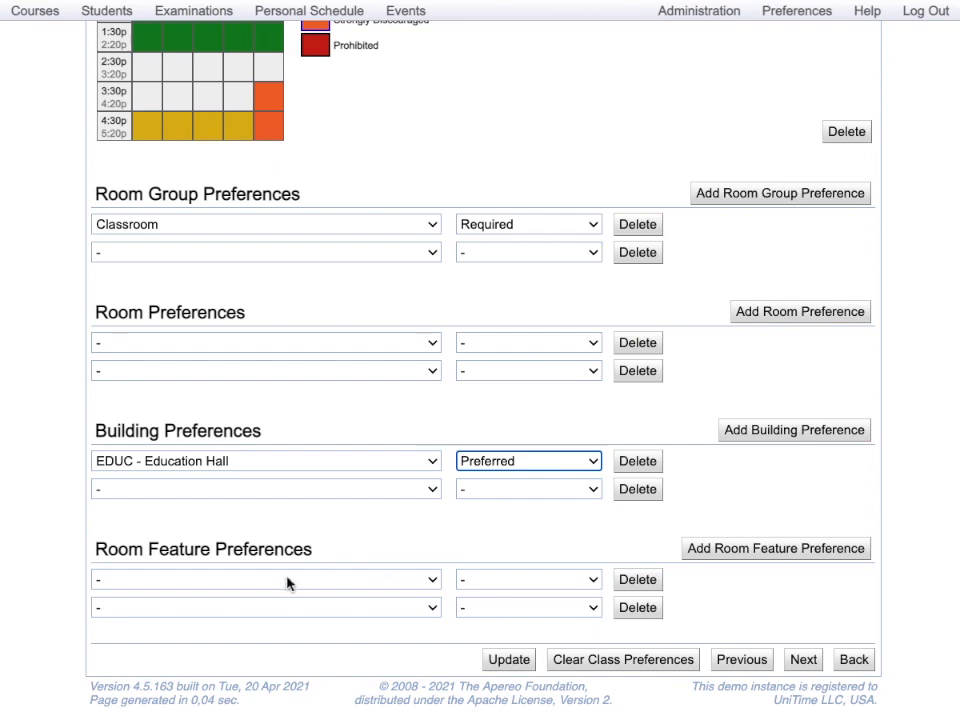
Step: Require the Computer room feature and save the class preferences
click(265, 579)
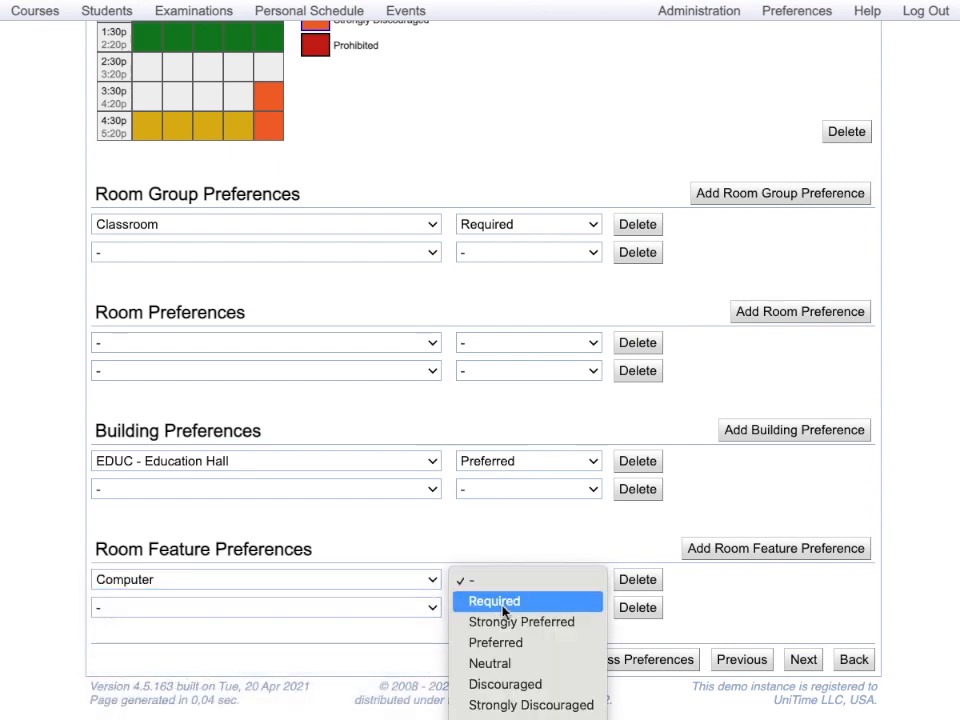
click(493, 600)
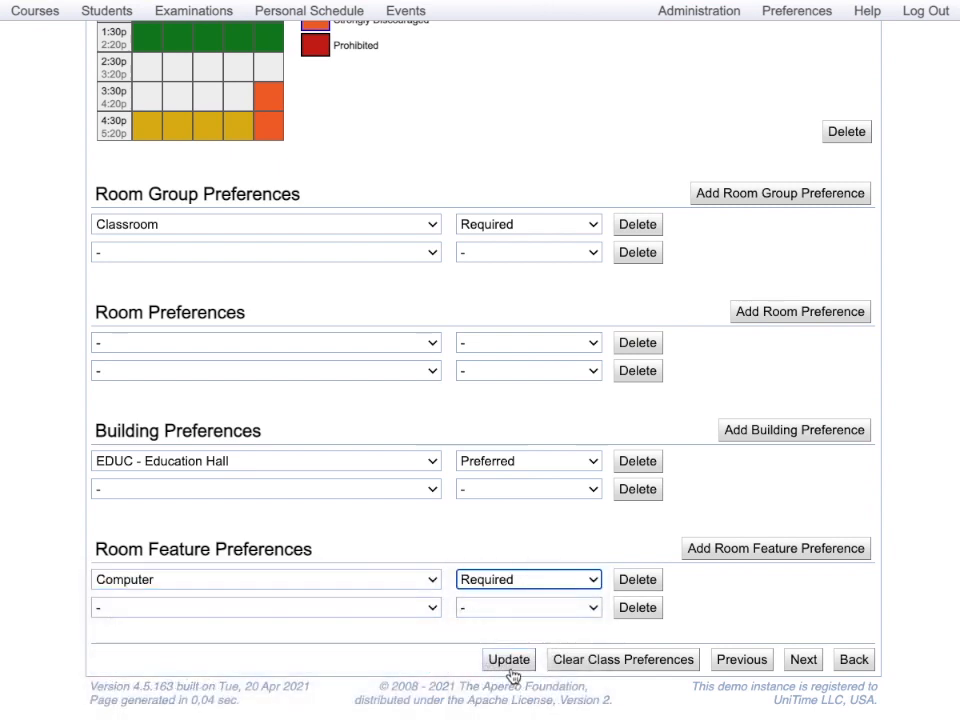
mouse_move(508, 659)
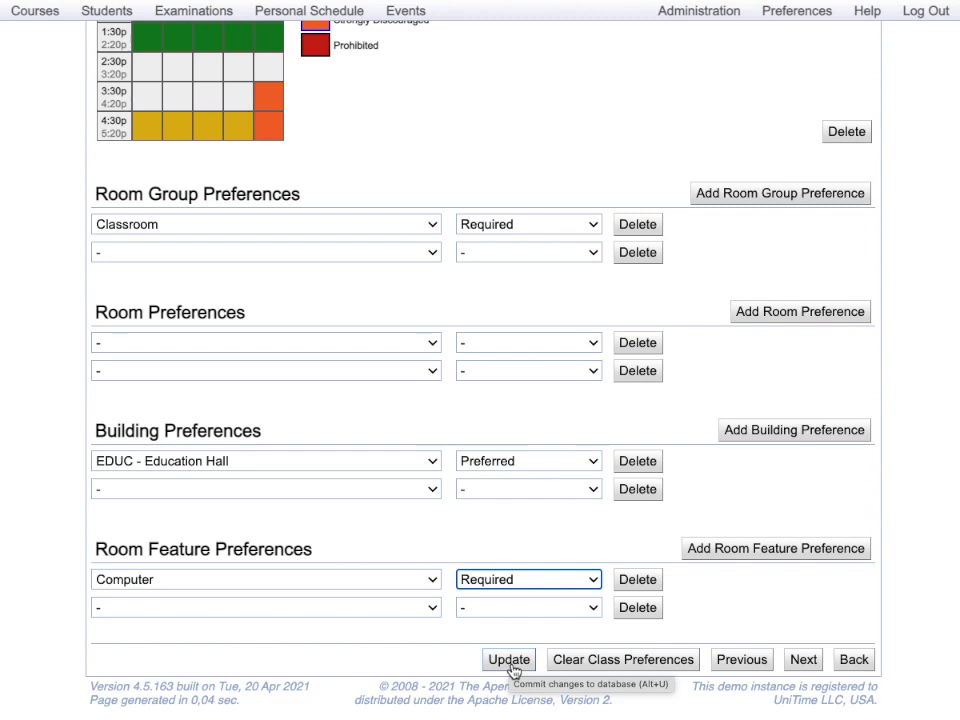
click(508, 659)
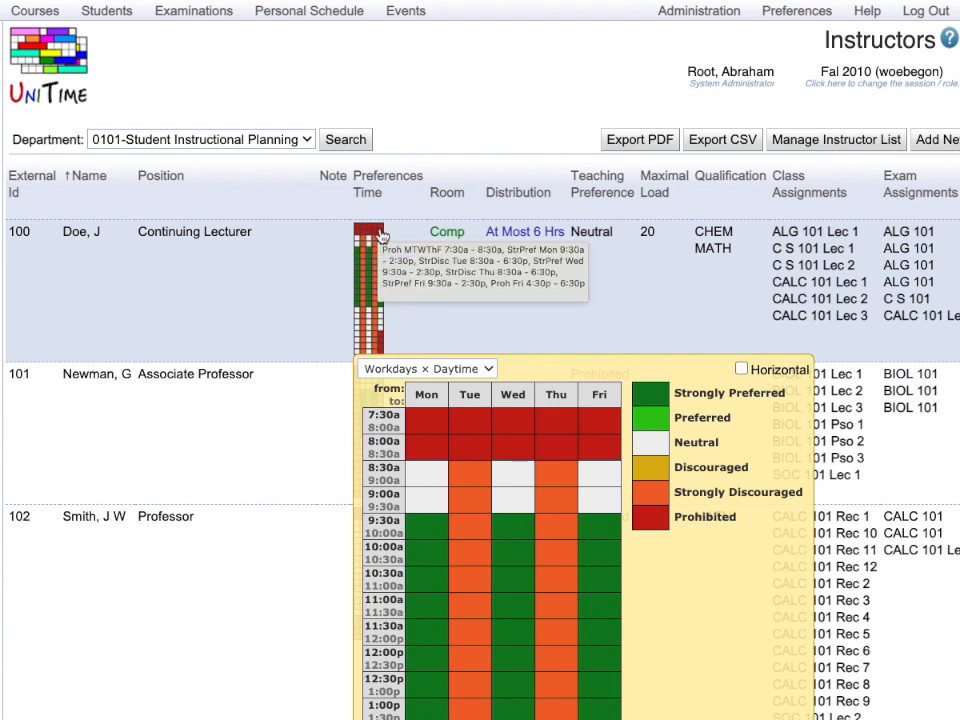
mouse_move(380, 267)
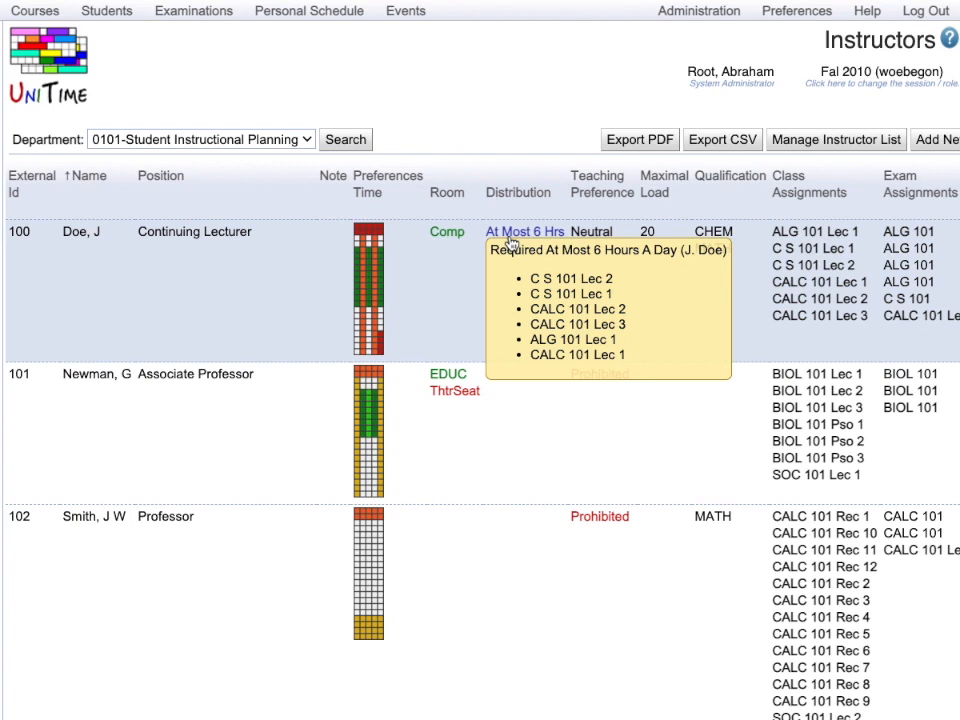
mouse_move(417, 276)
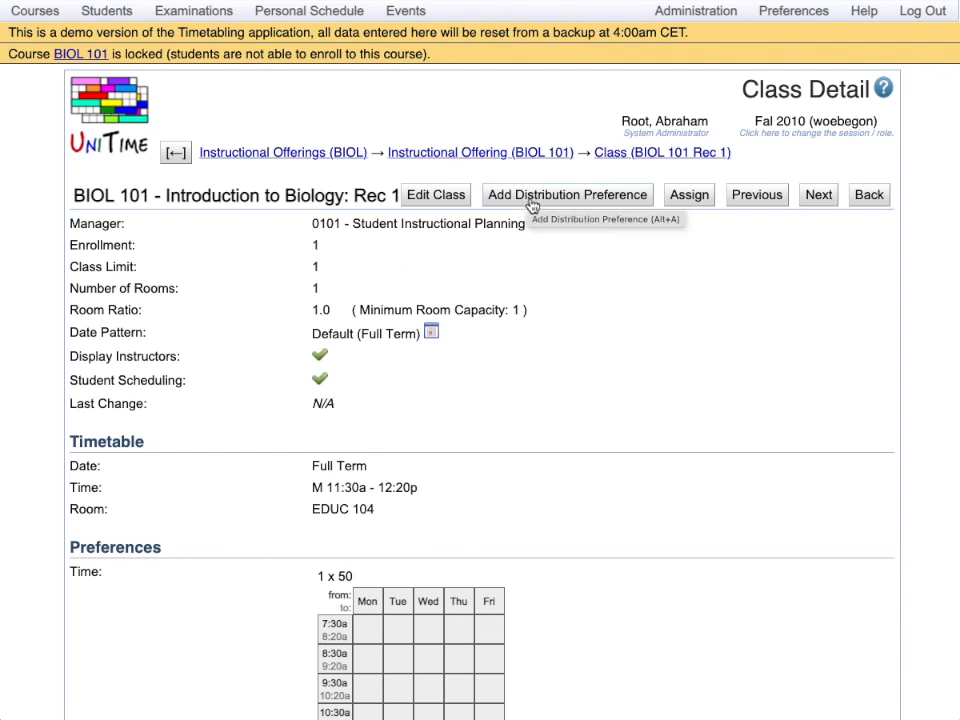
Step: Open Add Distribution Preference for BIOL 101 Rec 1 (Same Days, All Classes, Required)
click(566, 194)
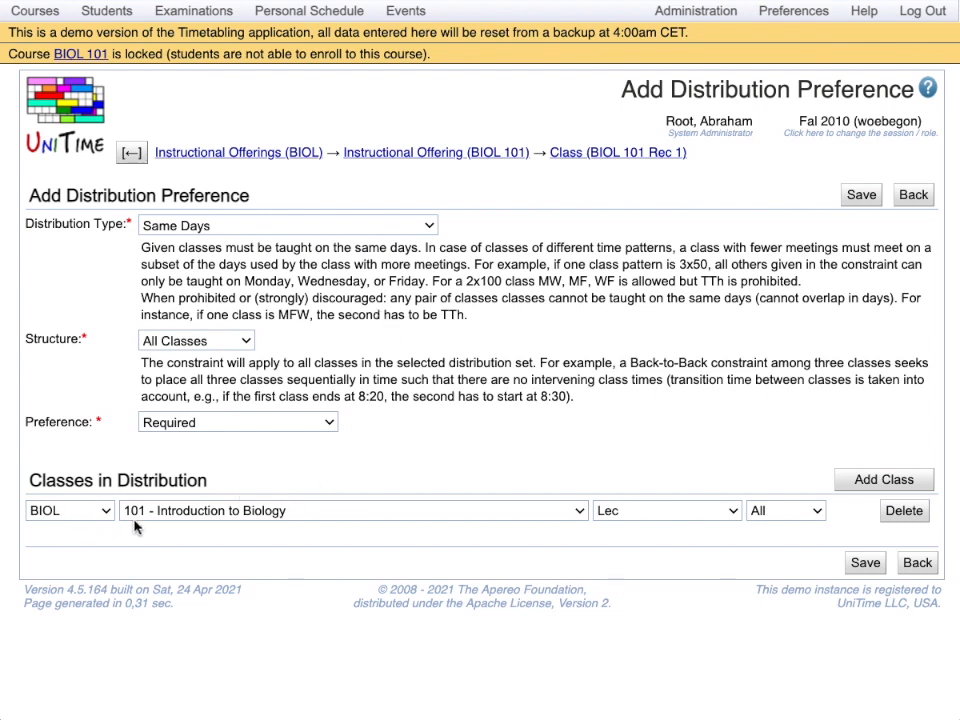
mouse_move(566, 528)
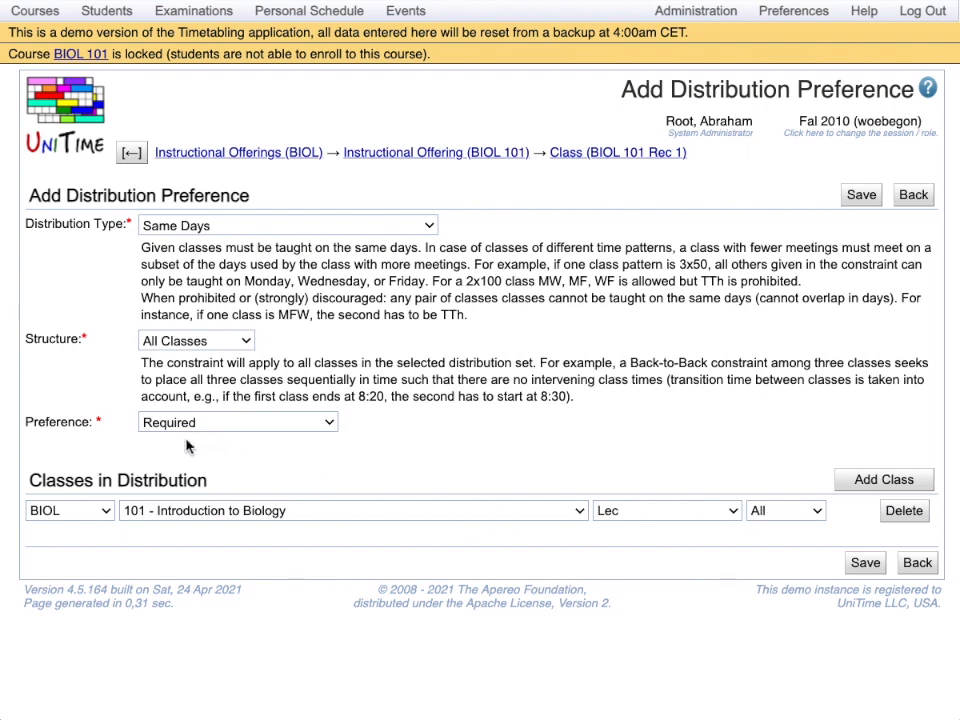
mouse_move(140, 349)
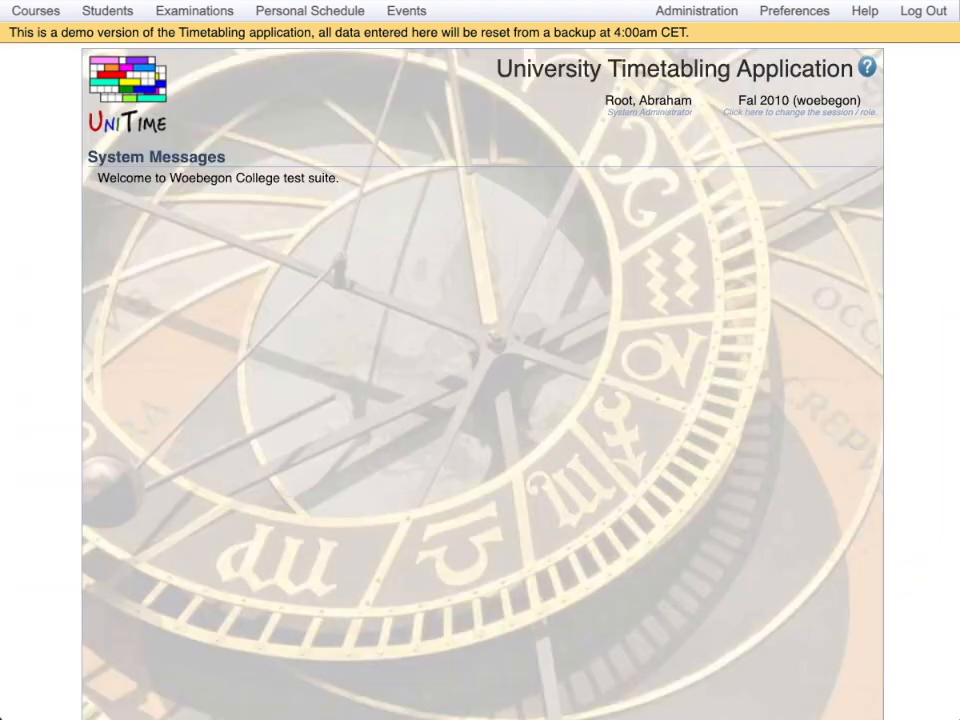
Step: Go to Curricula and open the A/M2 curriculum for M2 - Major 2
click(35, 10)
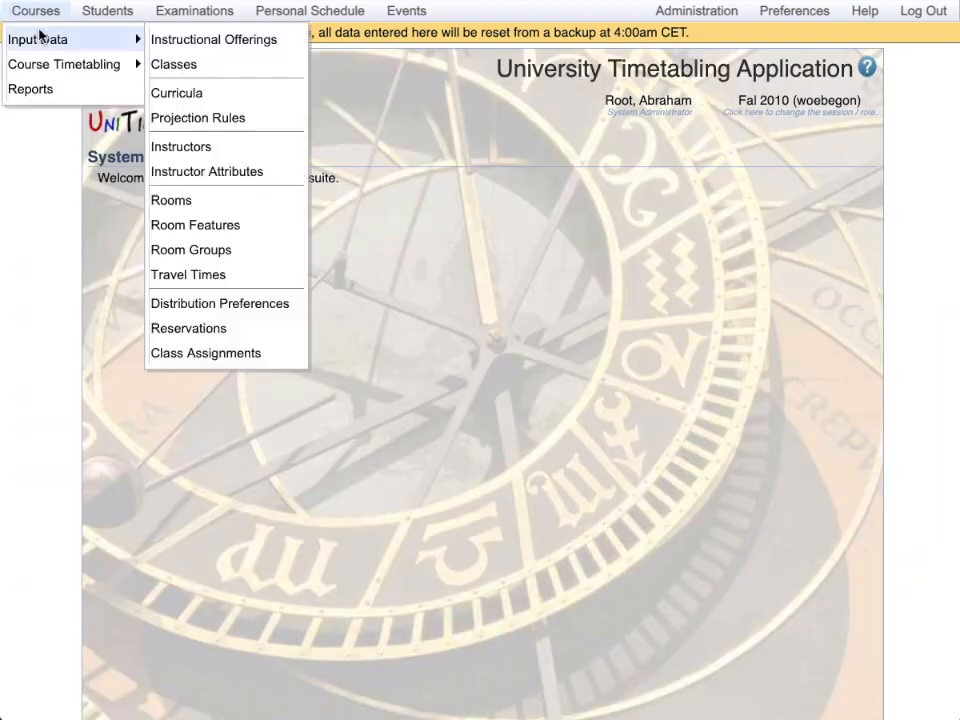
mouse_move(177, 92)
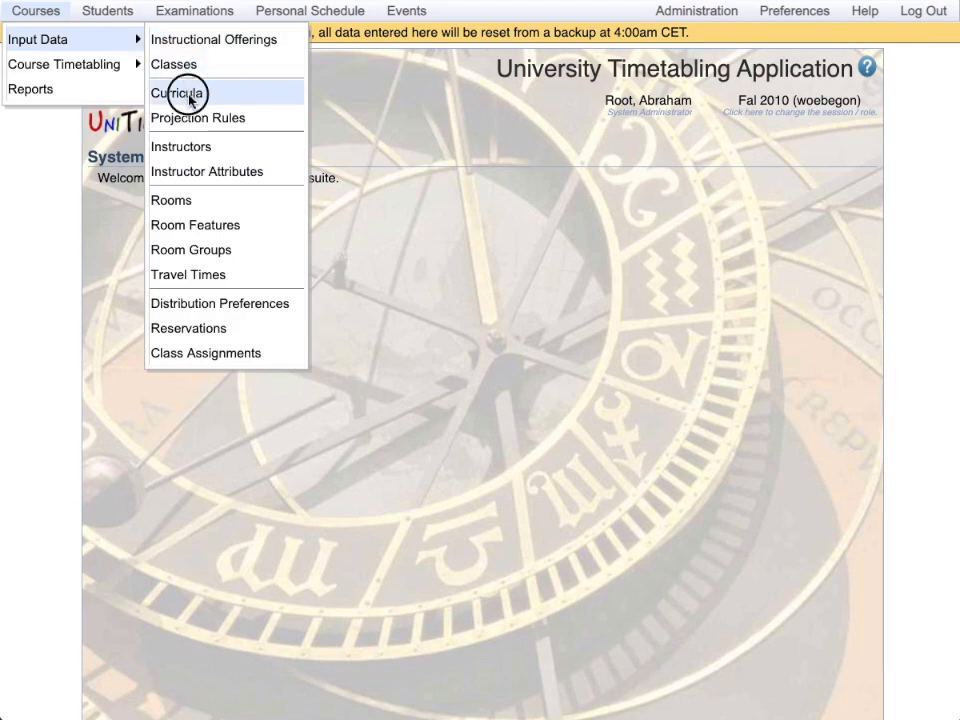
click(178, 93)
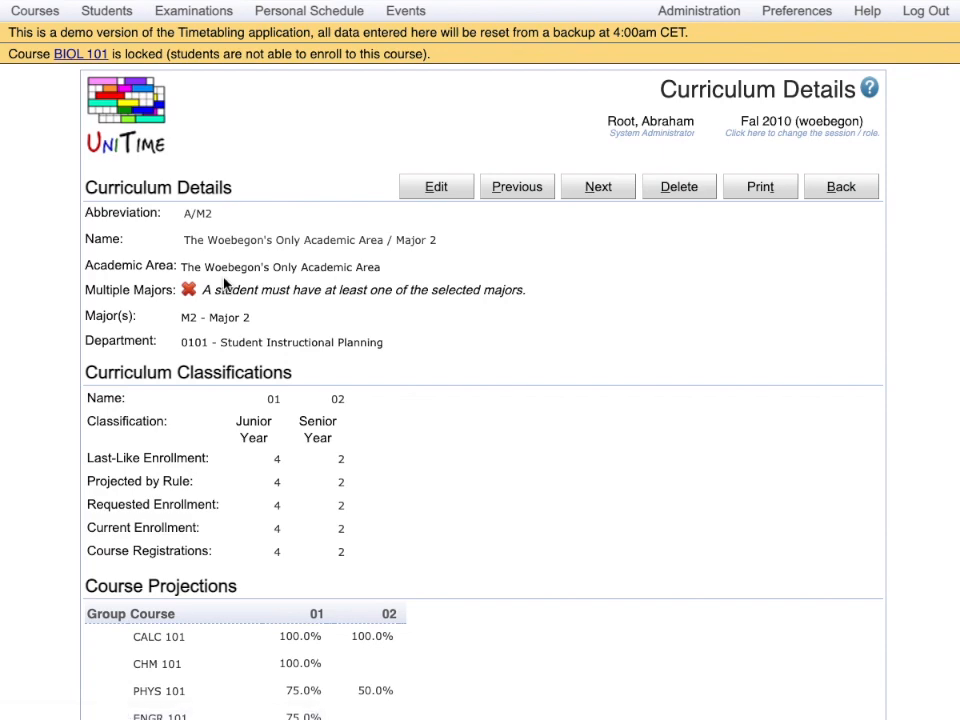
double_click(214, 317)
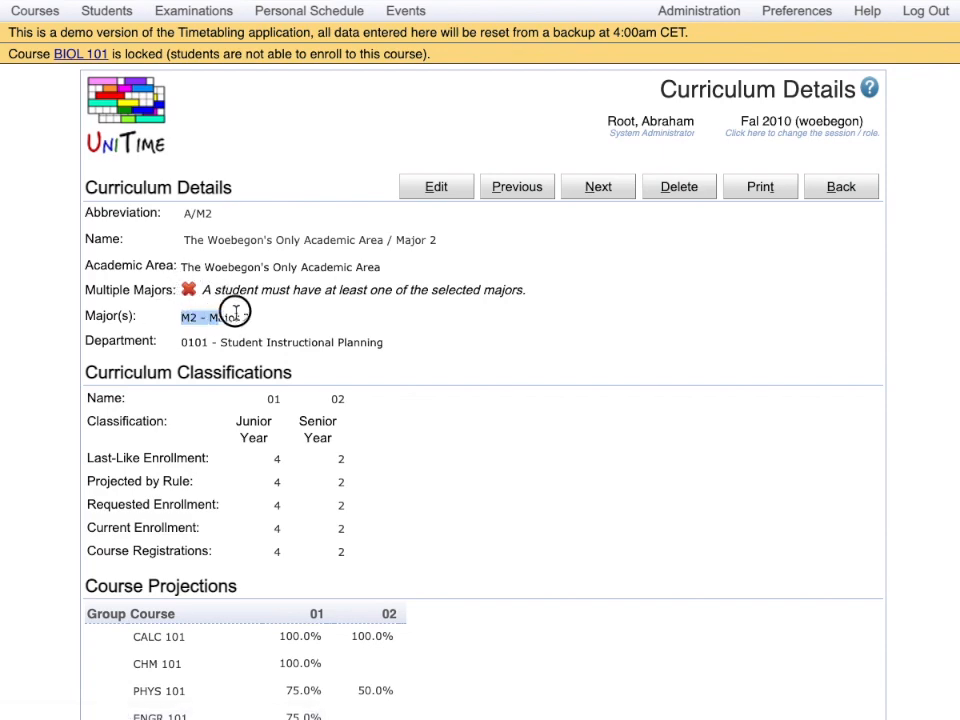
scroll(down, 3)
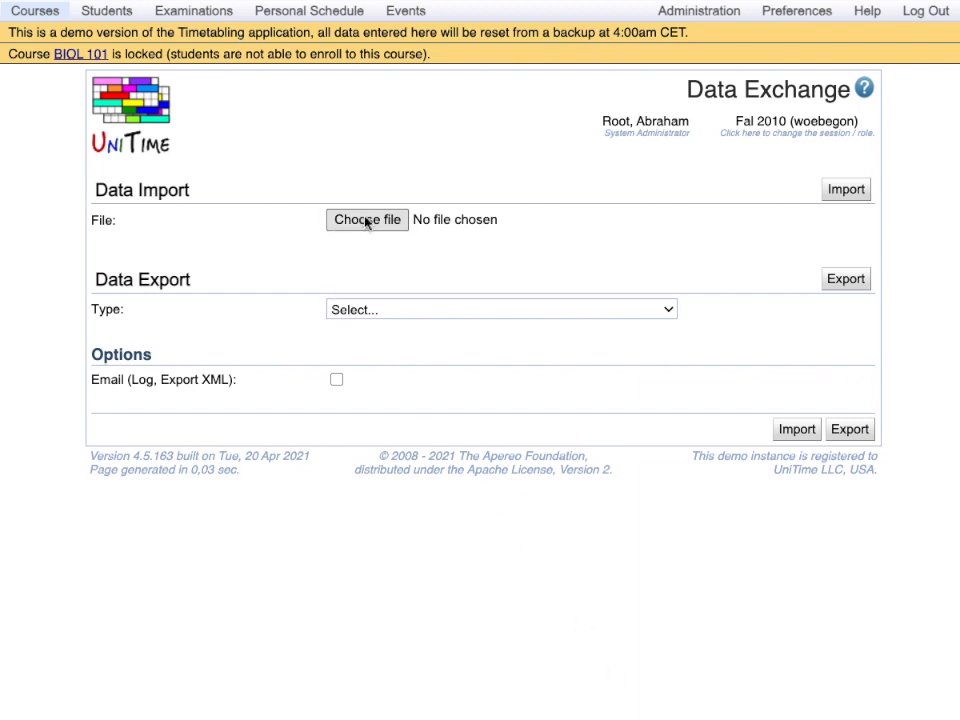
mouse_move(845, 189)
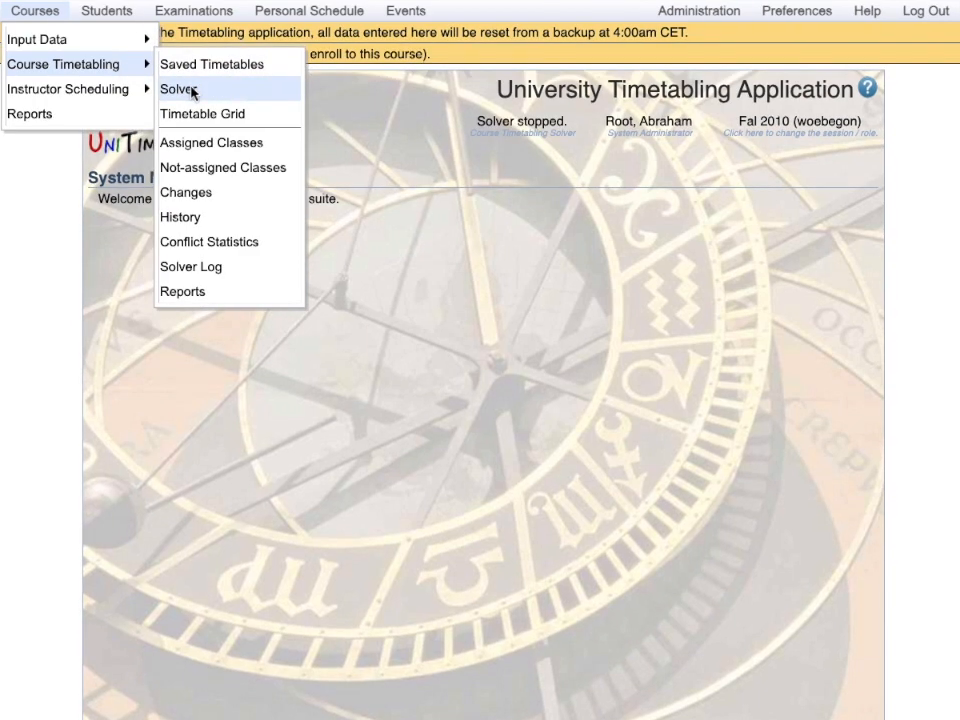
mouse_move(192, 92)
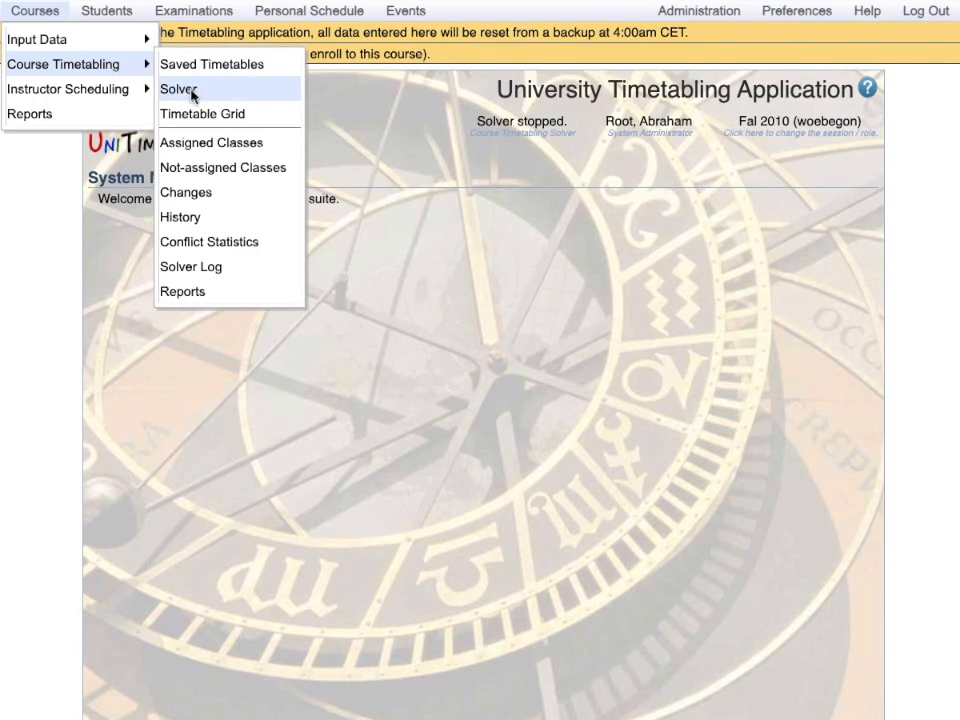
Step: Search the room timetables and open Suggestions for PSY 101 Lec 1
click(202, 113)
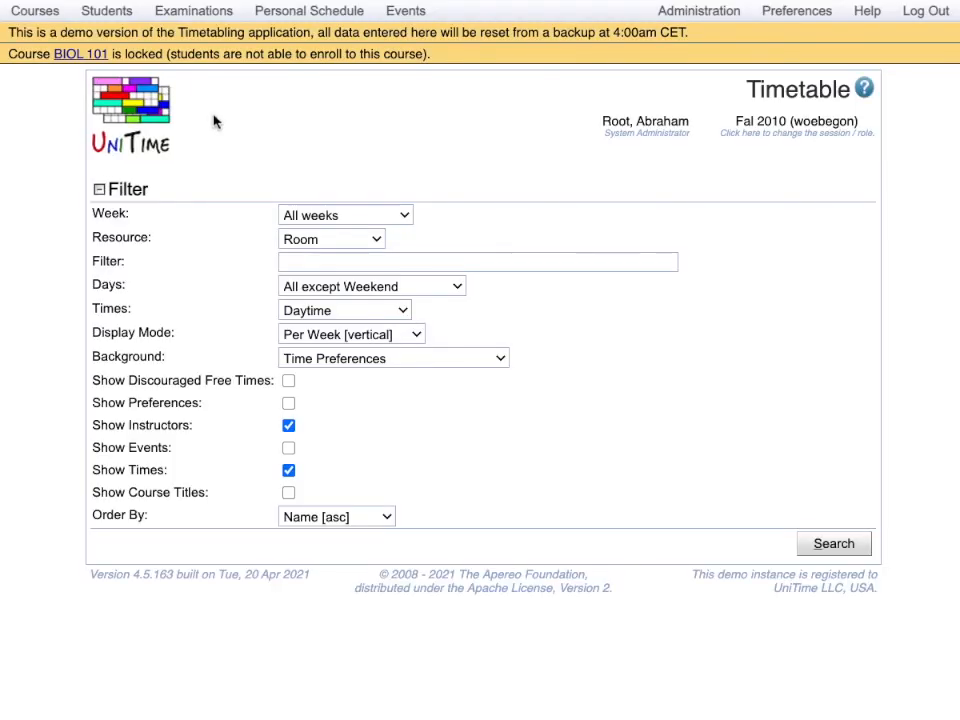
click(833, 543)
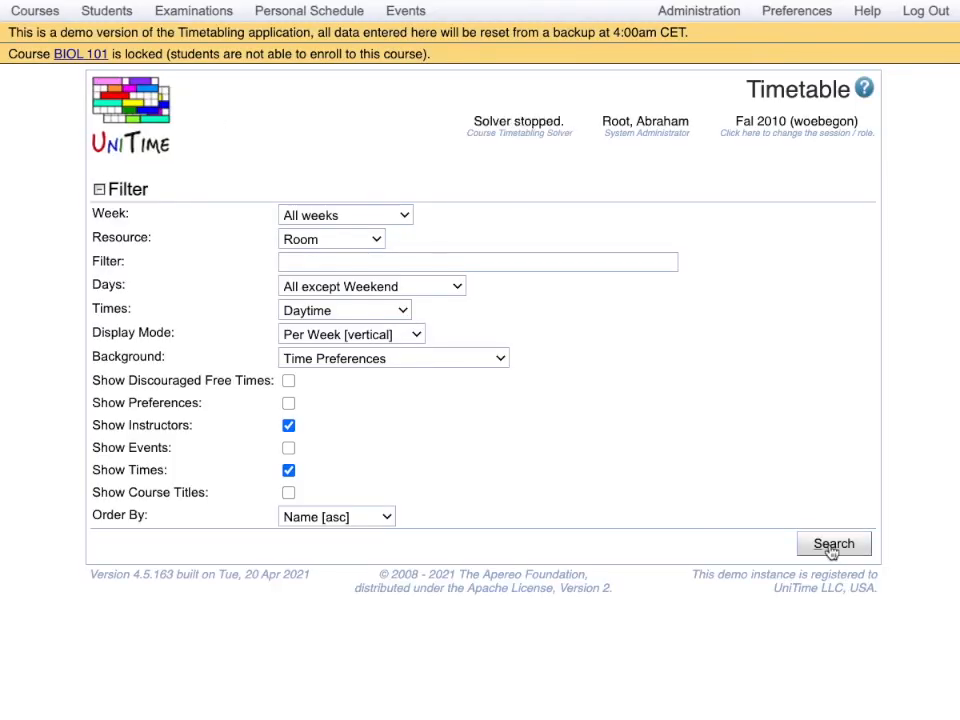
click(833, 543)
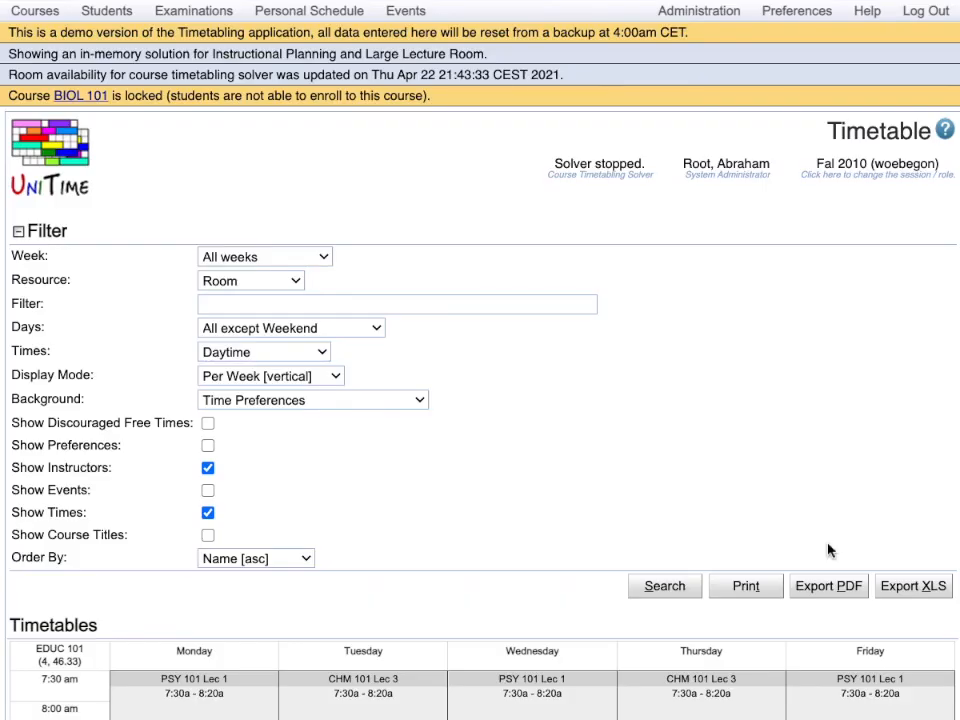
scroll(down, 3)
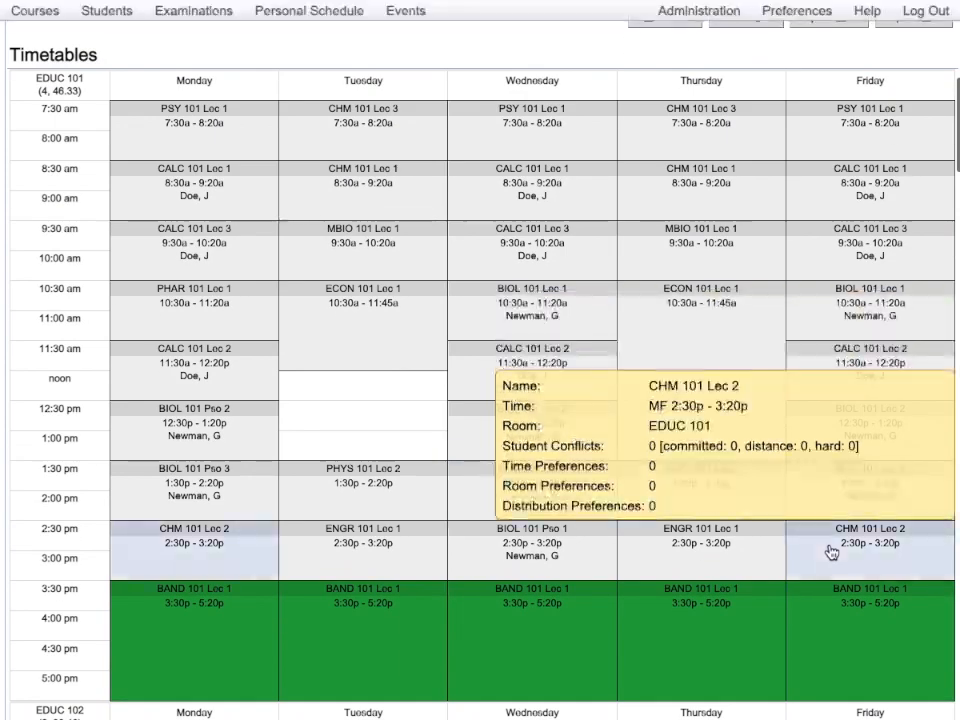
mouse_move(379, 435)
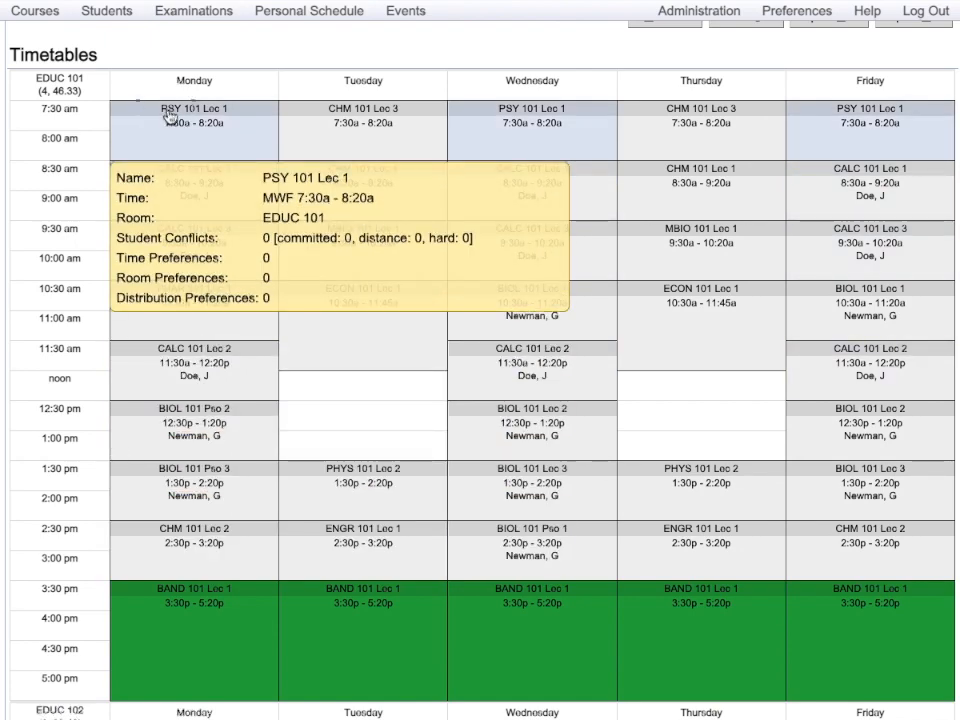
click(194, 108)
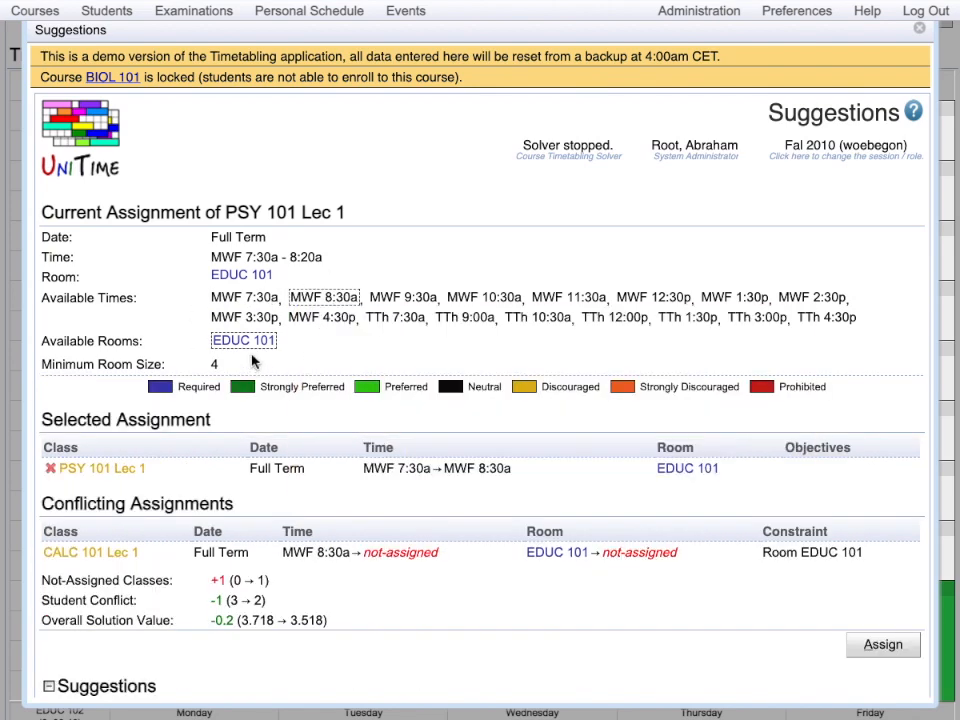
mouse_move(313, 355)
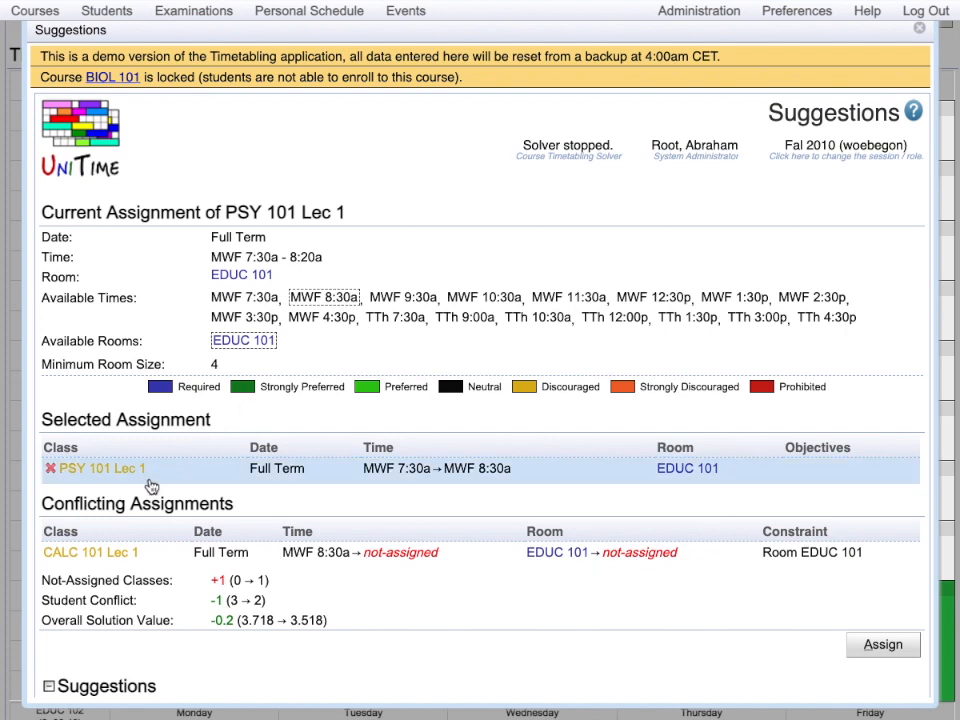
mouse_move(210, 478)
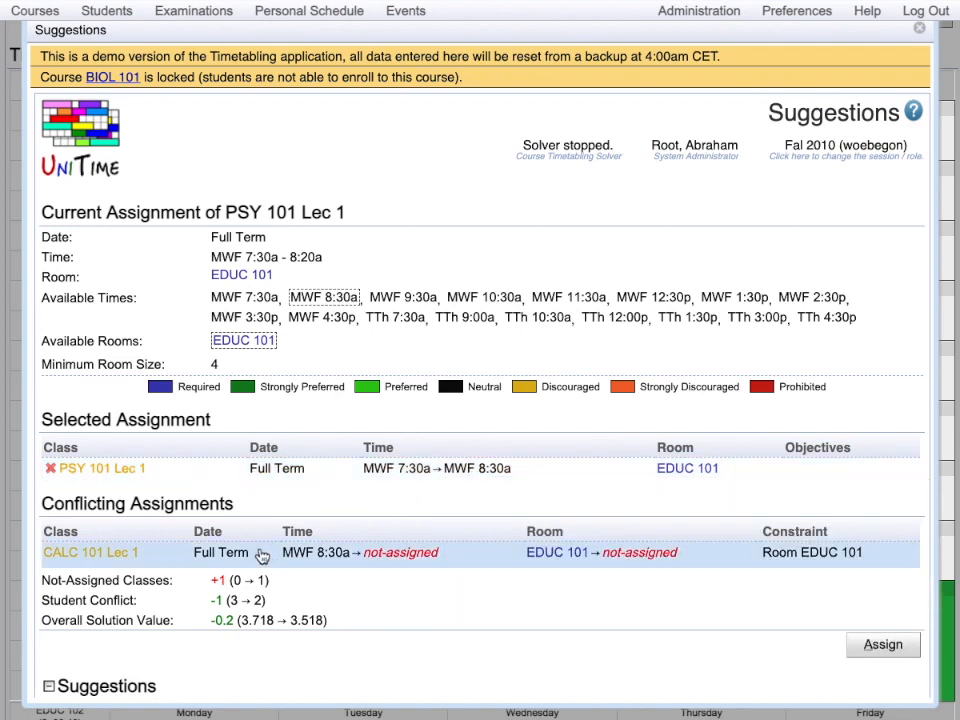
mouse_move(115, 571)
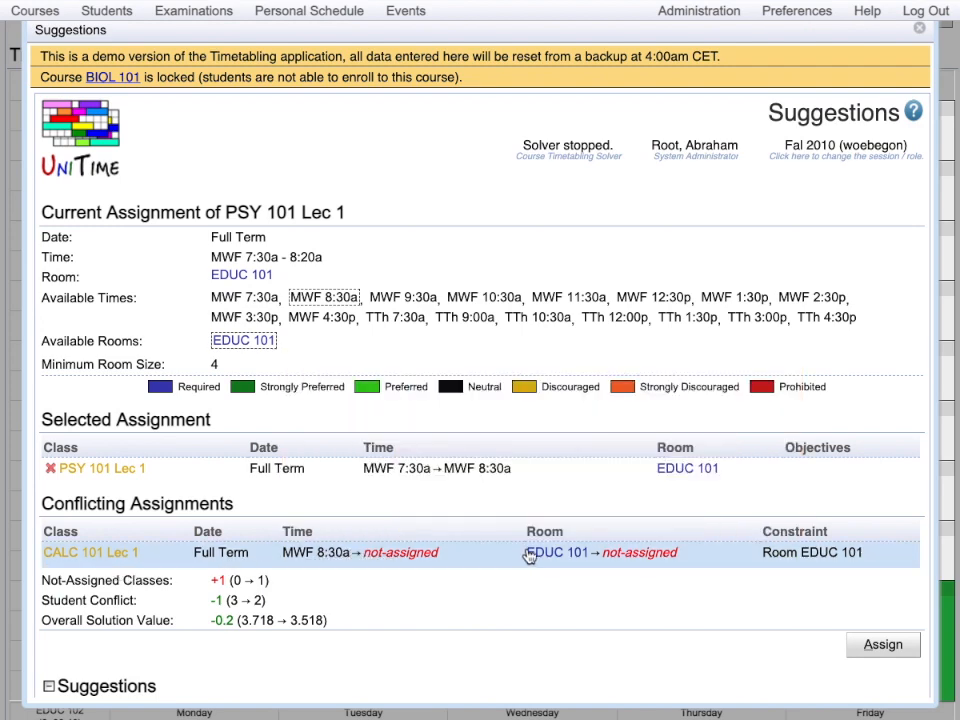
mouse_move(557, 552)
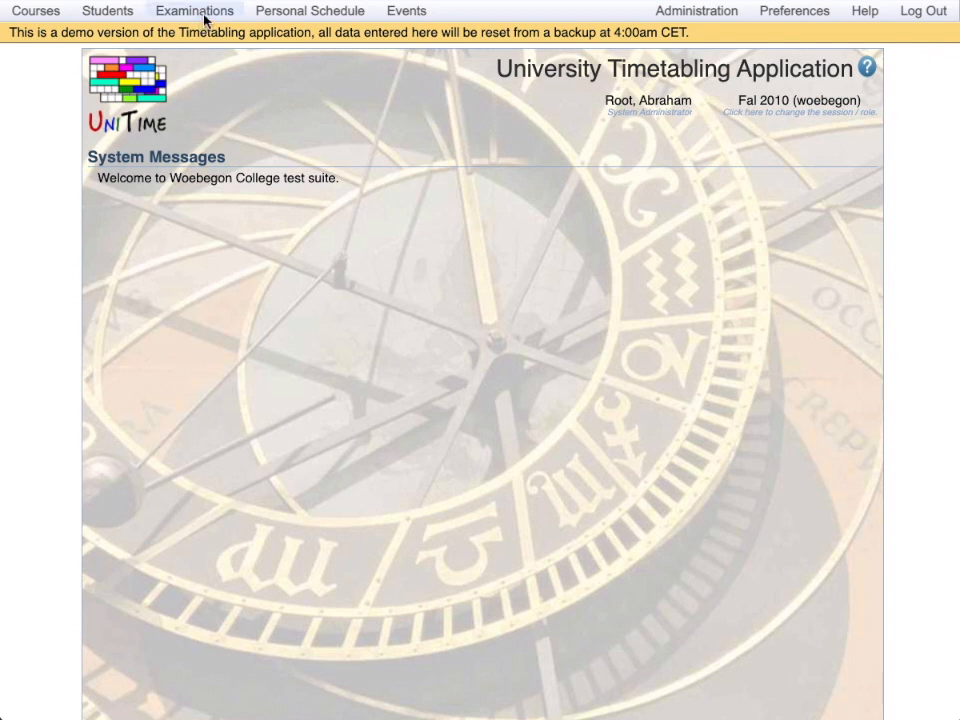
Step: Show the Final Examinations table via Examinations > Input Data > Examinations
click(194, 11)
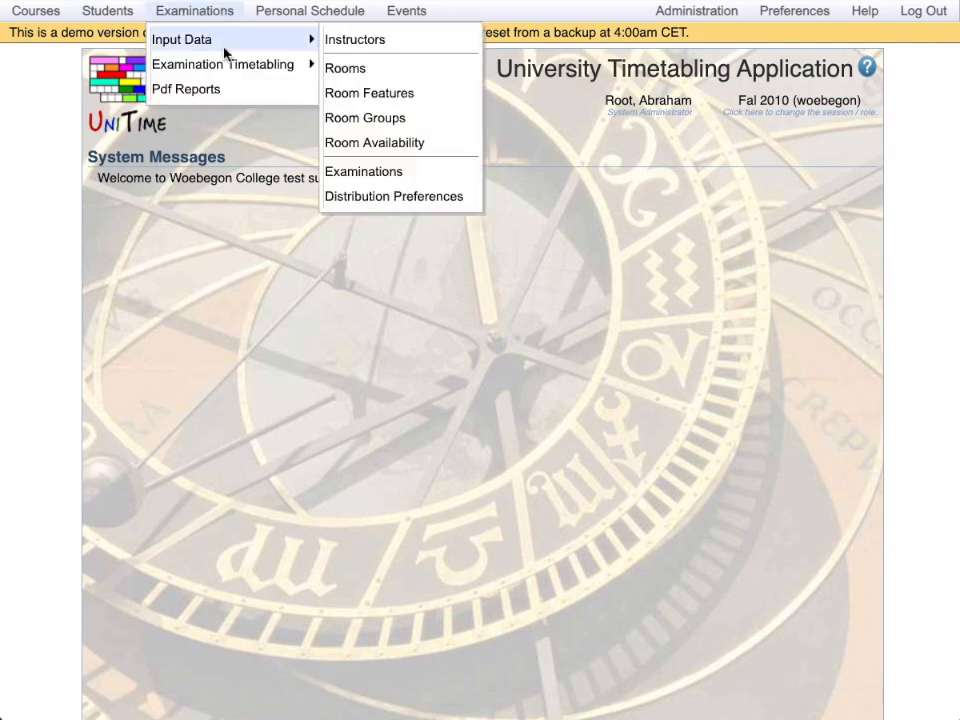
mouse_move(364, 171)
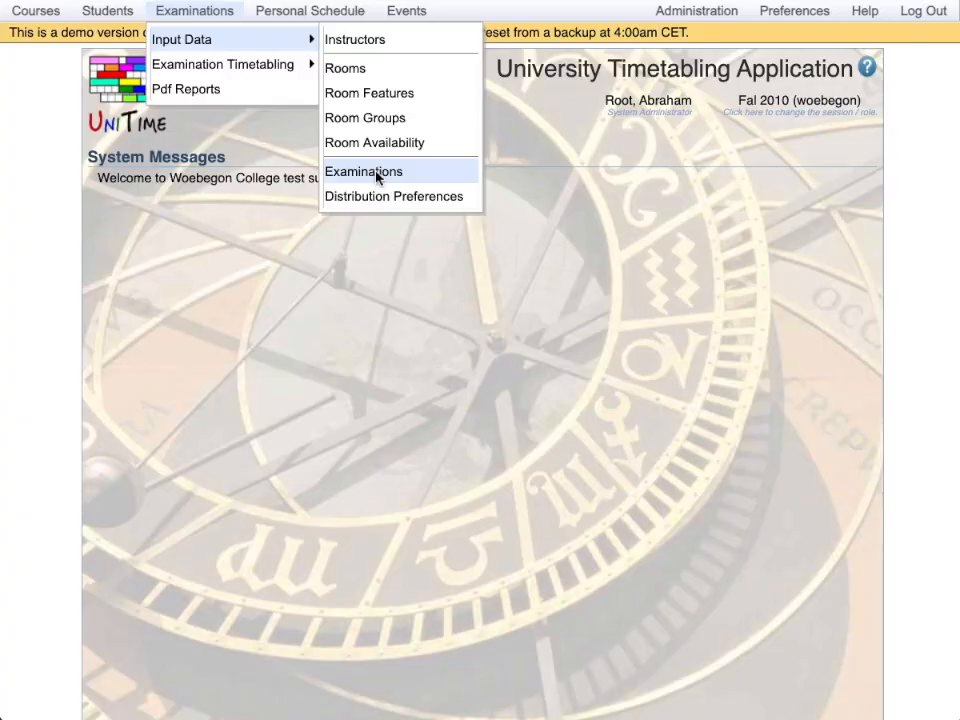
click(363, 171)
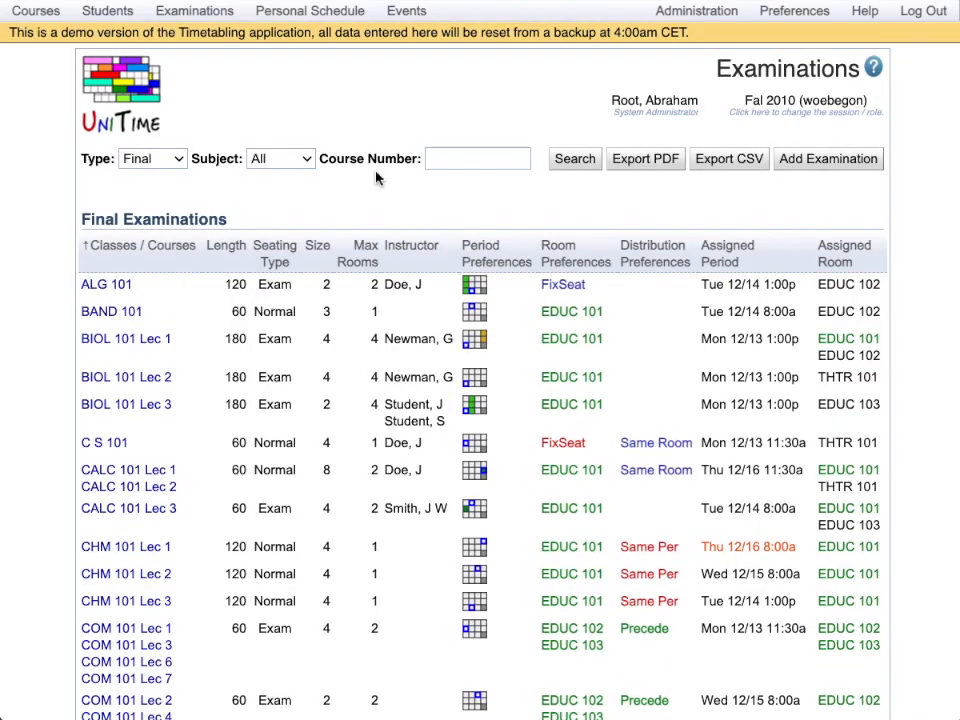
mouse_move(150, 158)
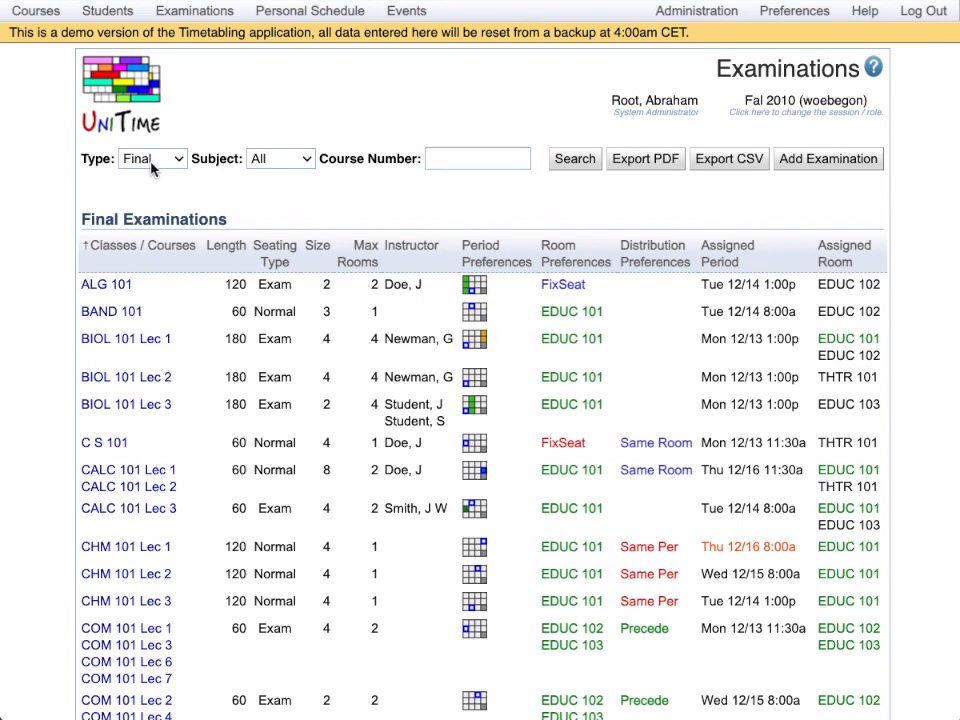
mouse_move(118, 274)
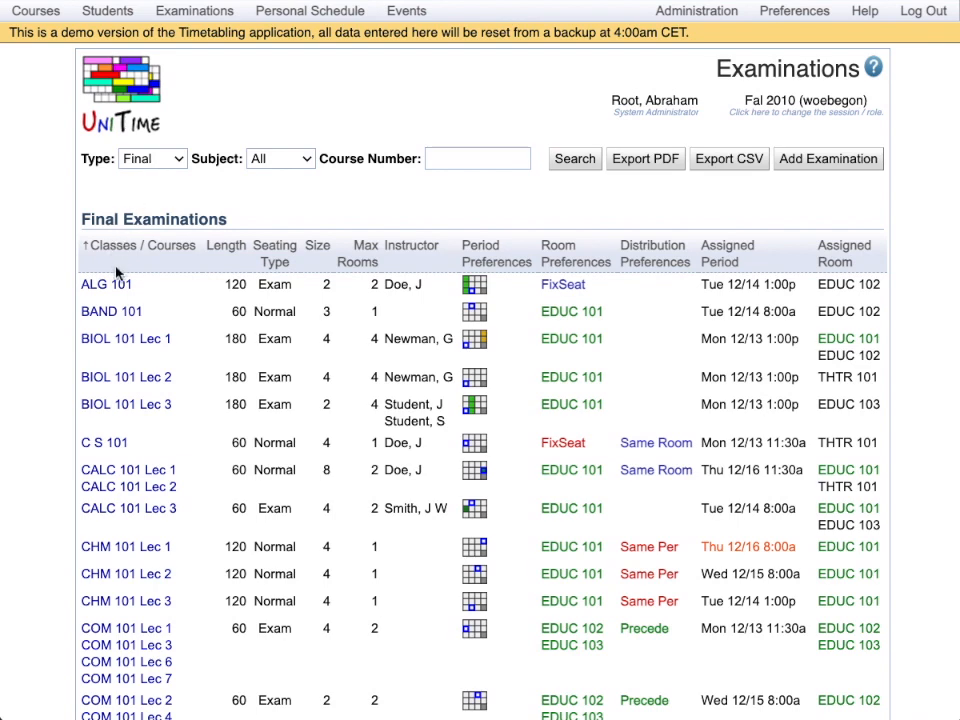
mouse_move(126, 338)
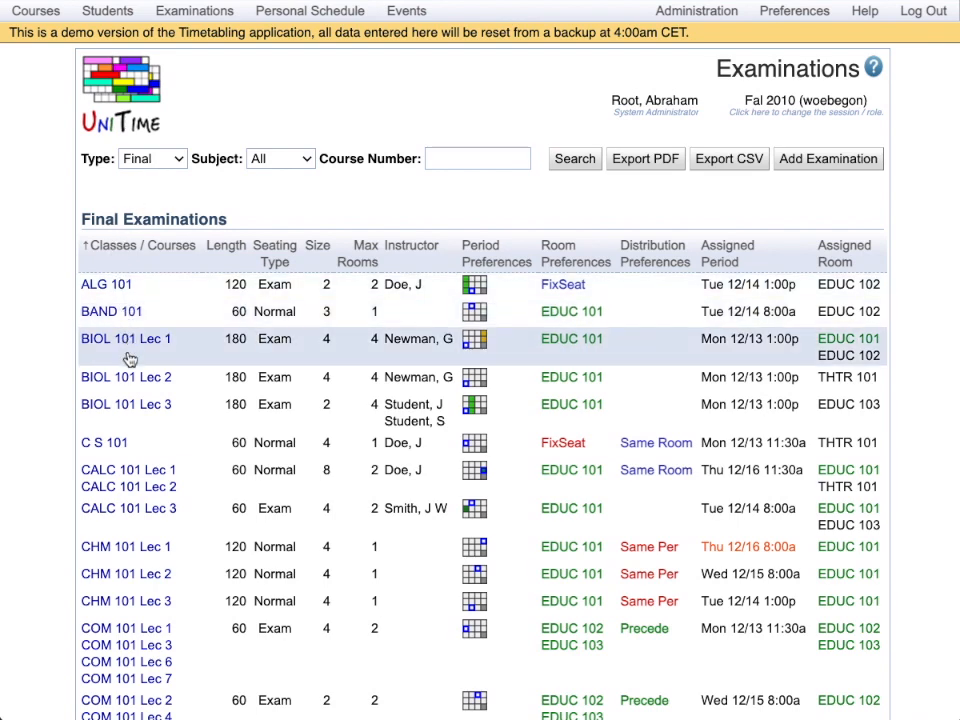
mouse_move(125, 404)
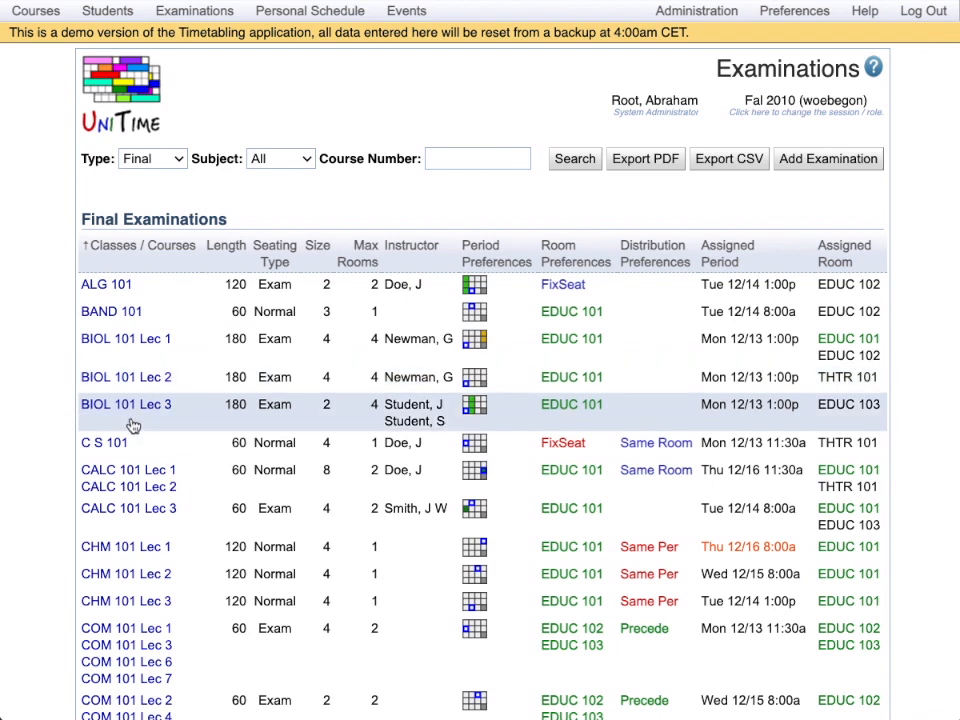
mouse_move(58, 358)
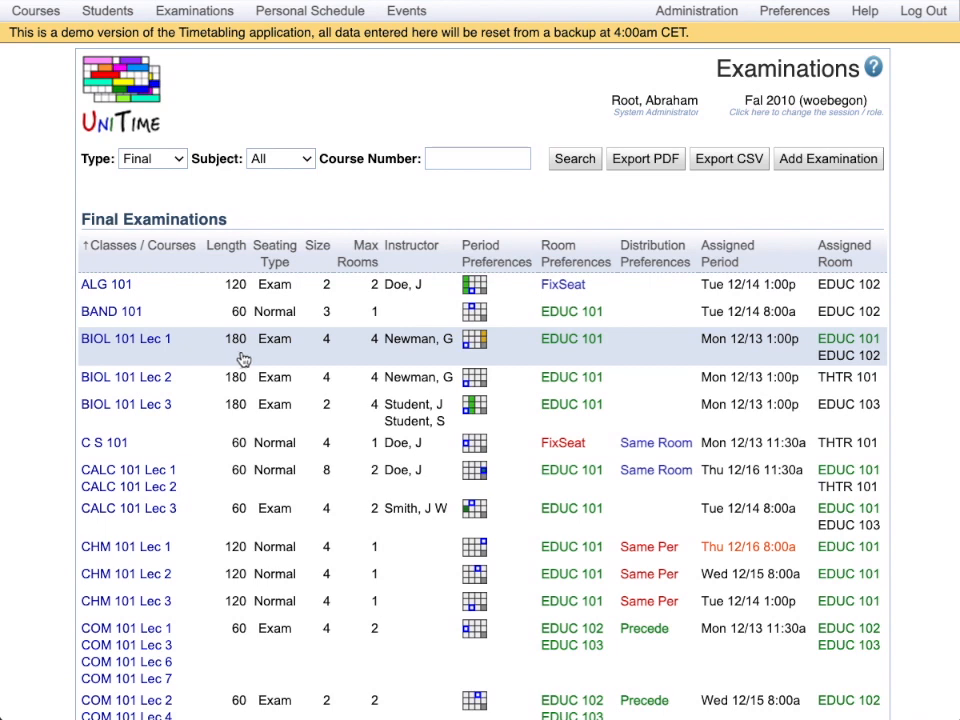
mouse_move(280, 358)
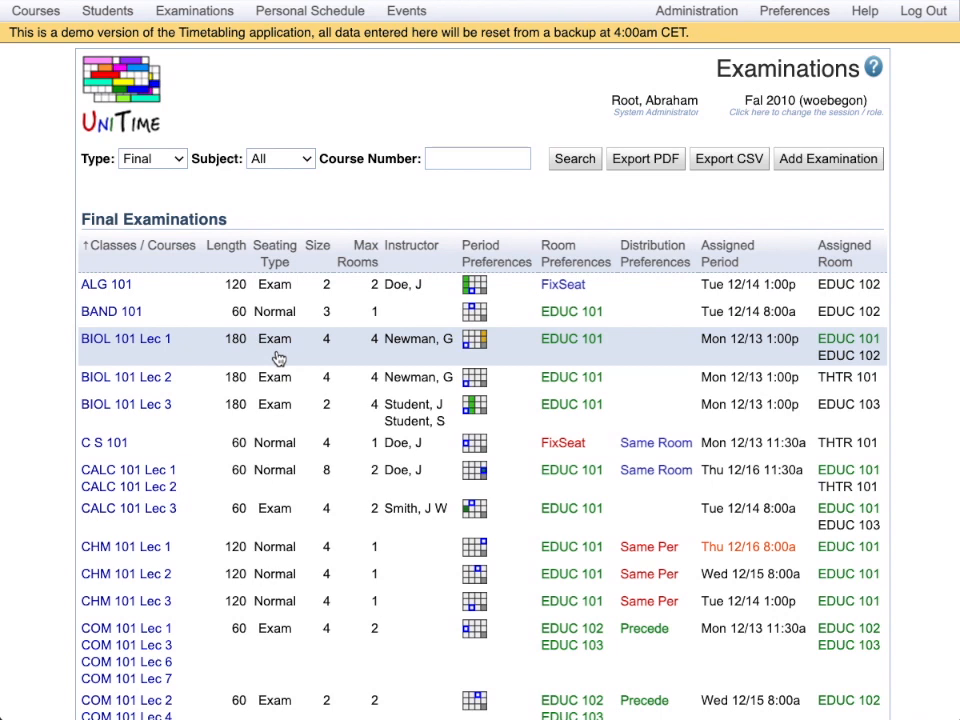
mouse_move(294, 356)
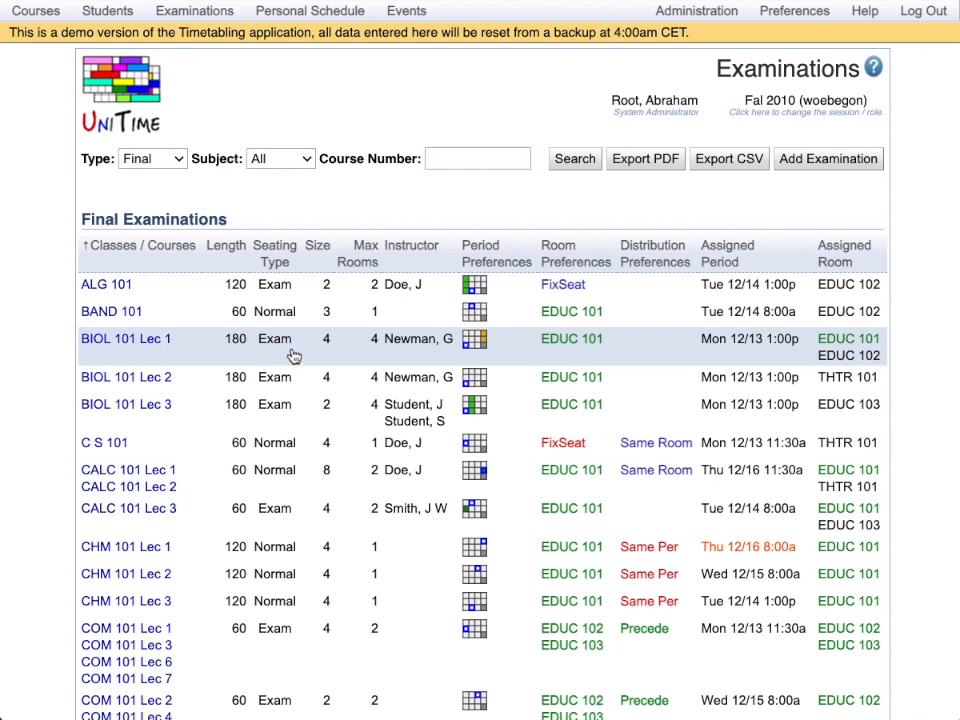
mouse_move(325, 356)
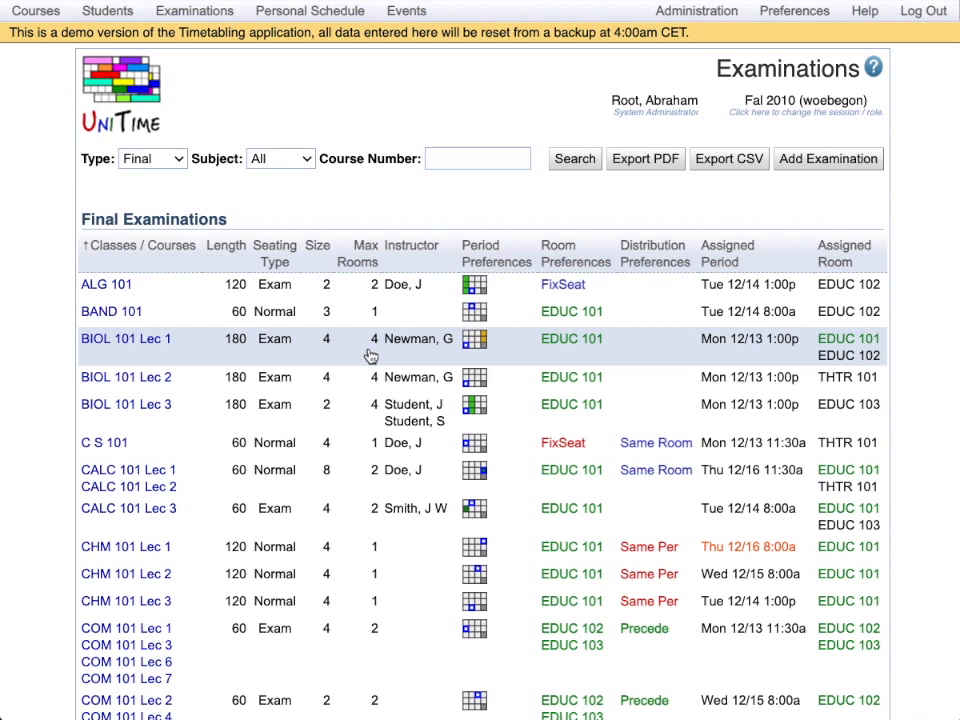
mouse_move(390, 356)
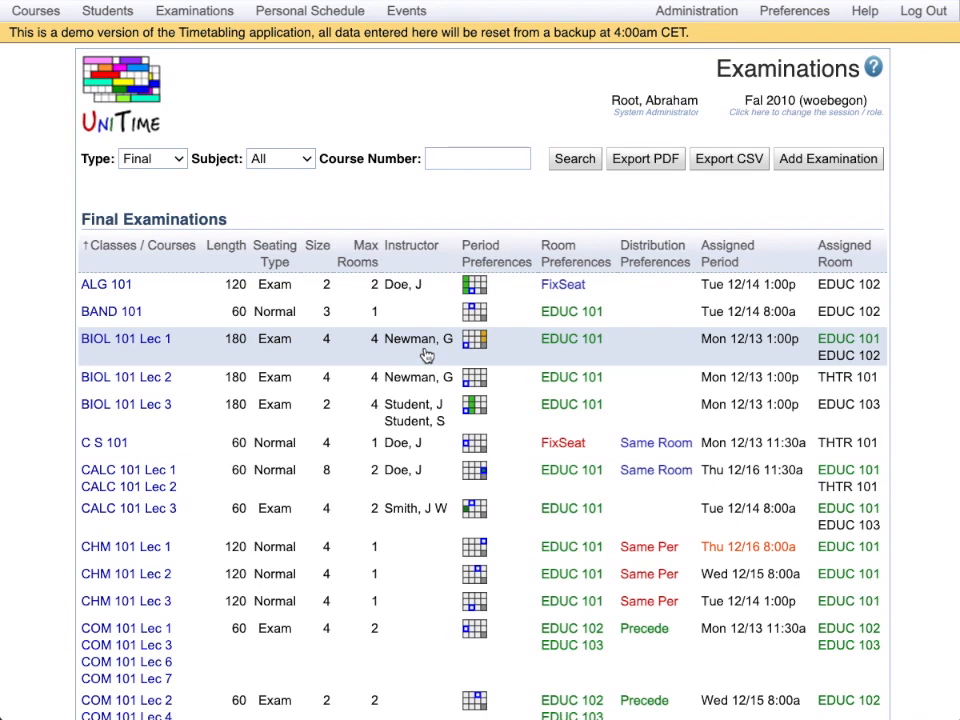
mouse_move(432, 356)
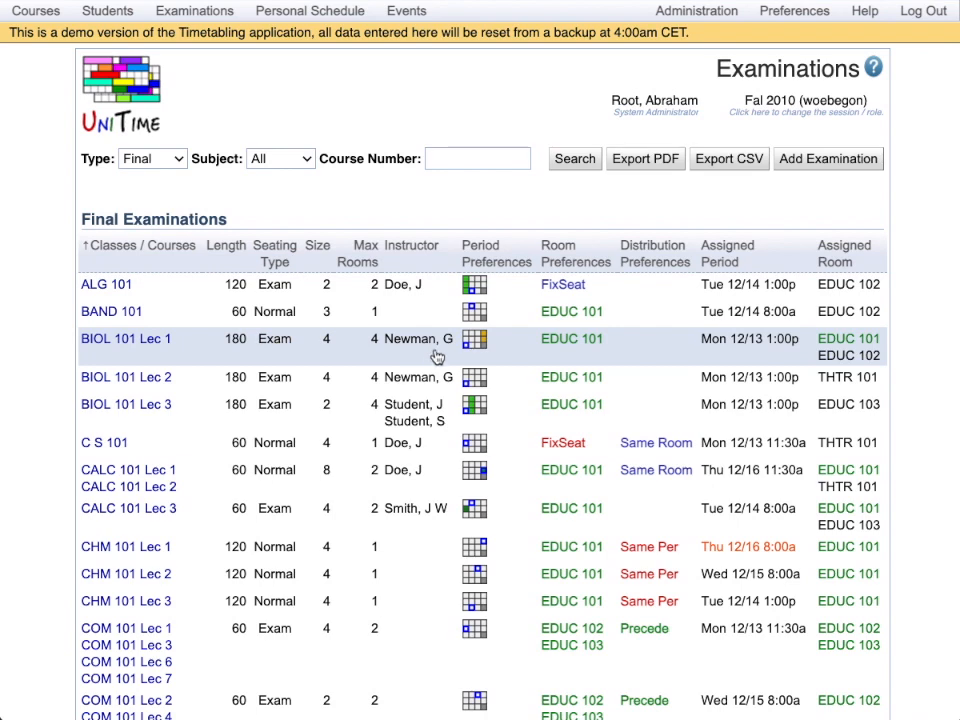
click(474, 338)
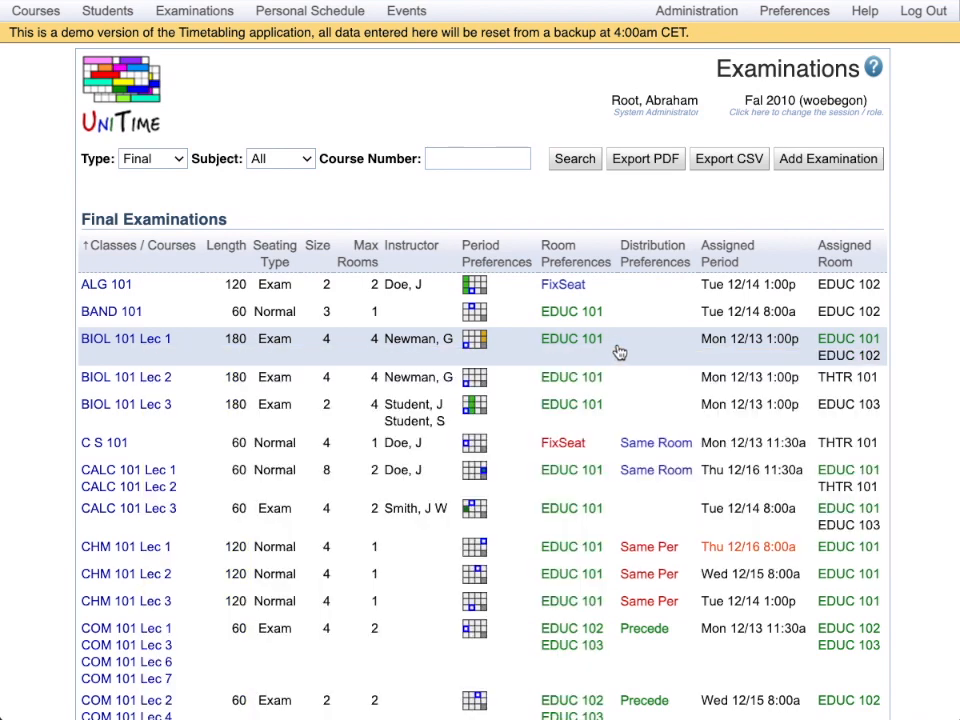
mouse_move(663, 354)
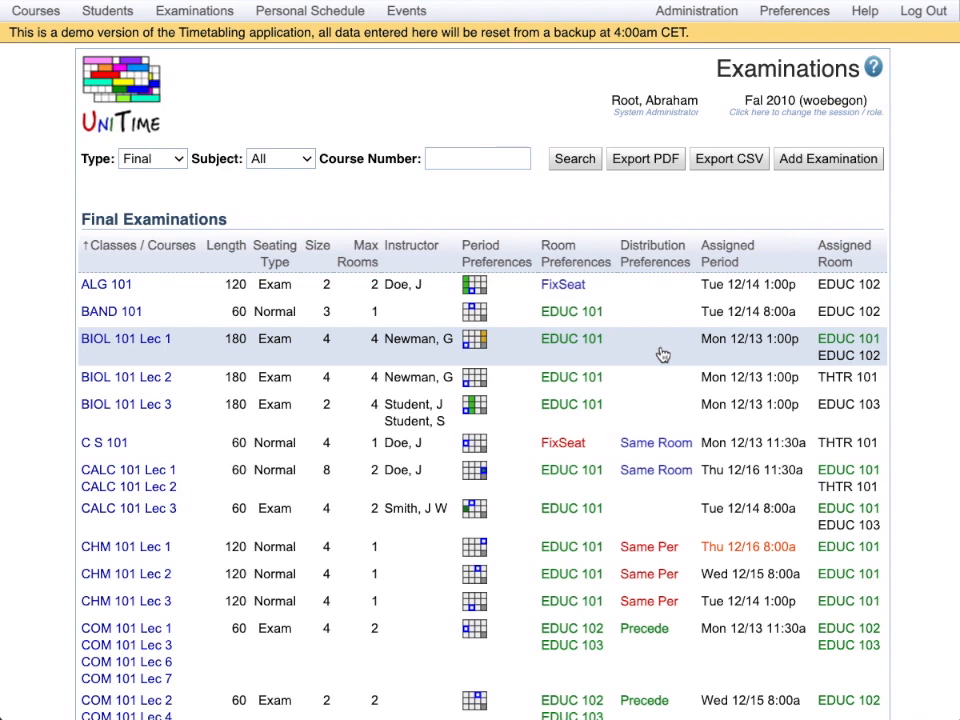
mouse_move(670, 458)
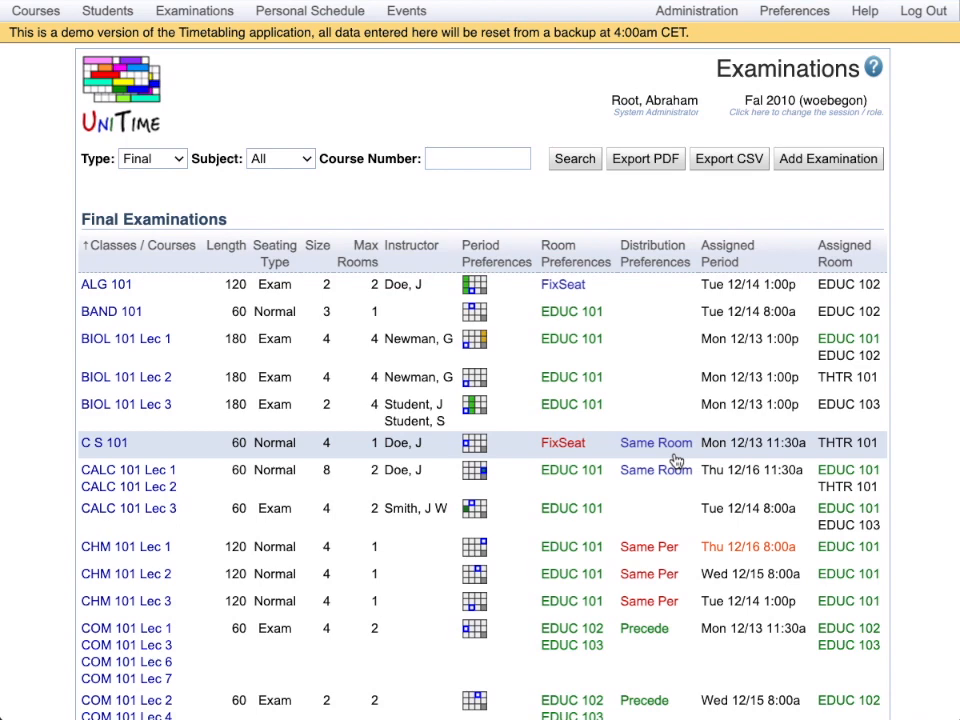
mouse_move(735, 461)
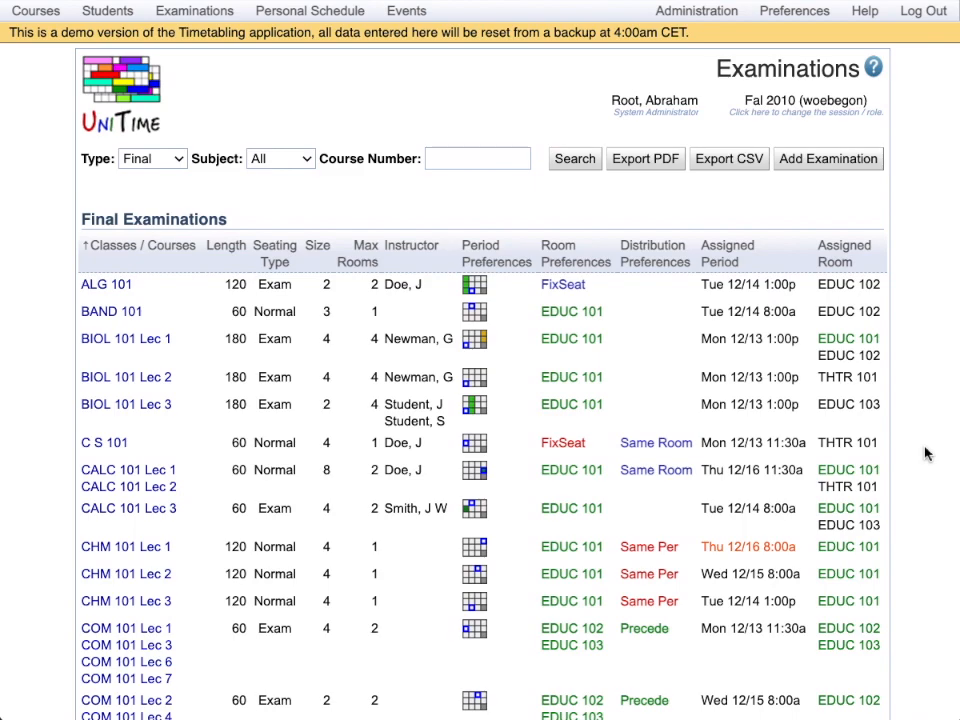
Step: Return to the Woebegon College welcome page
click(107, 11)
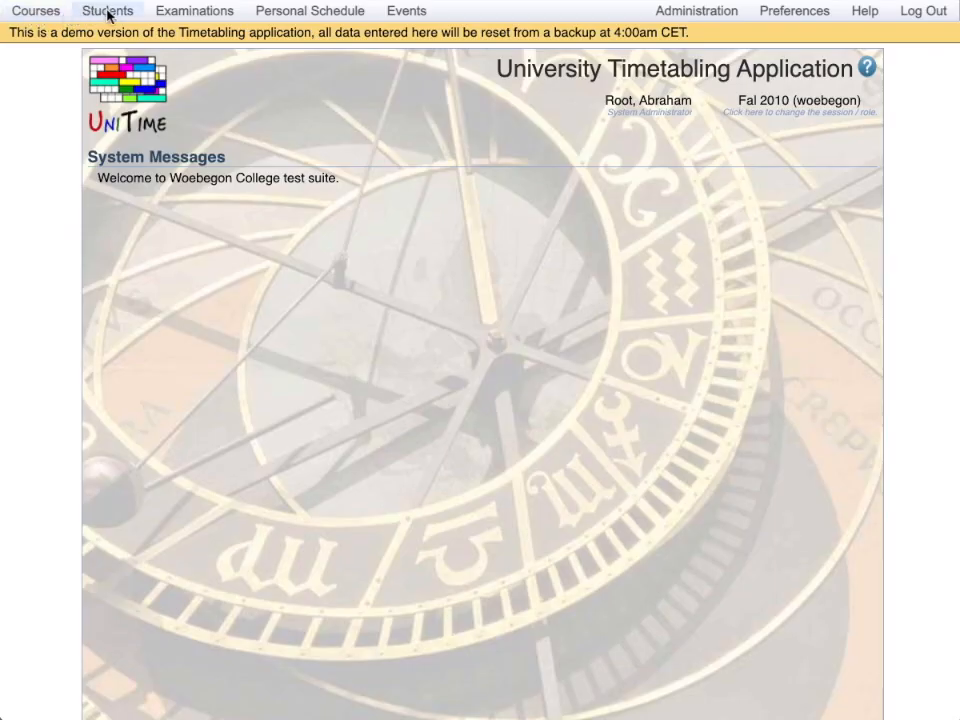
Step: Open the Students menu showing Scheduling Assistant
click(107, 10)
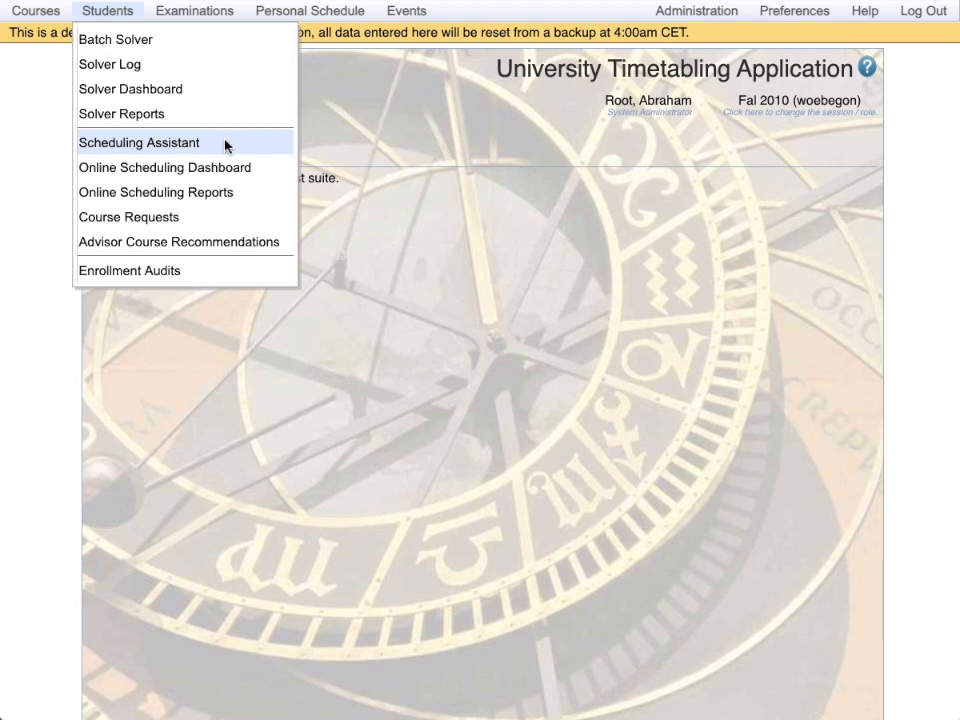
Step: Open the Scheduling Assistant listing ALG 101, COM 101, SOC 101, C S 101 and free time
click(138, 142)
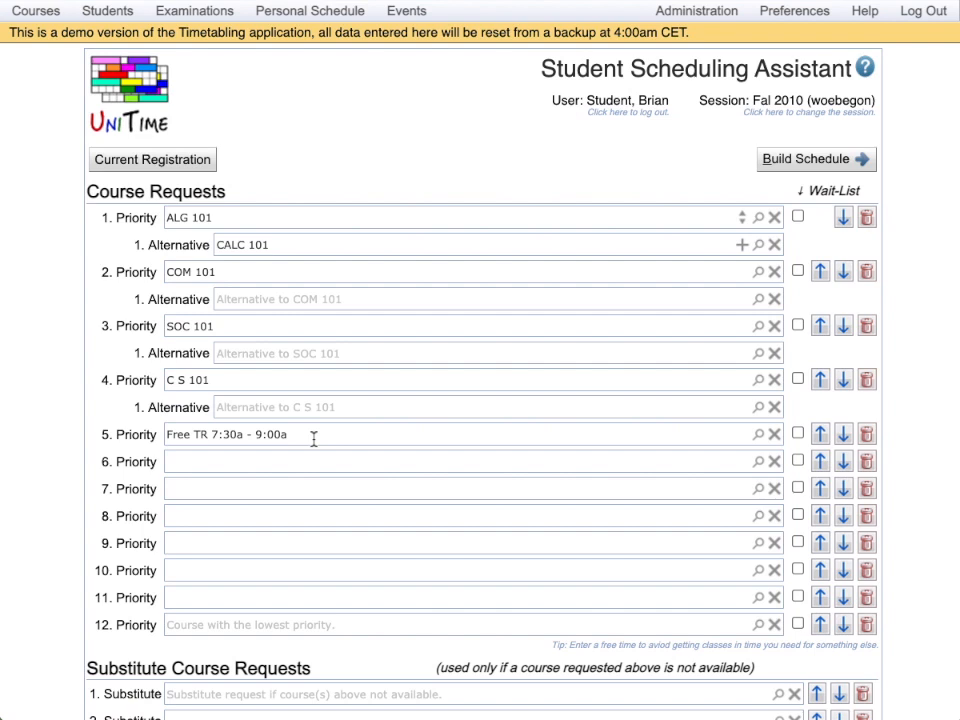
Step: Build the schedule, view it on the Time Grid, and list COM 101 Lec 4 alternatives
click(809, 159)
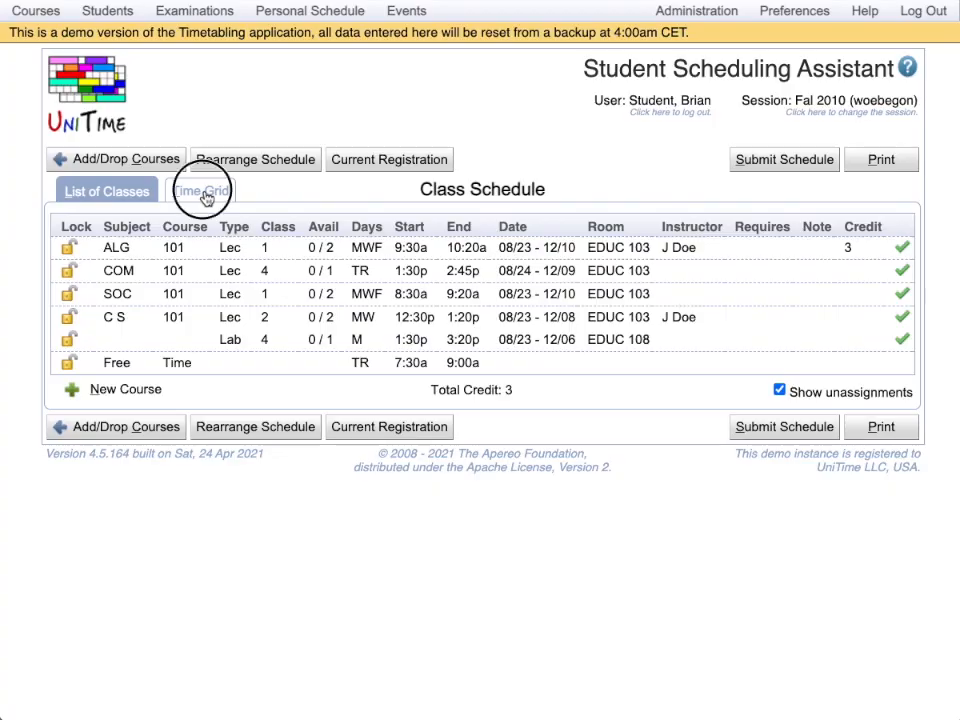
click(200, 190)
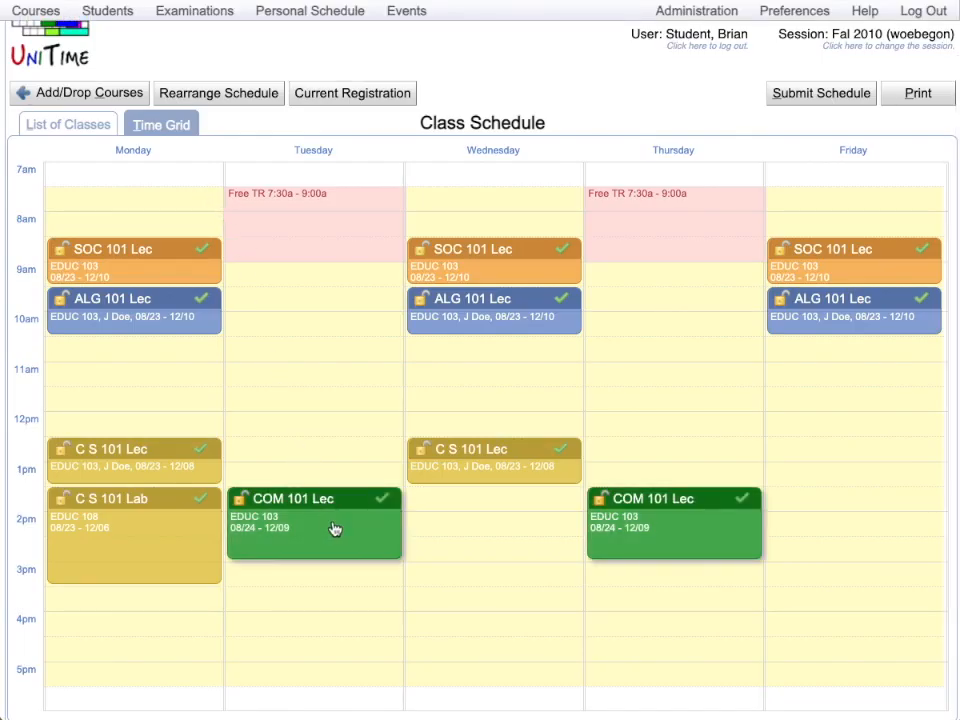
click(313, 525)
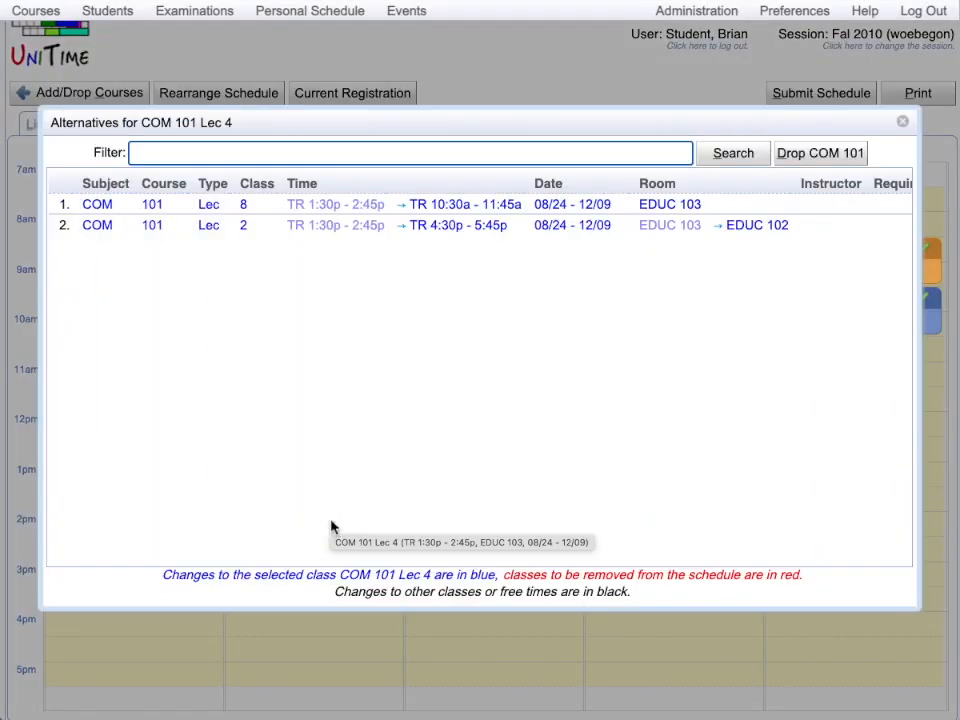
mouse_move(318, 267)
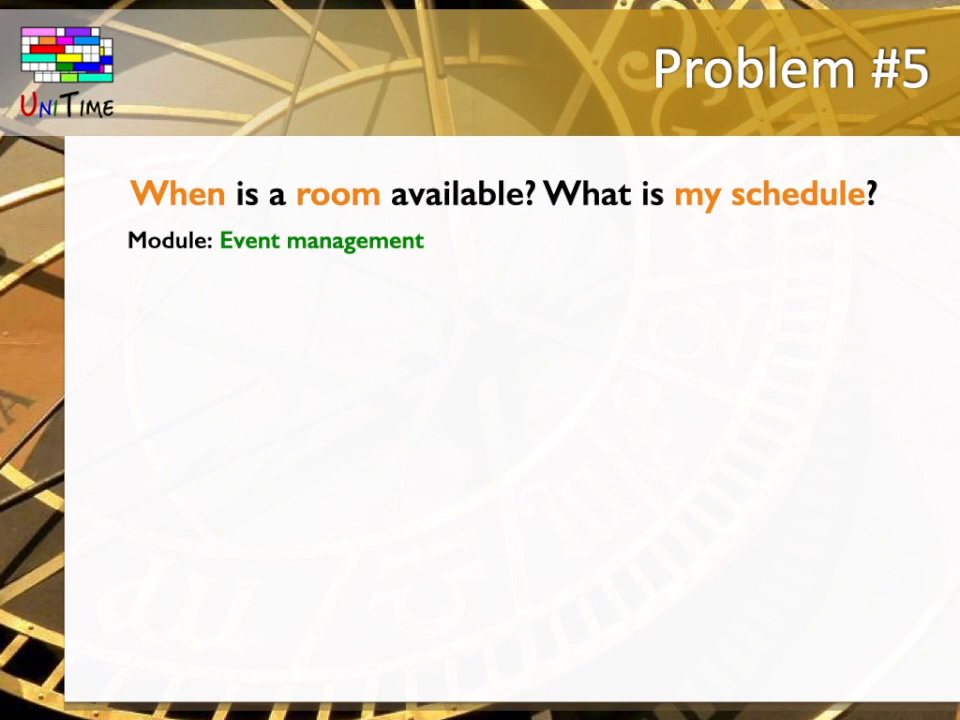
Step: Leave the Problem #5 slide and return to UniTime's Woebegon College welcome page
click(407, 11)
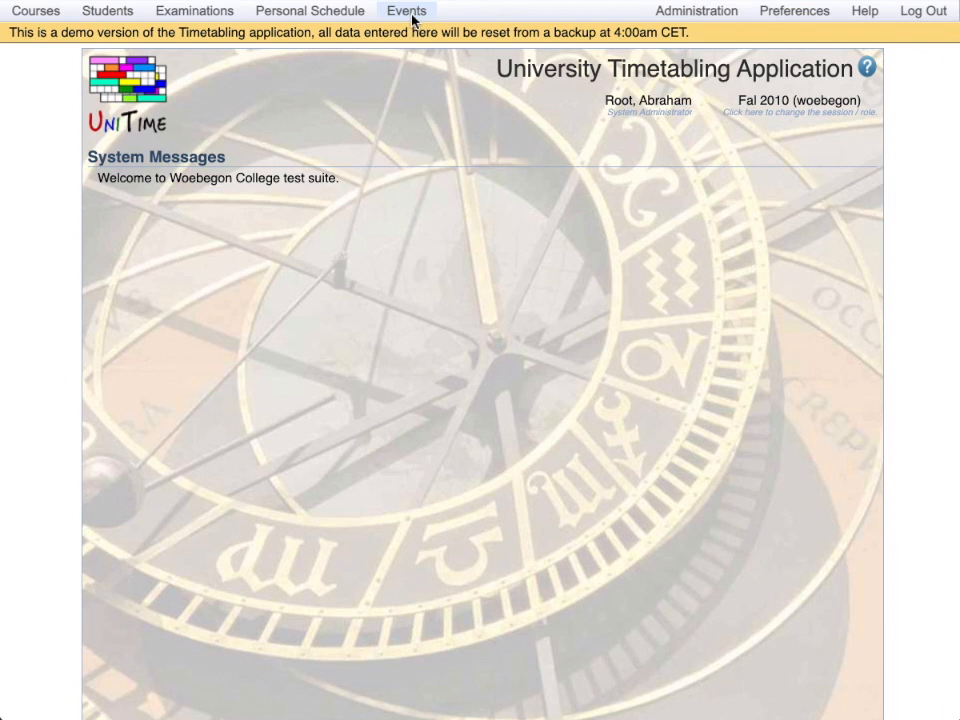
Step: Go to Events > Timetable and keep the resource type as Personal Timetable
click(406, 11)
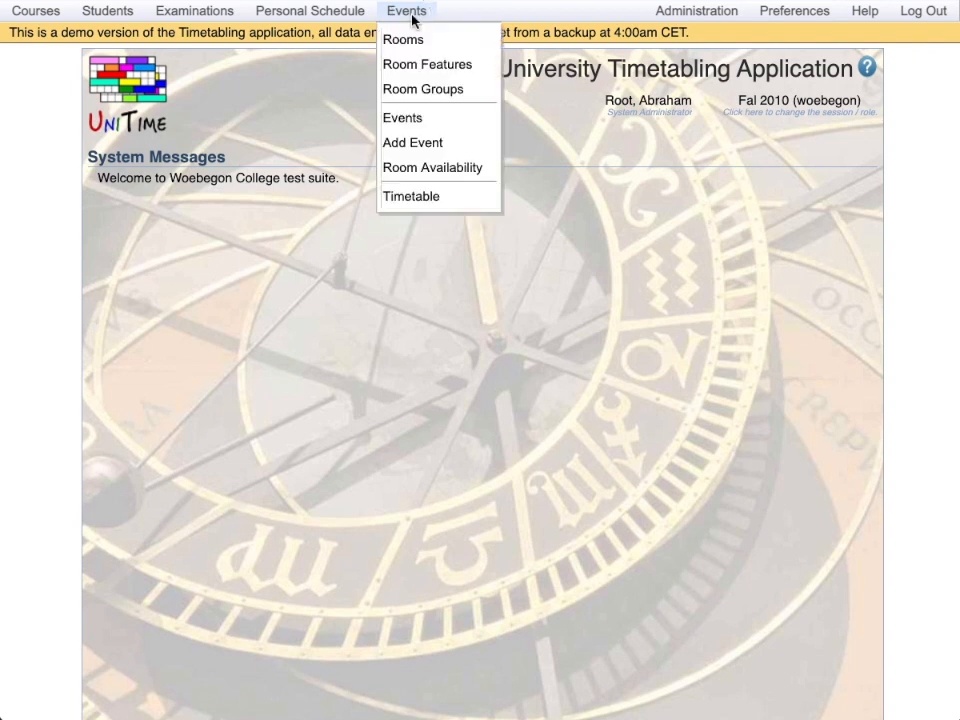
mouse_move(438, 196)
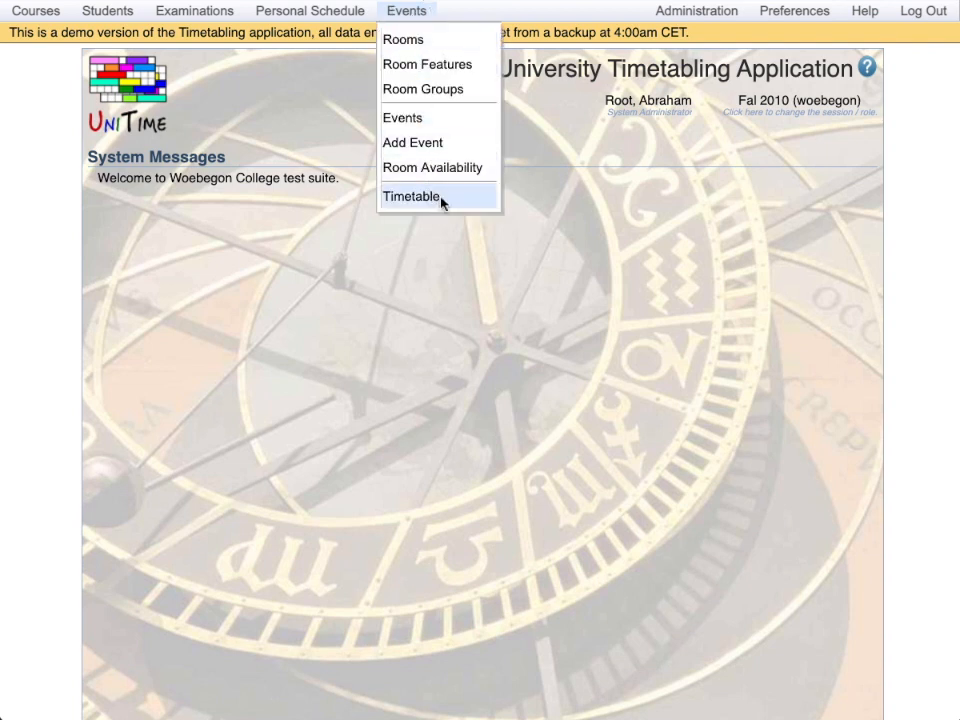
click(411, 196)
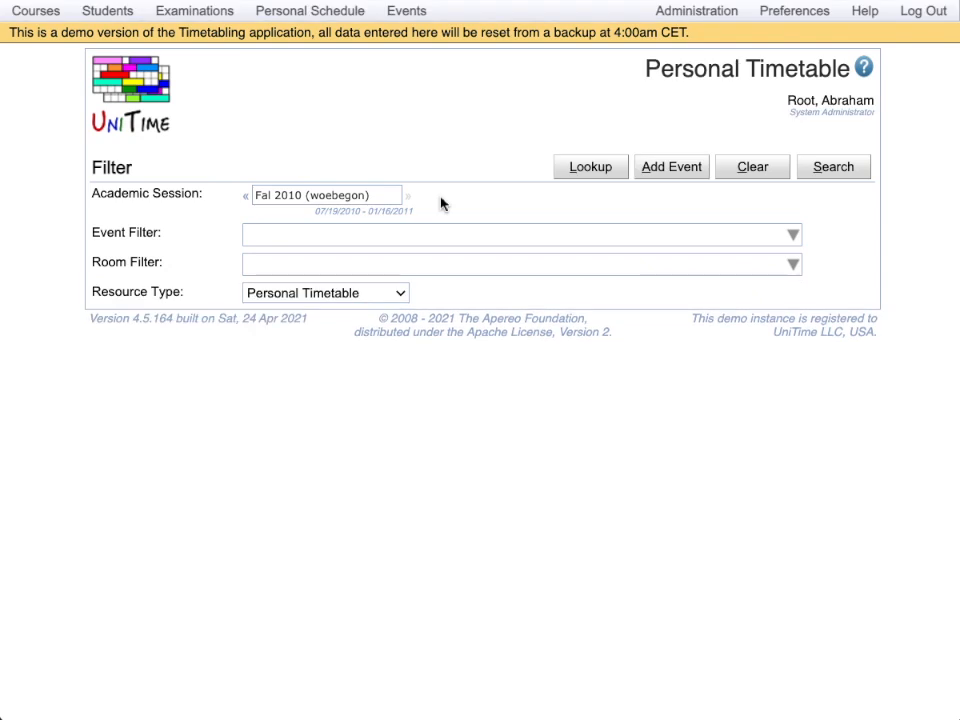
click(324, 292)
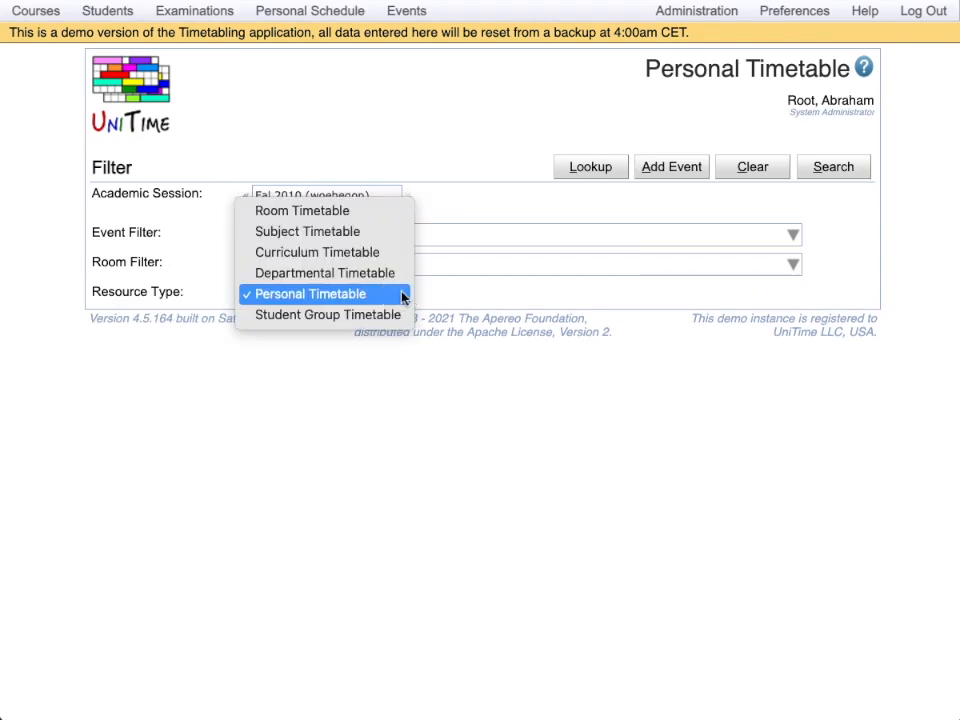
mouse_move(302, 210)
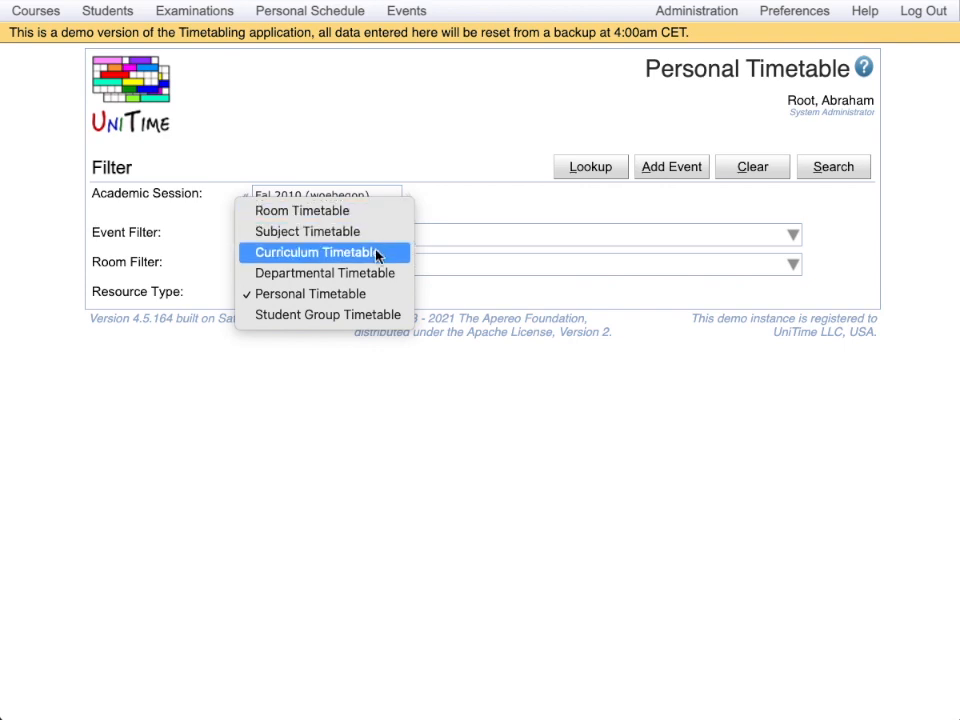
mouse_move(325, 293)
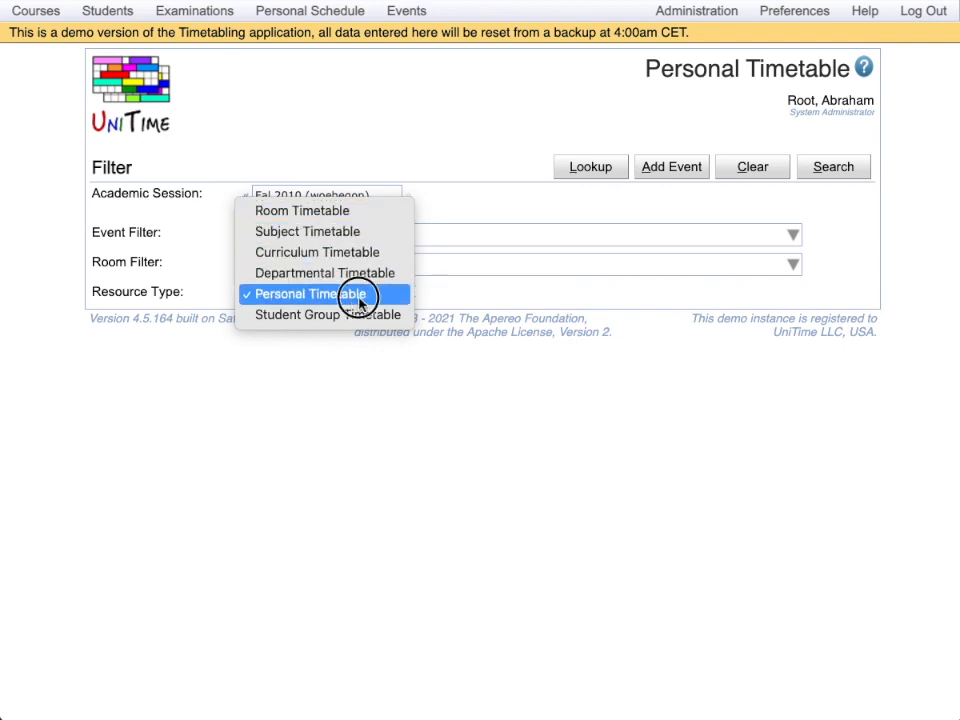
click(307, 293)
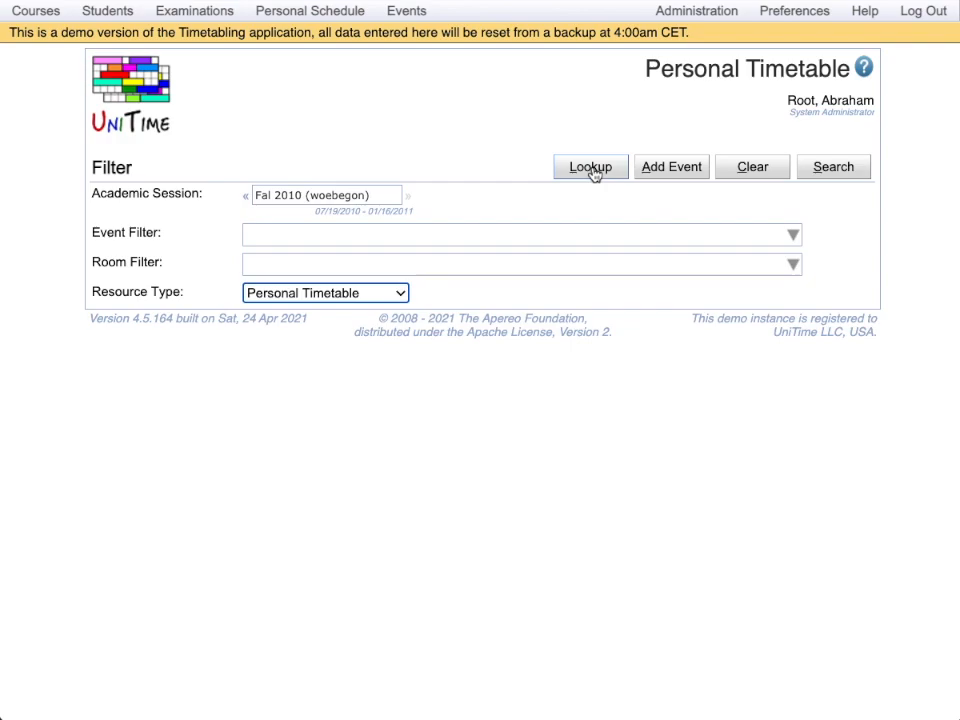
Step: Look up 'student' in People Lookup to show their Fall 2010 timetable grid
click(590, 166)
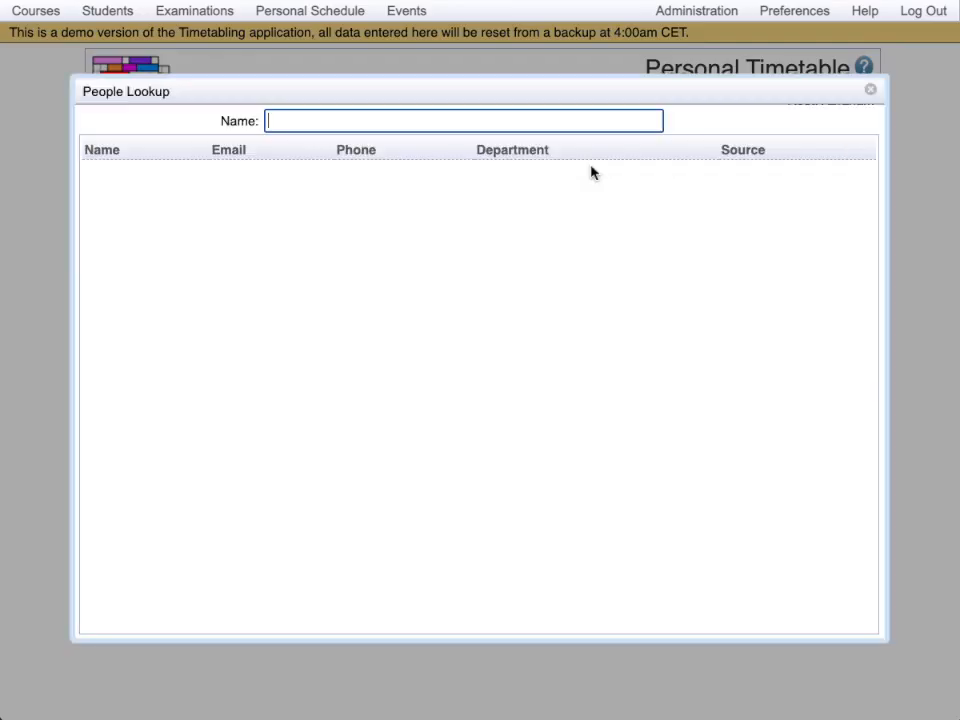
text(student)
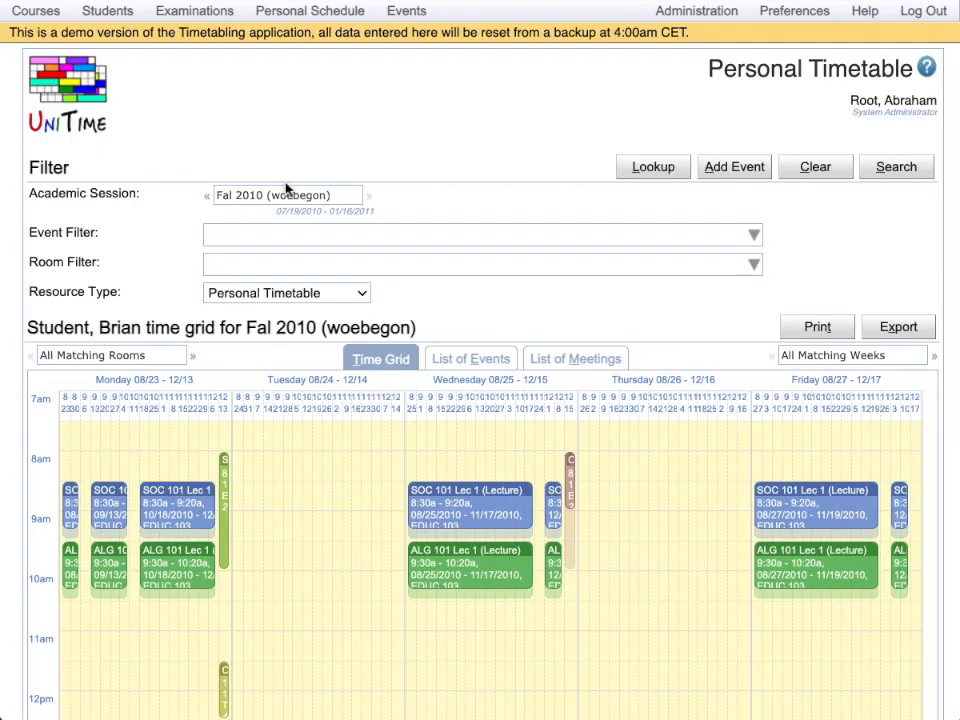
scroll(down, 3)
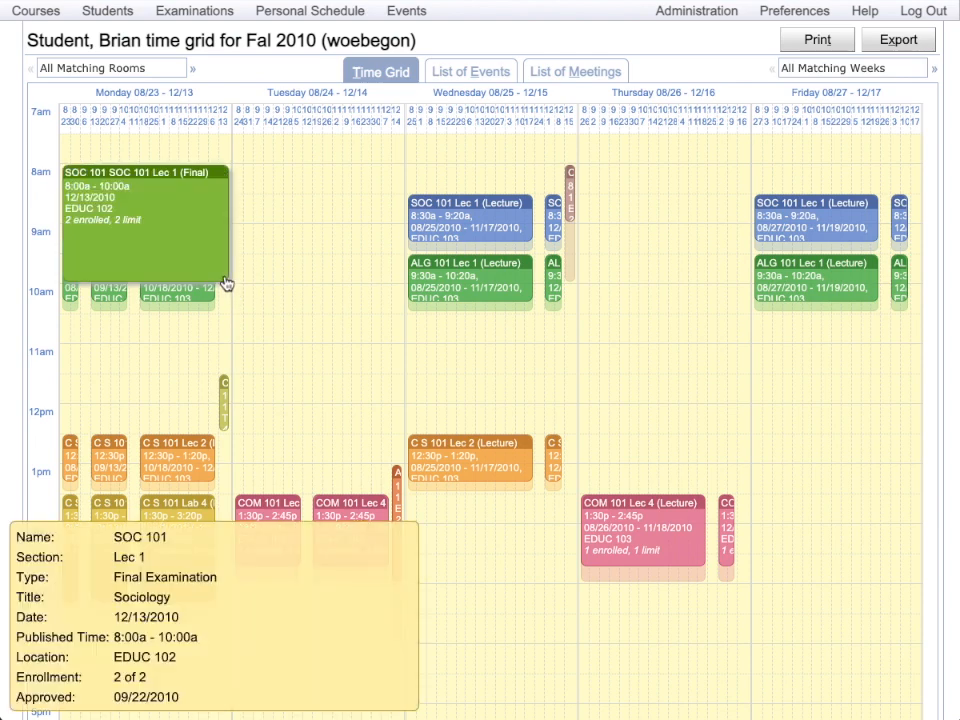
mouse_move(232, 250)
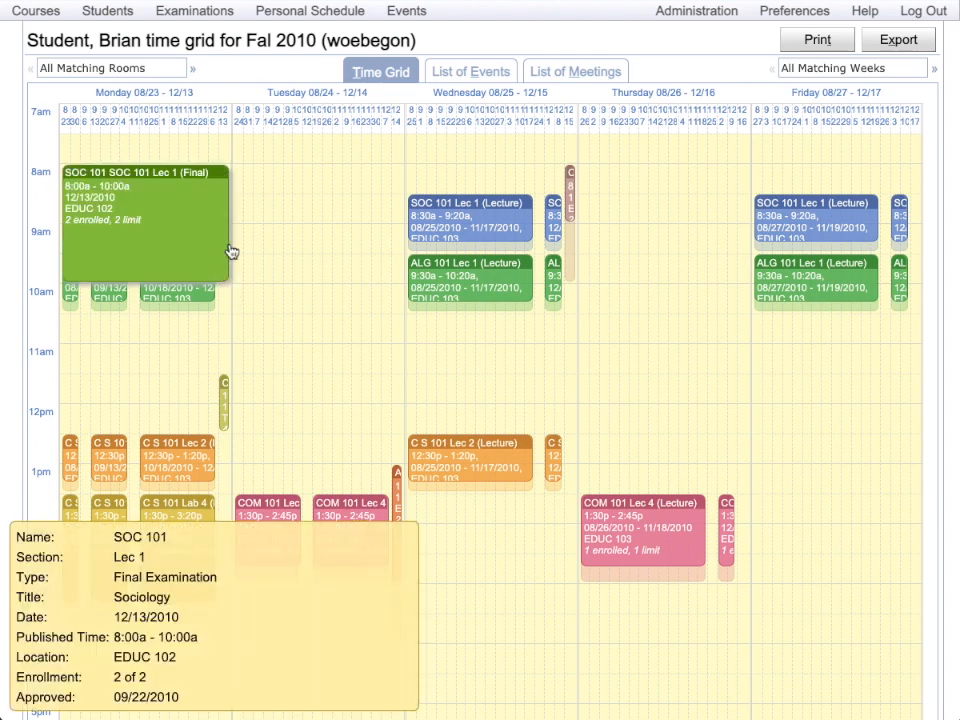
click(851, 67)
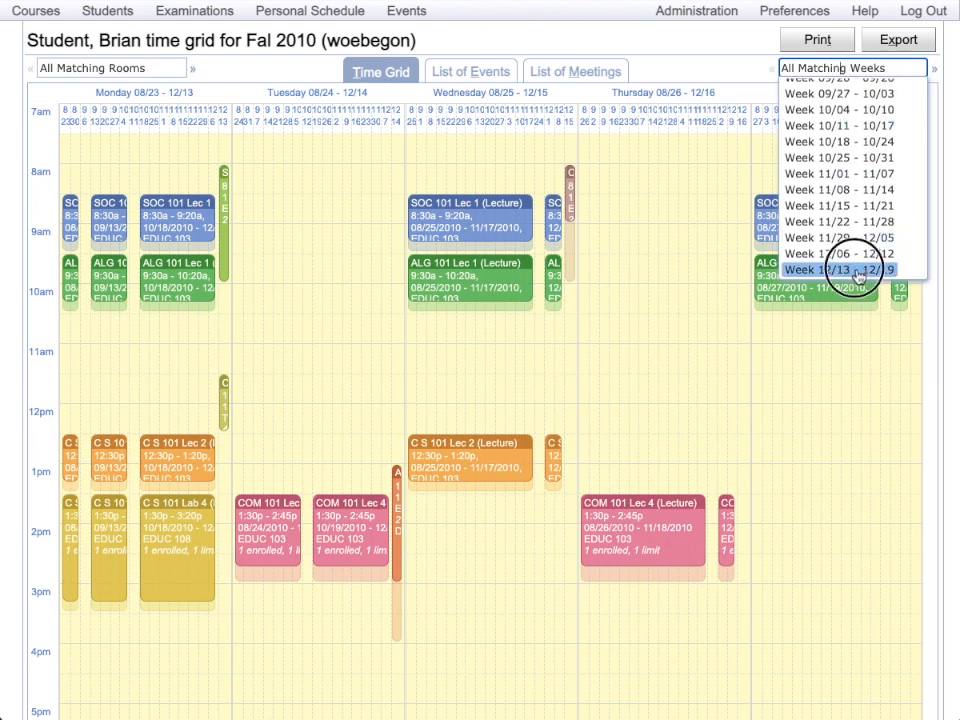
Step: Filter the student's timetable to week 12/13 – 12/19, showing only final exams
click(853, 269)
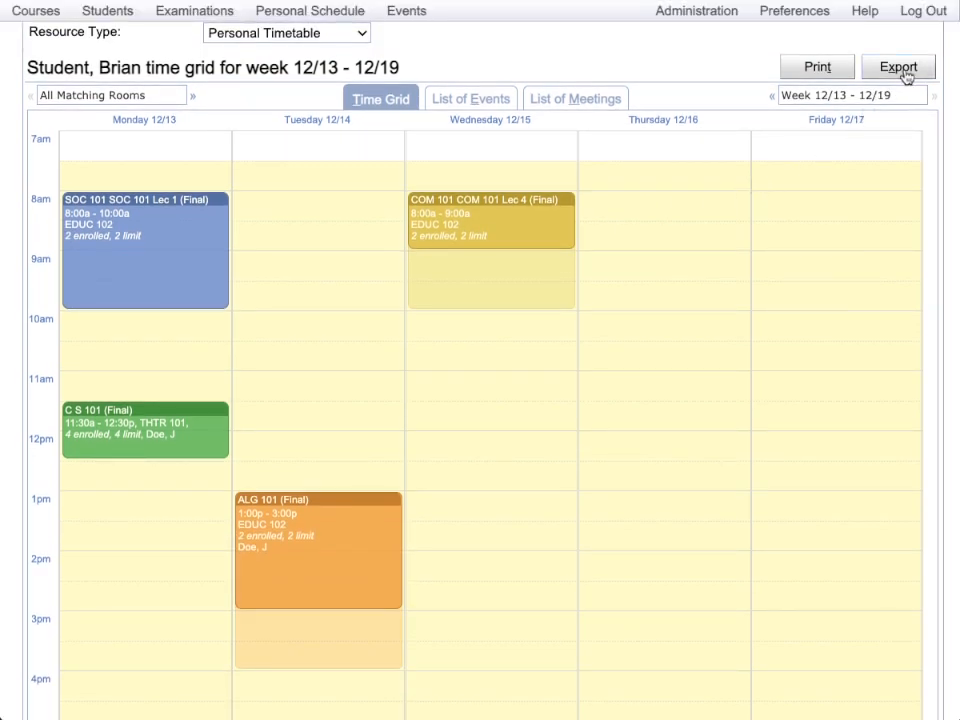
click(897, 66)
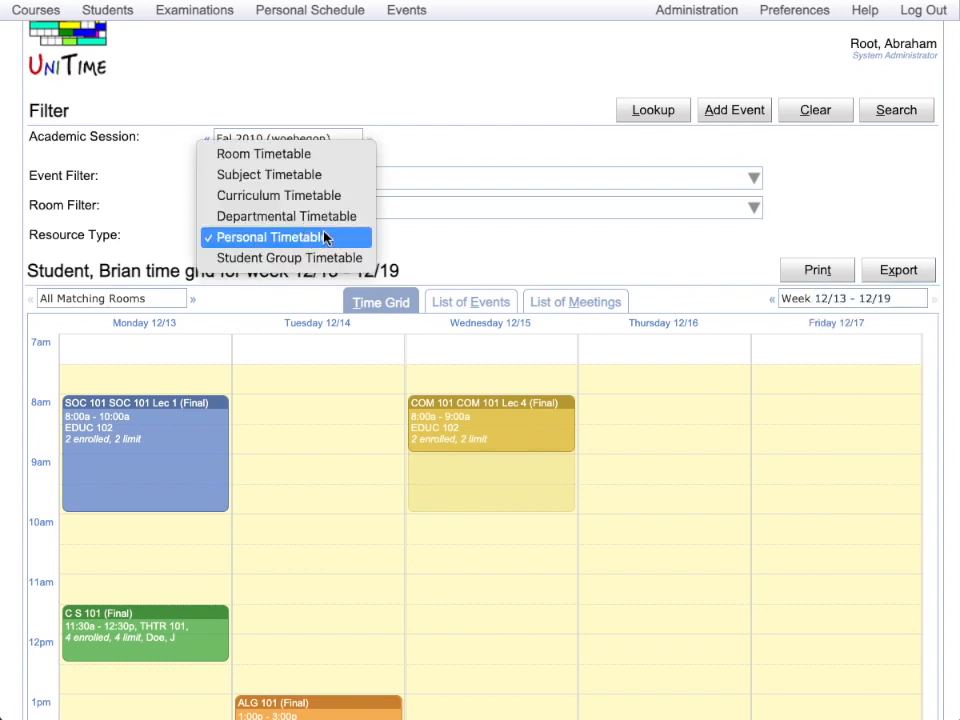
Step: Search the Education Hall room timetable and add an event for EDUC 103, Tuesday 12/14 10:00–11:45
click(263, 153)
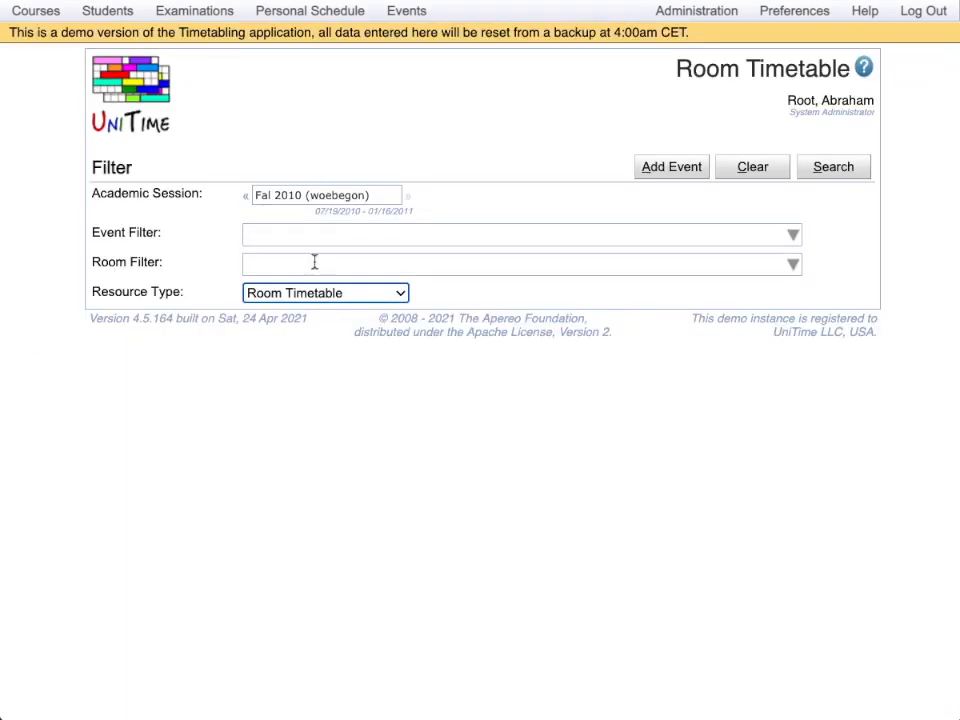
text(edu)
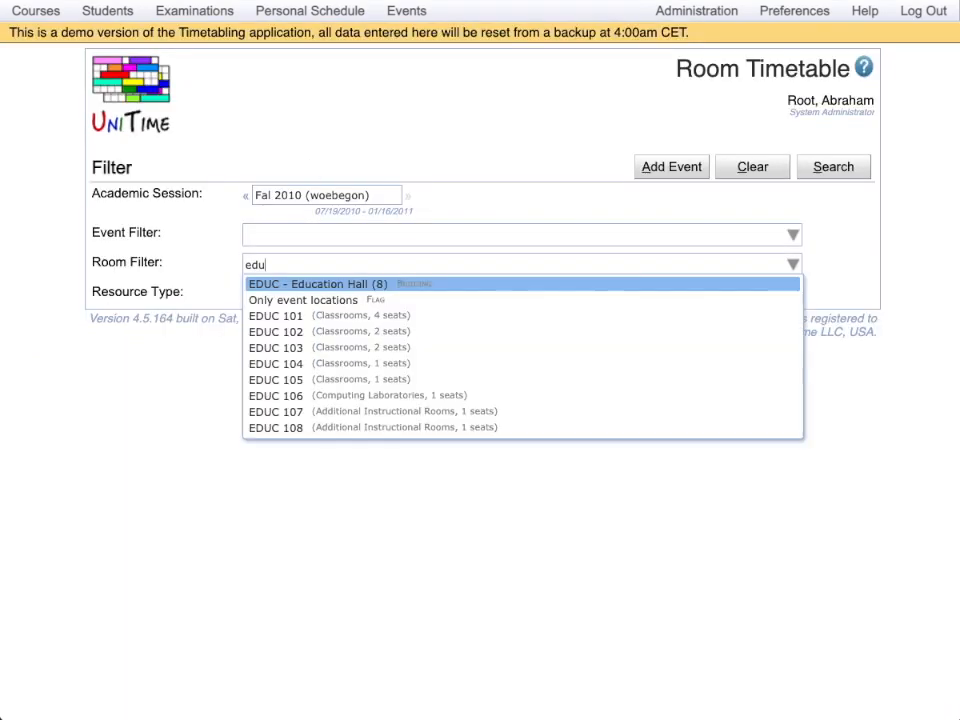
click(317, 283)
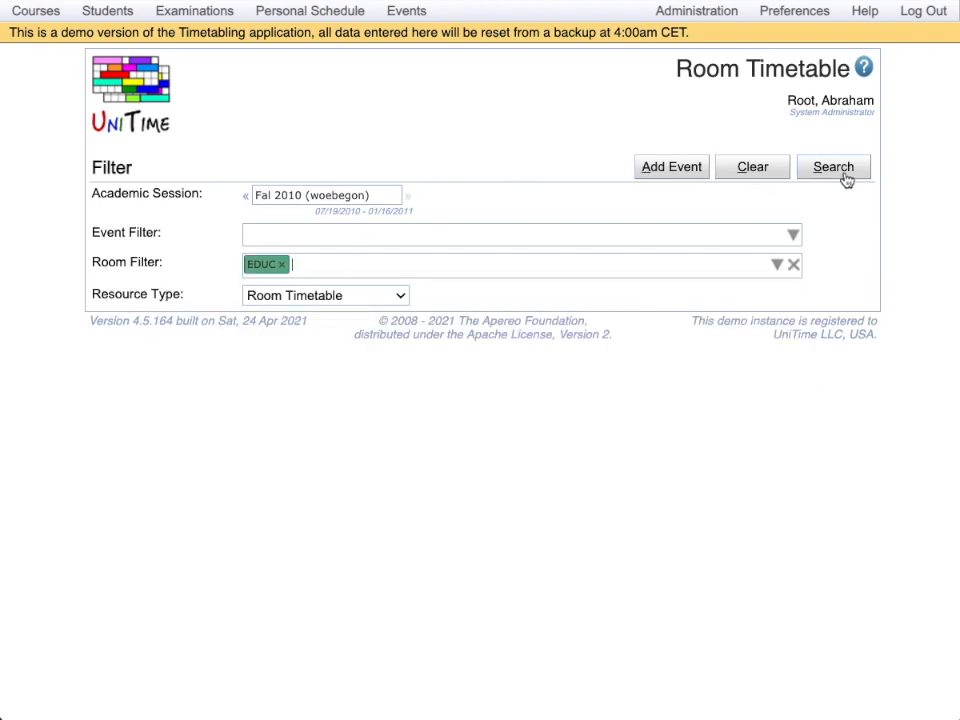
click(833, 166)
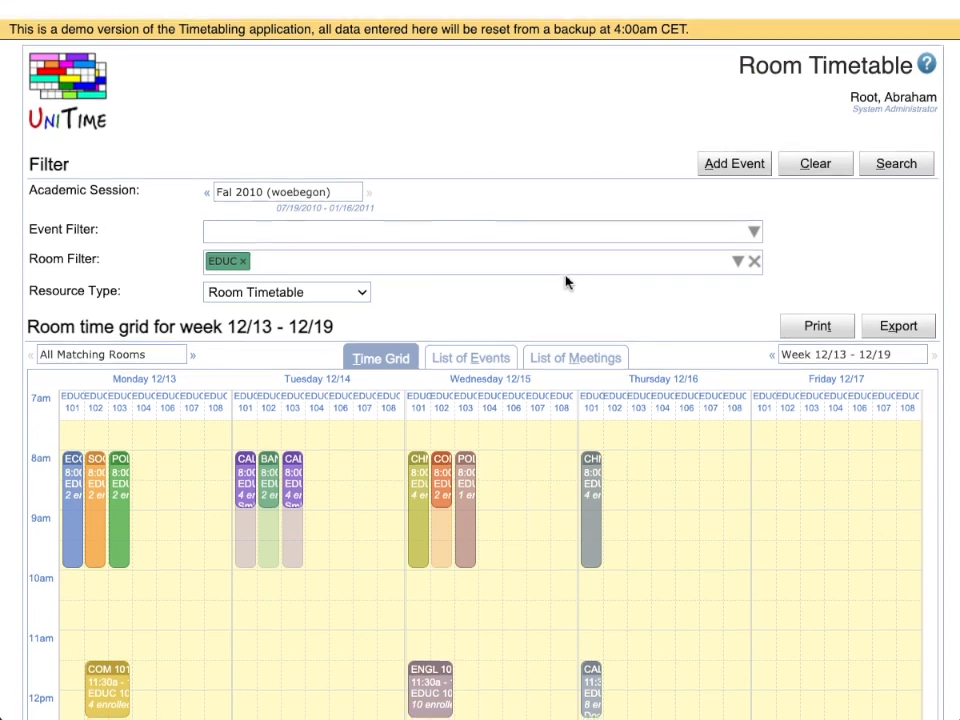
scroll(down, 3)
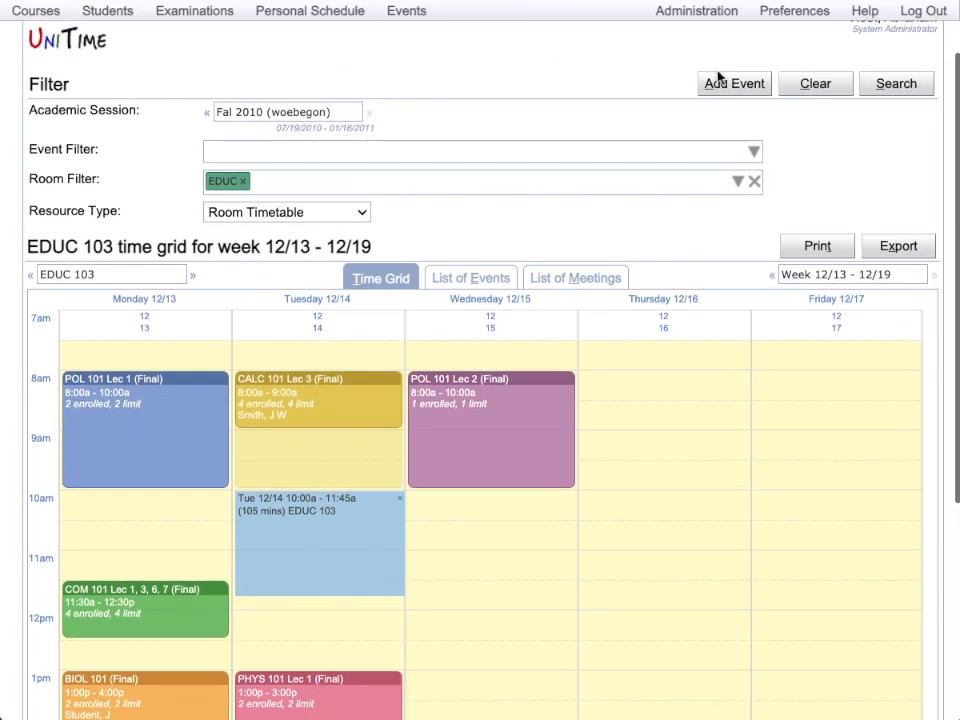
click(734, 83)
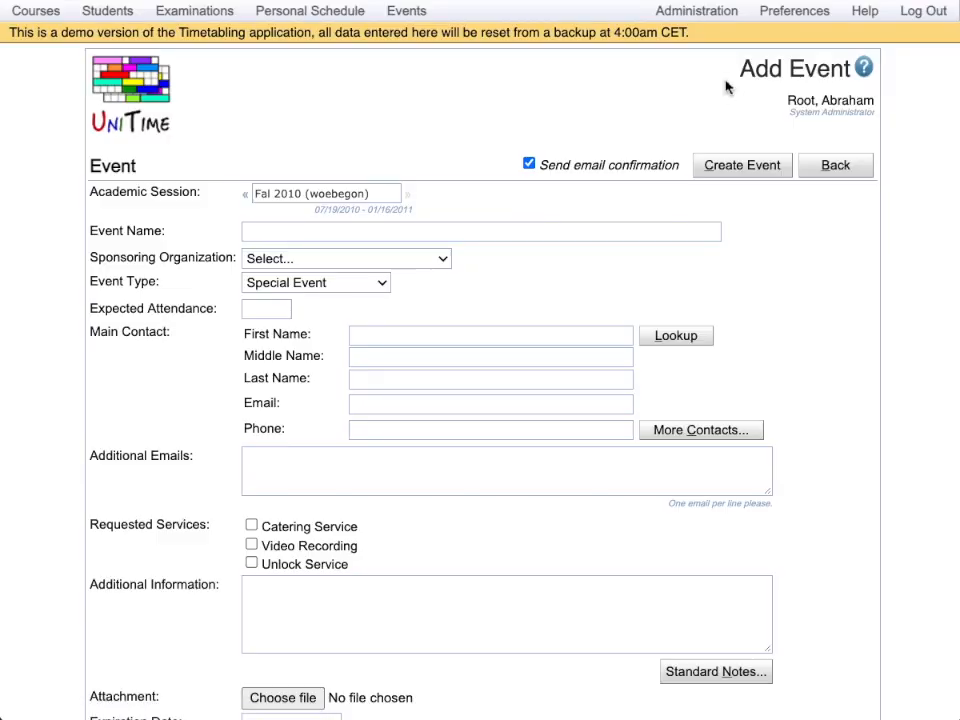
mouse_move(735, 96)
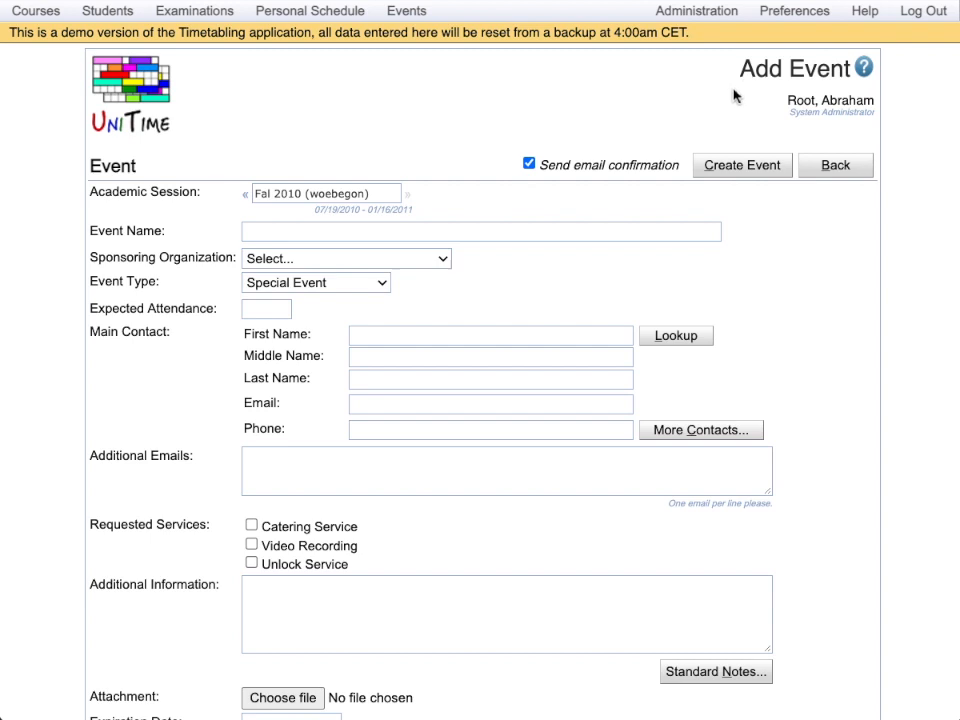